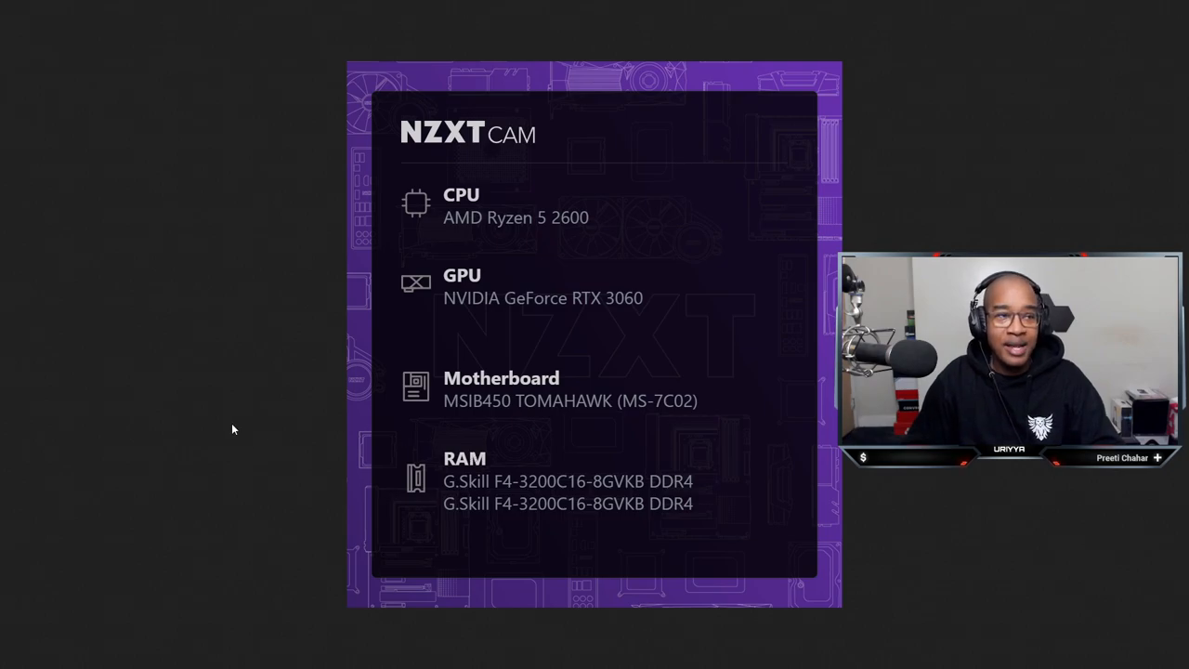
Switch the browser to the Speedtest page after showing the NZXT CAM specs
click(202, 13)
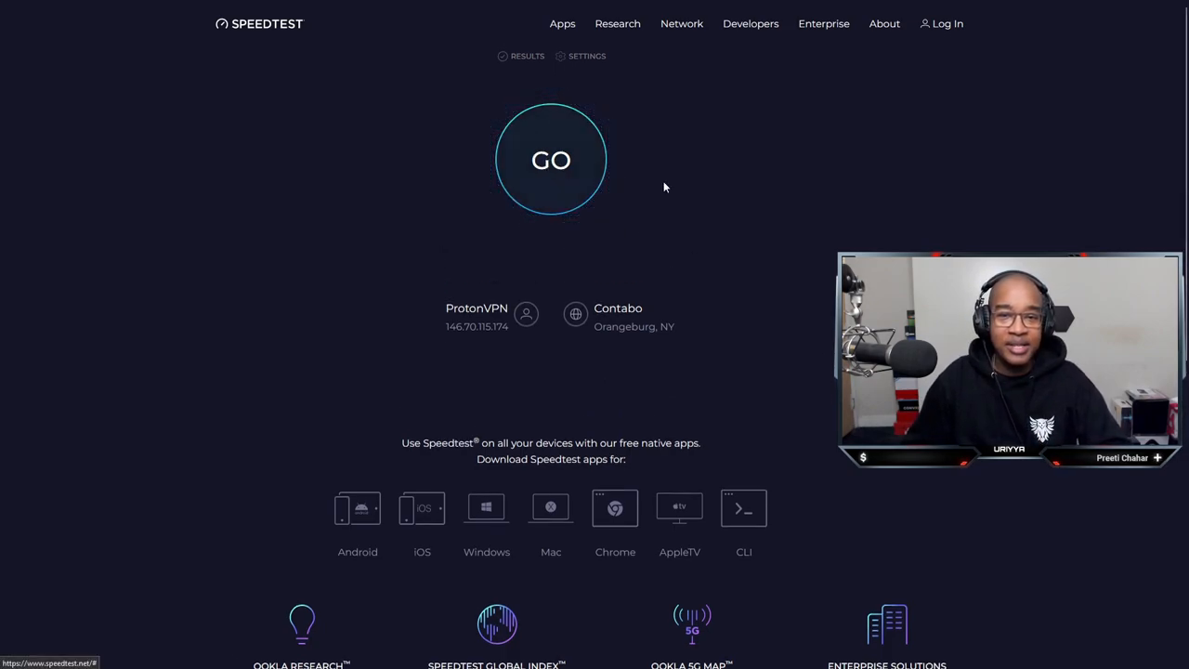
Run a Speedtest measuring 327.32 Mbps download and 33.71 Mbps upload
click(550, 160)
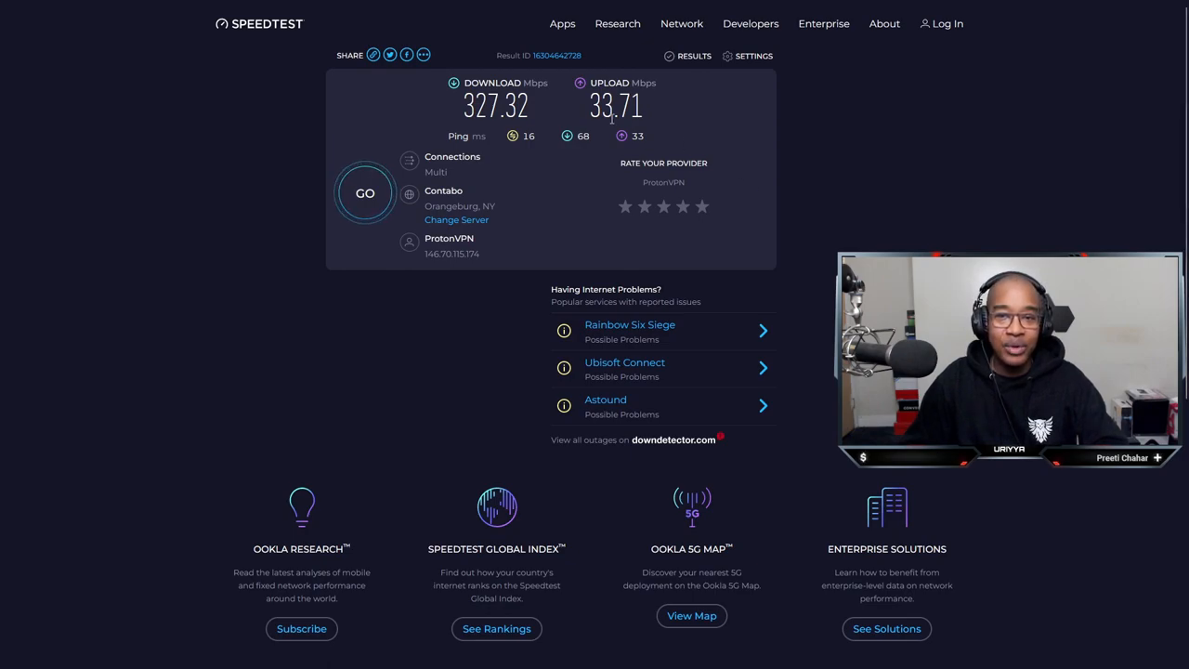
mouse_move(651, 131)
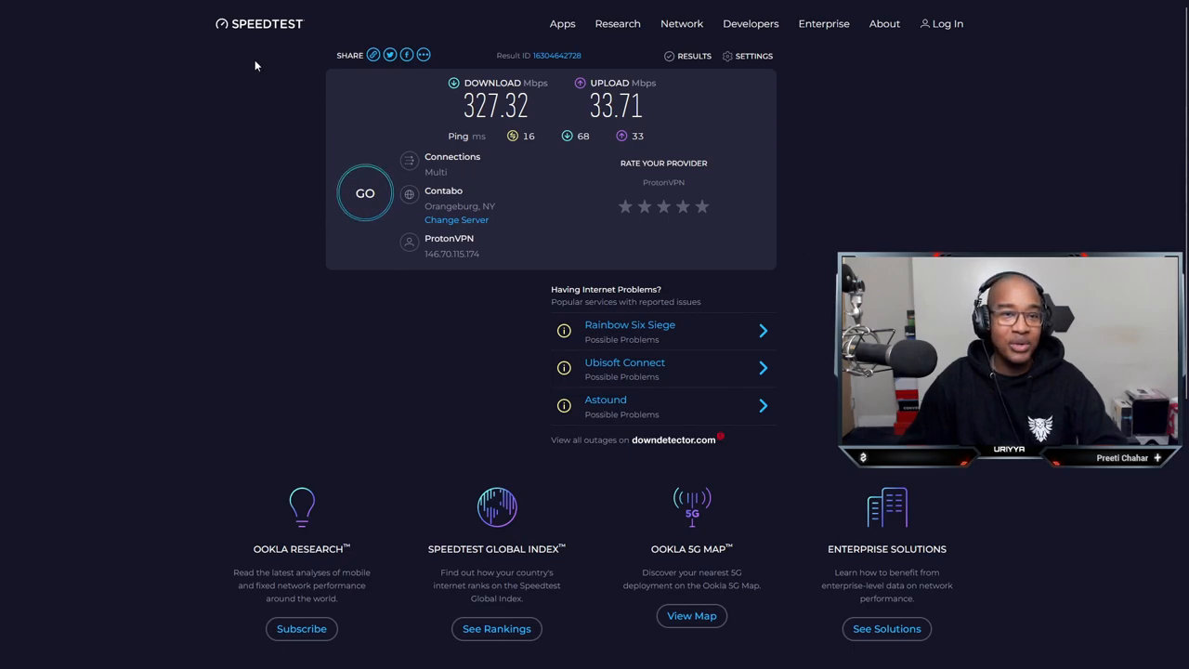
mouse_move(283, 191)
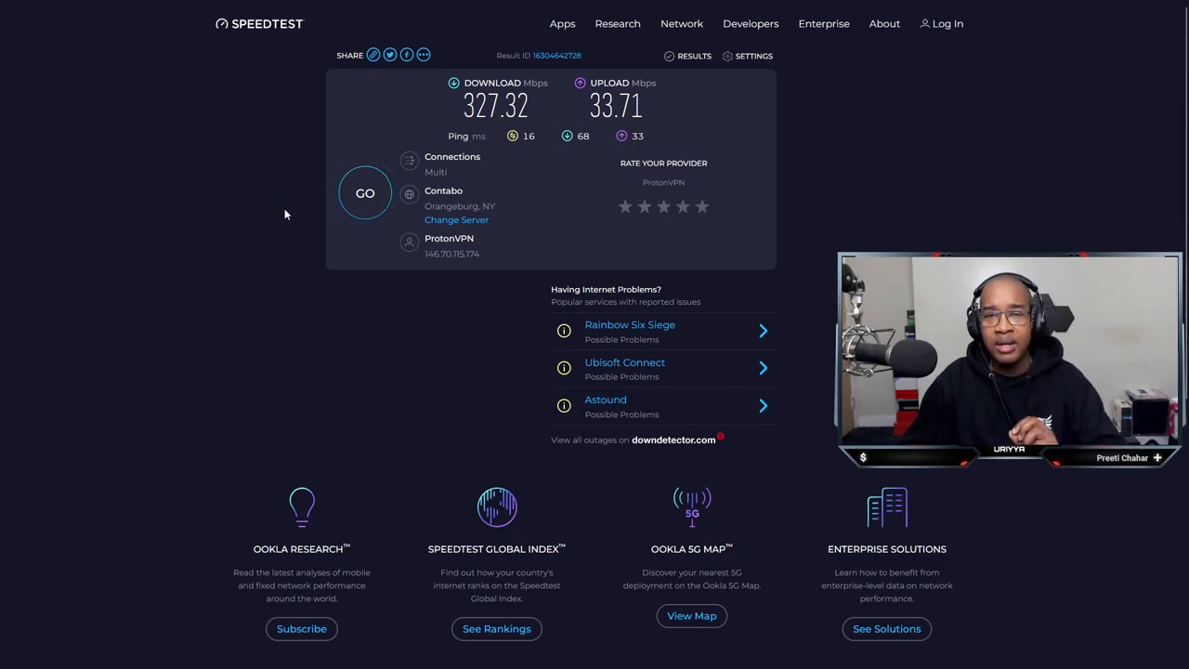
mouse_move(256, 221)
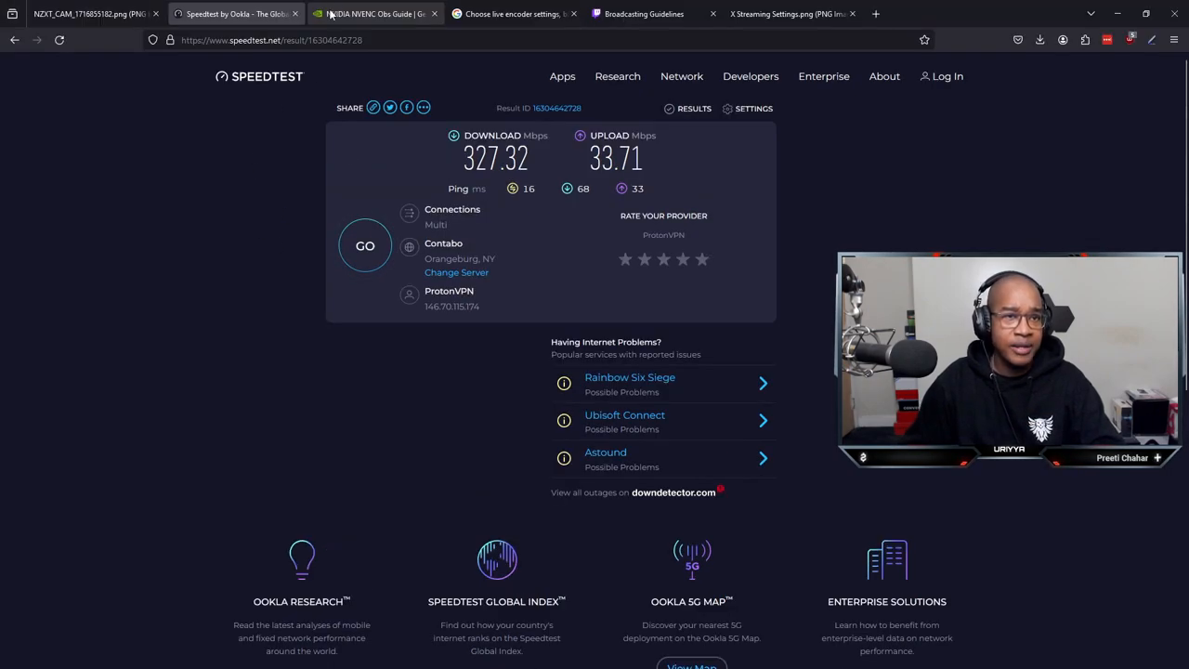
Show the NVIDIA NVENC OBS Guide from the top of the article
click(375, 11)
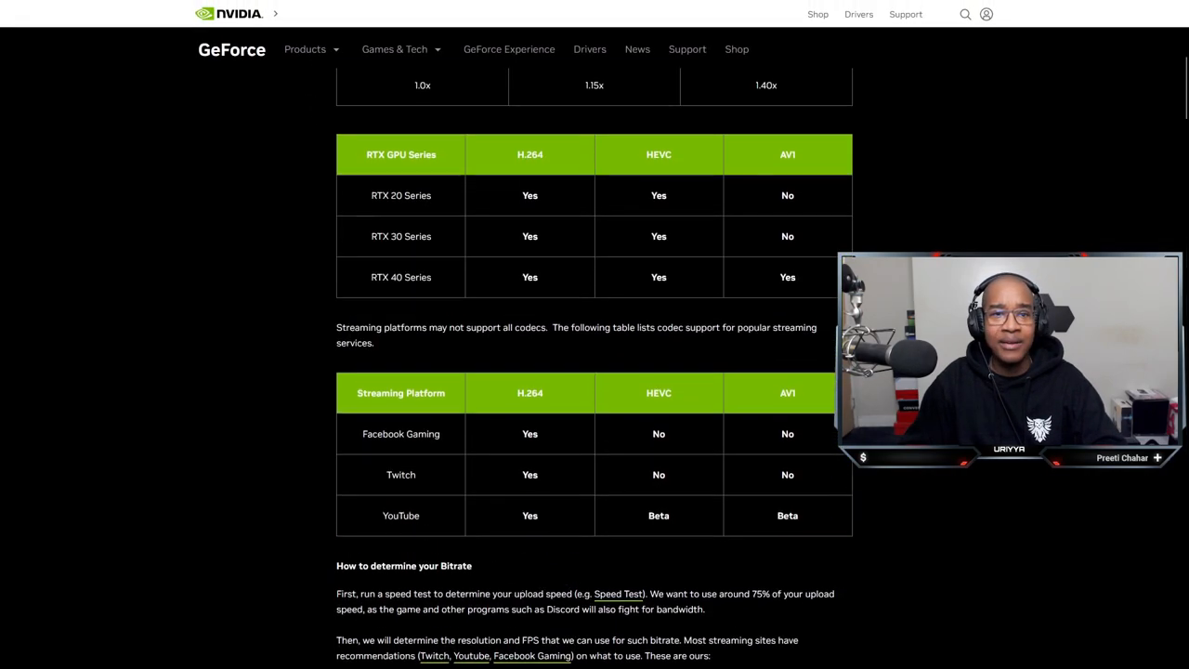
scroll(up, 3)
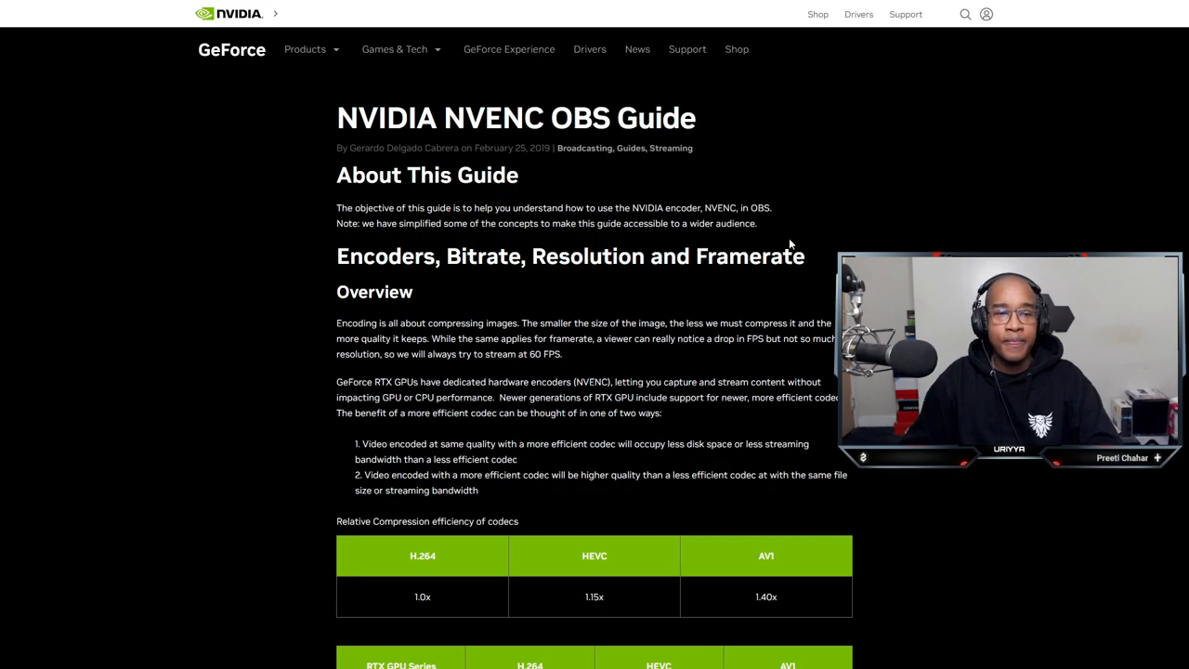
mouse_move(375, 223)
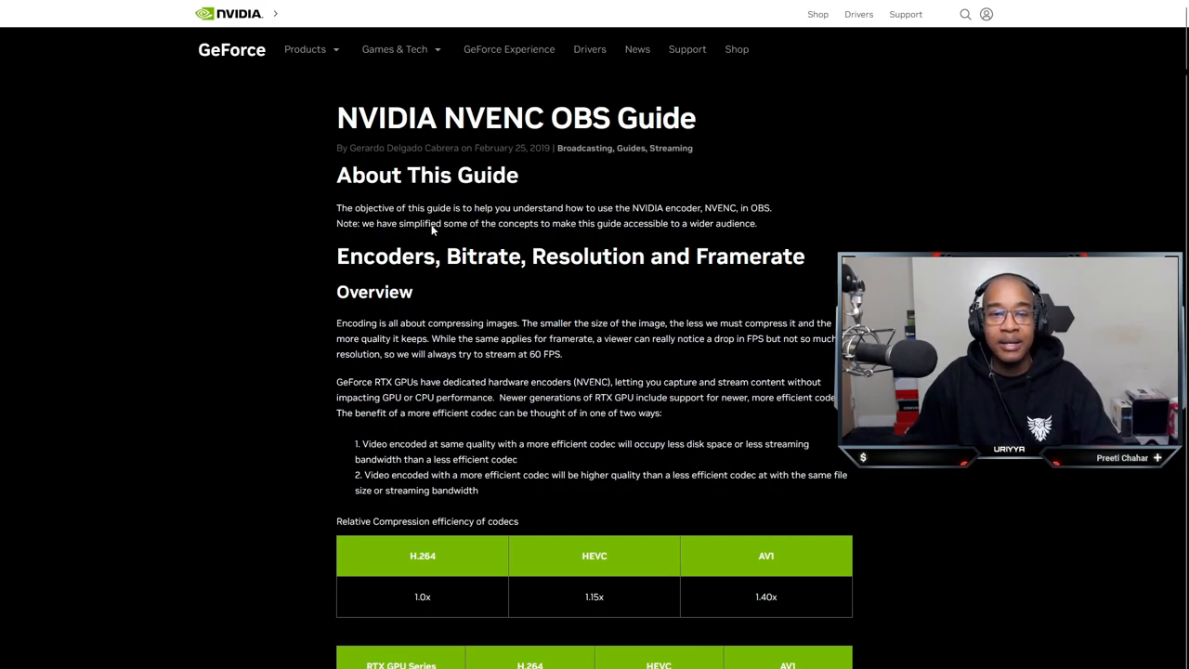
mouse_move(553, 223)
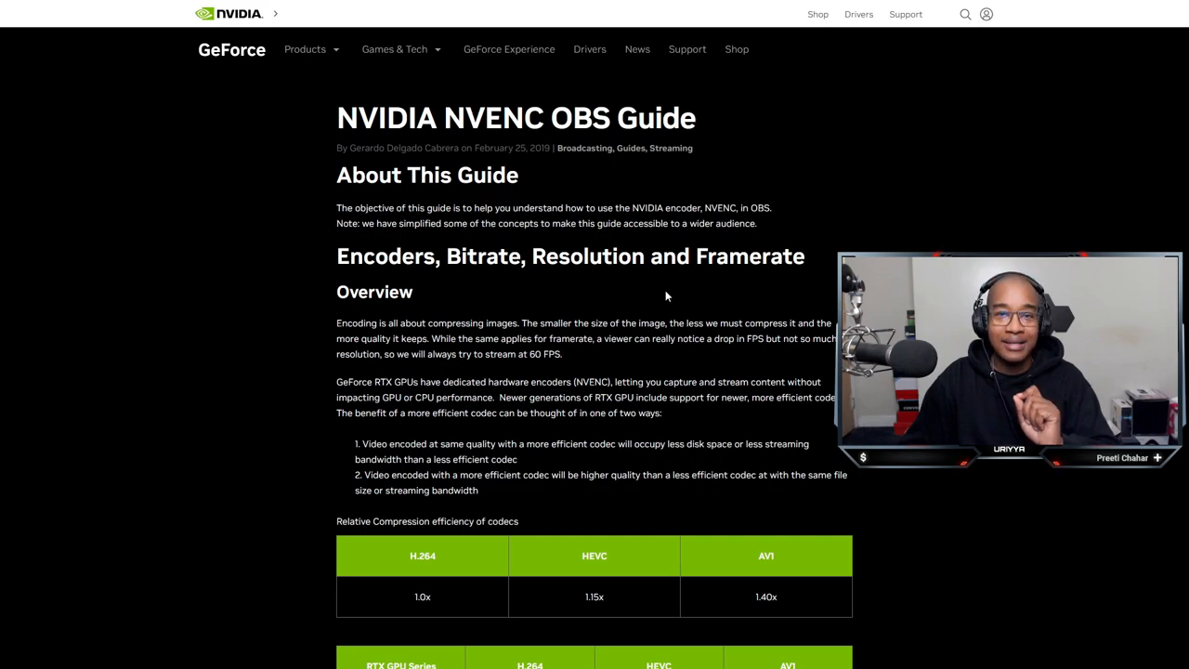
mouse_move(751, 279)
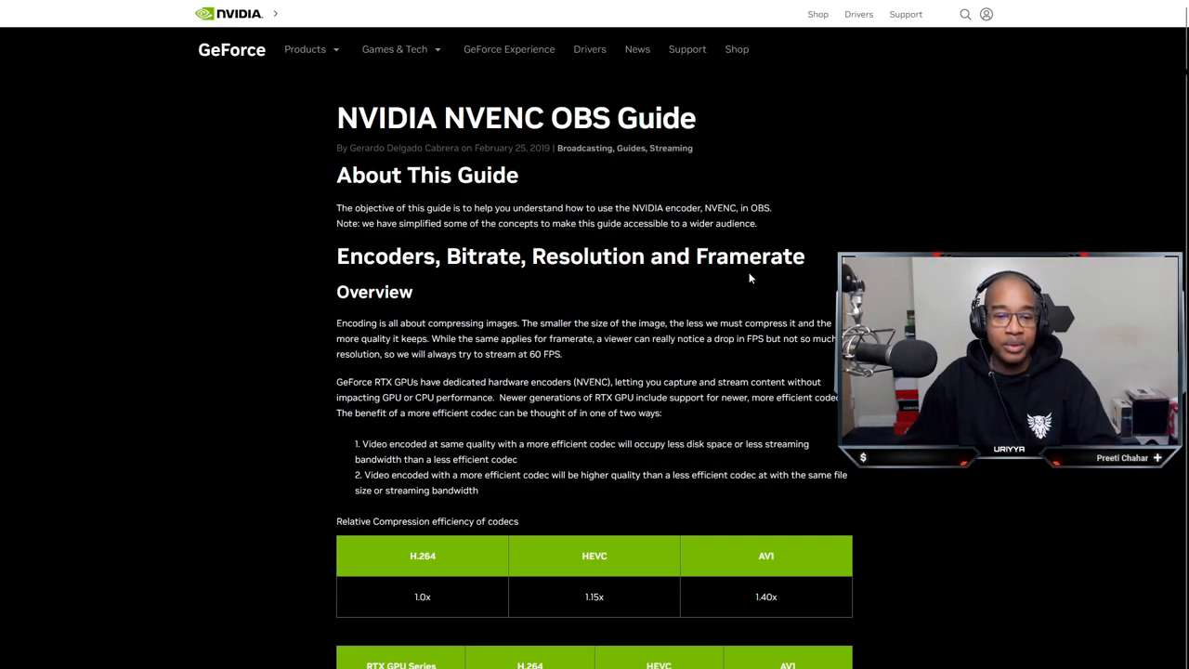
Scroll past the codec support tables to the upload speed, bitrate and resolution chart
scroll(down, 3)
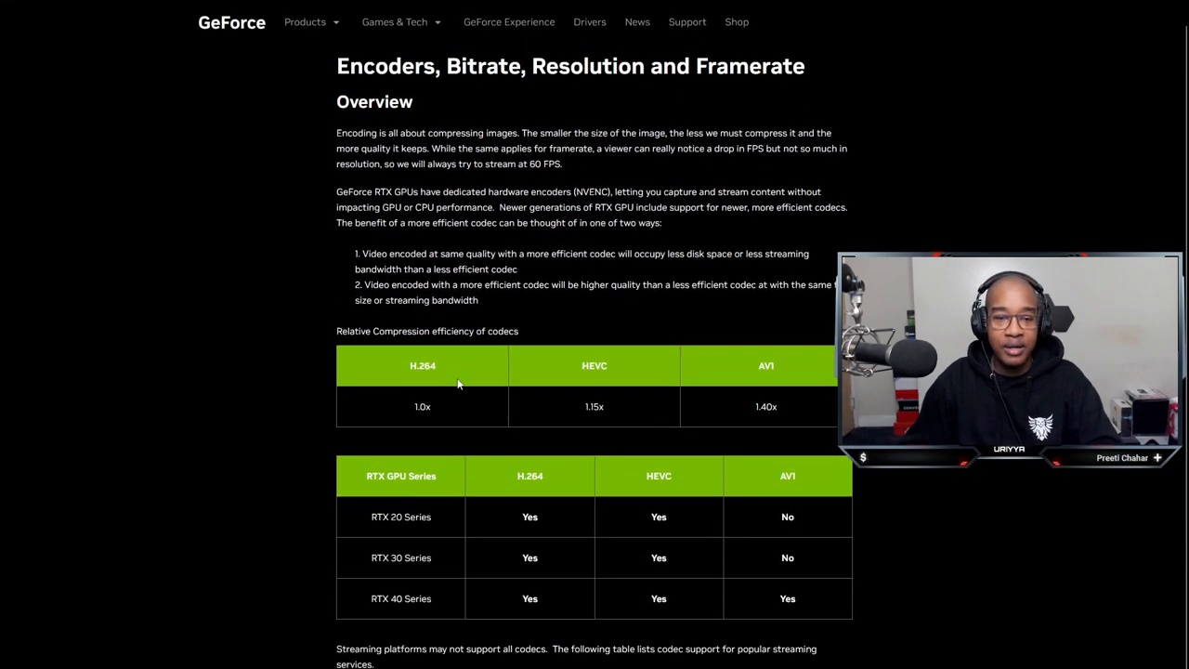
scroll(down, 3)
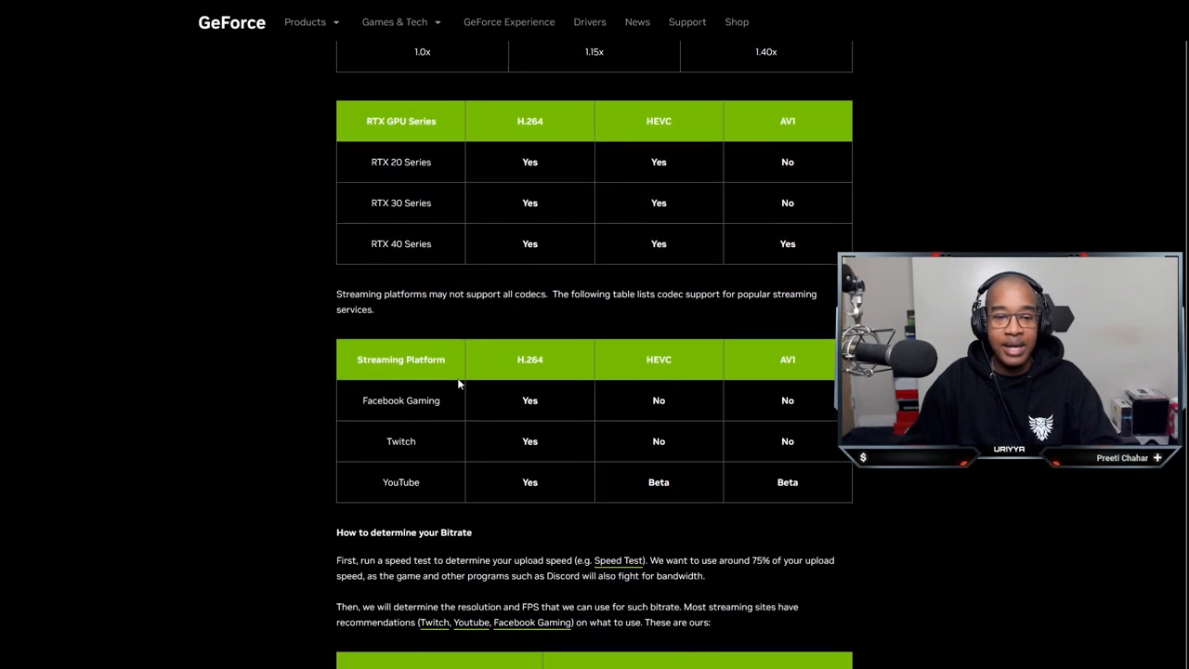
scroll(down, 3)
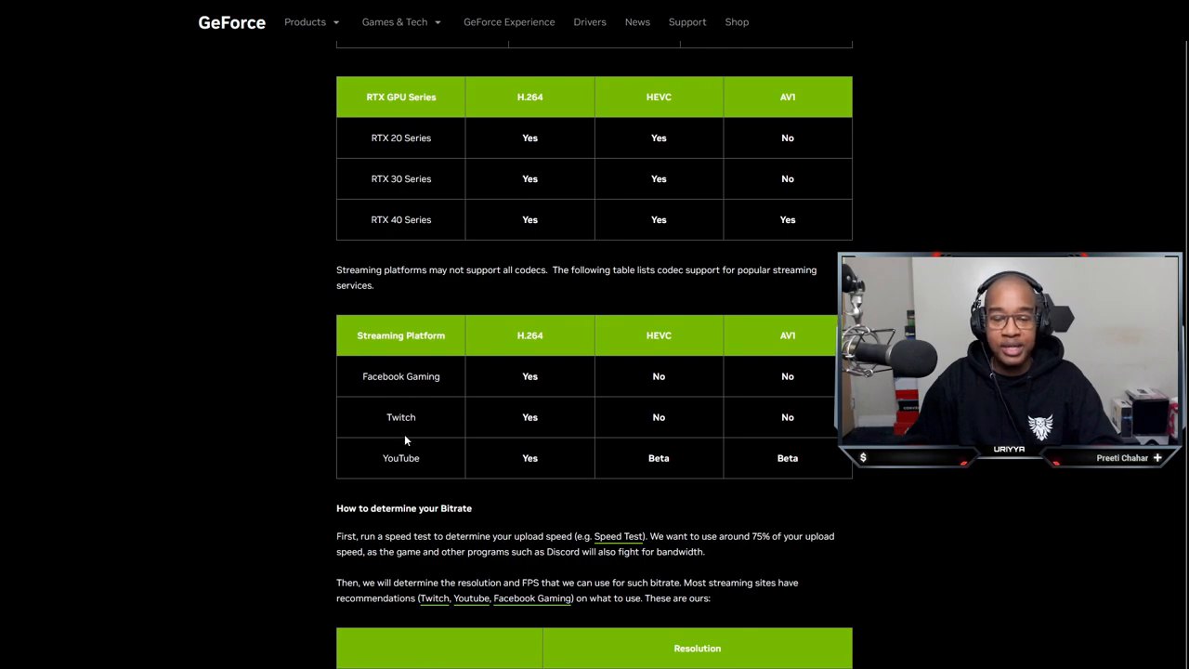
mouse_move(527, 344)
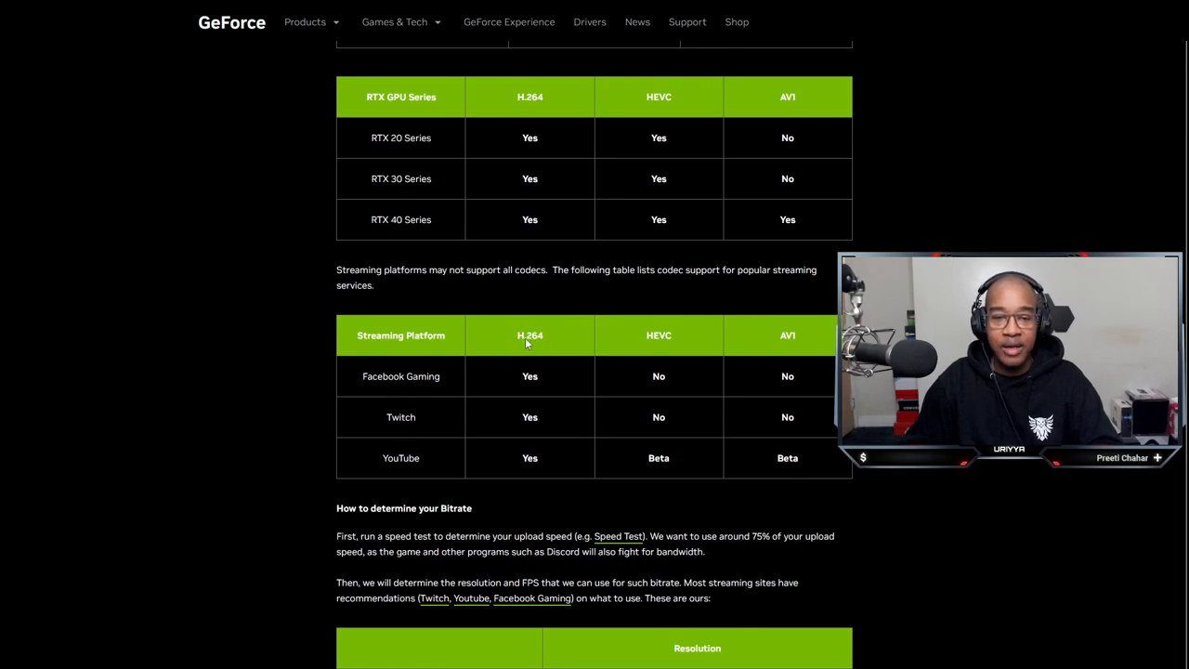
scroll(down, 3)
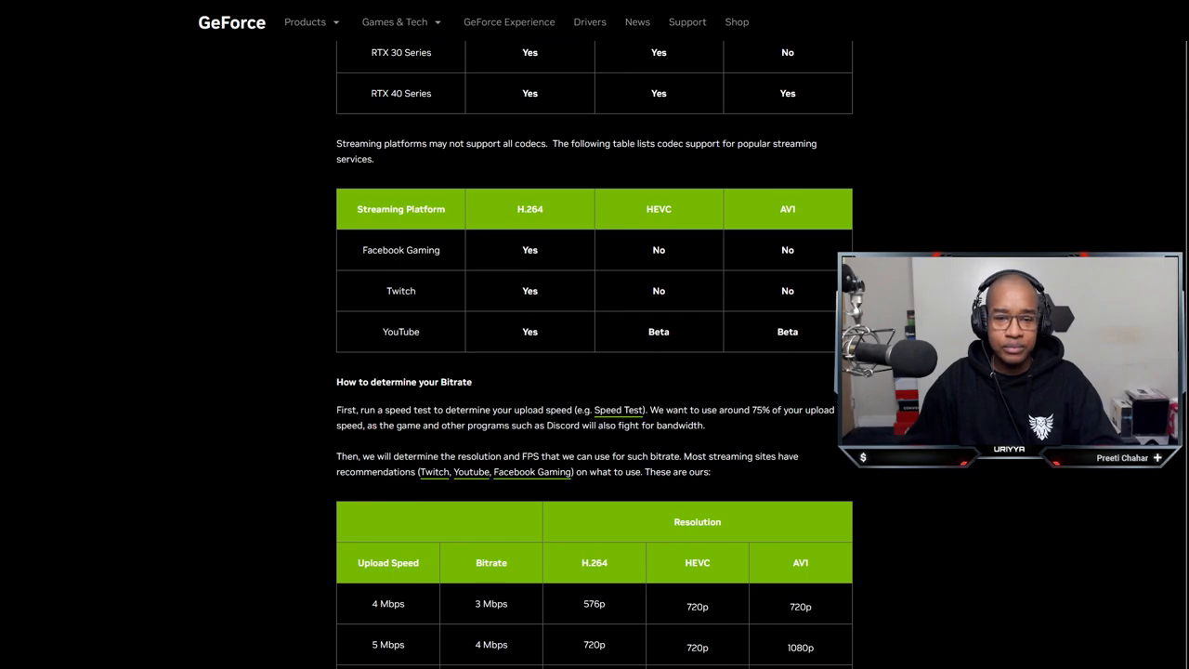
scroll(down, 3)
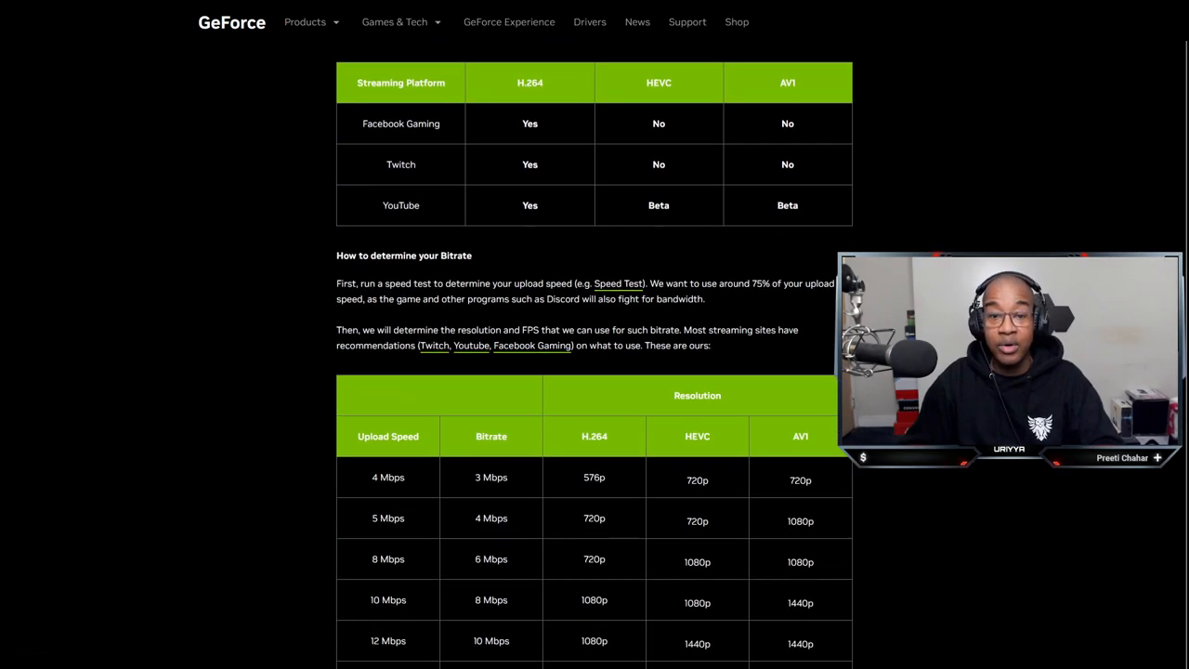
scroll(down, 3)
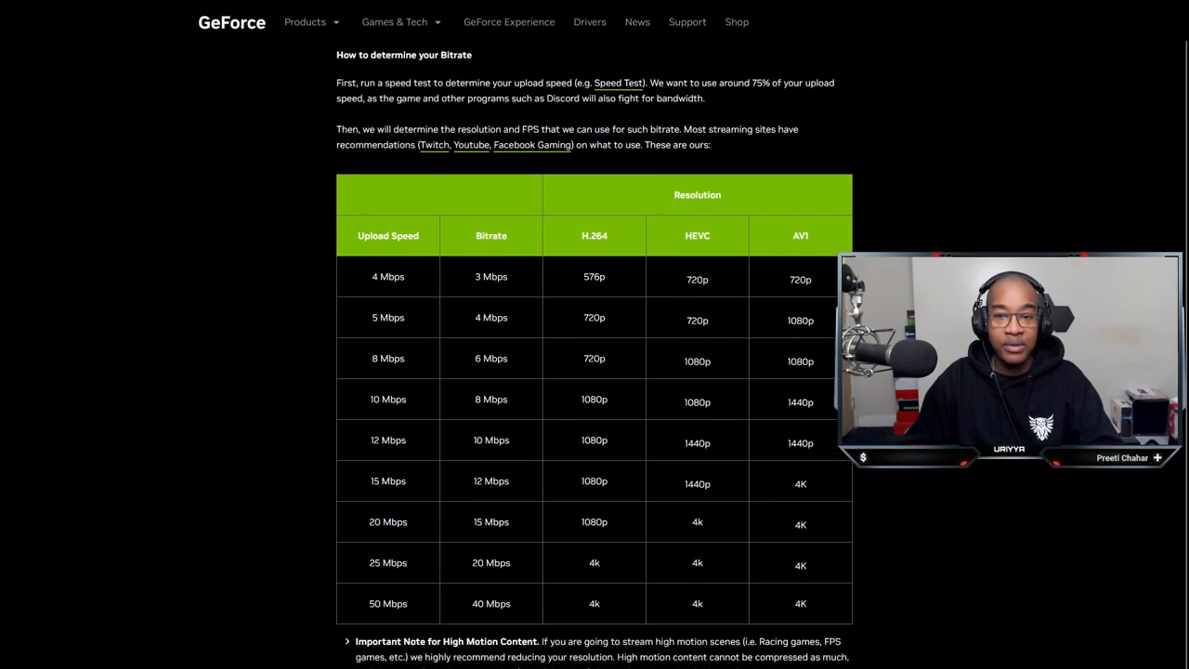
scroll(down, 3)
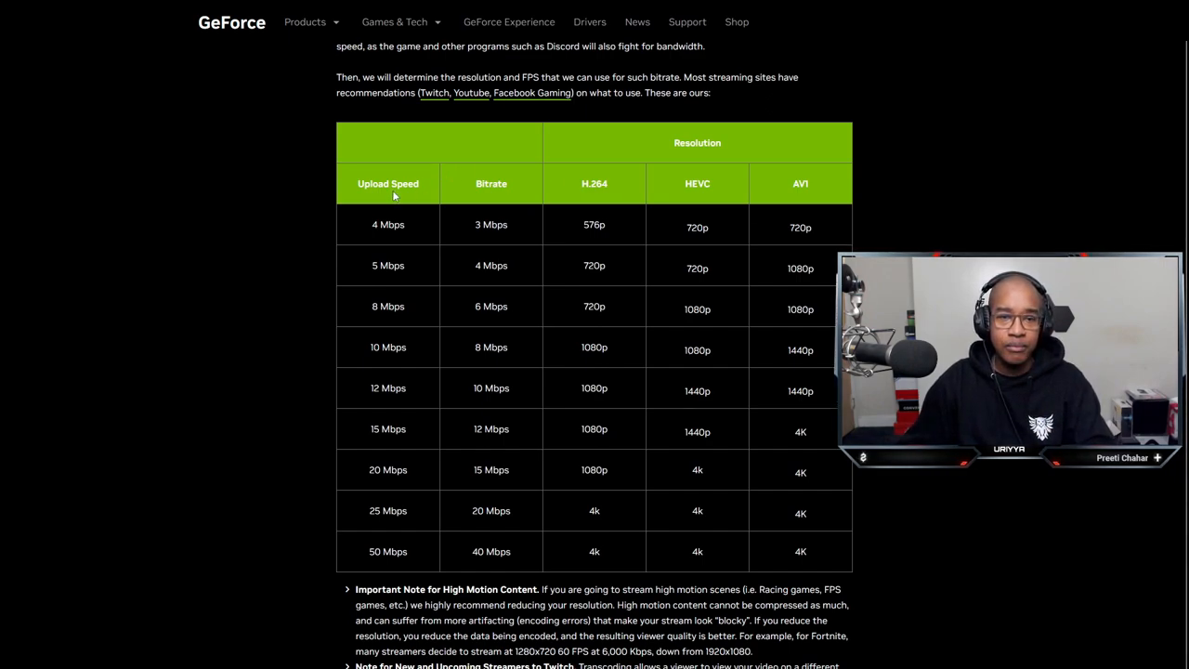
mouse_move(575, 197)
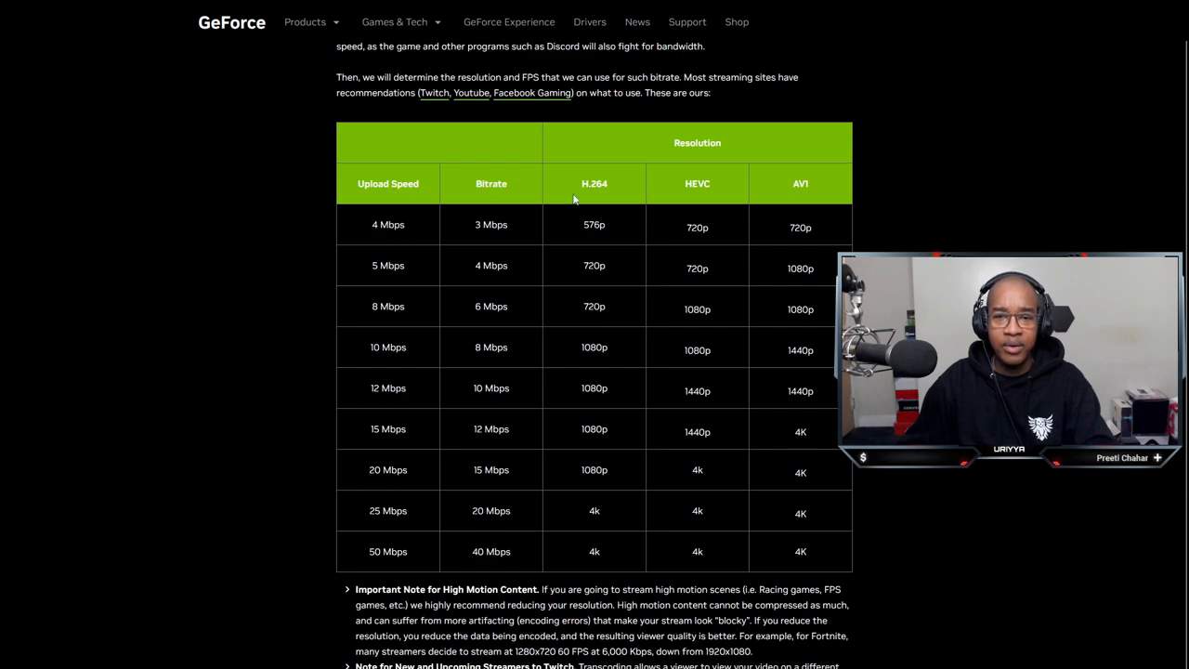
mouse_move(687, 197)
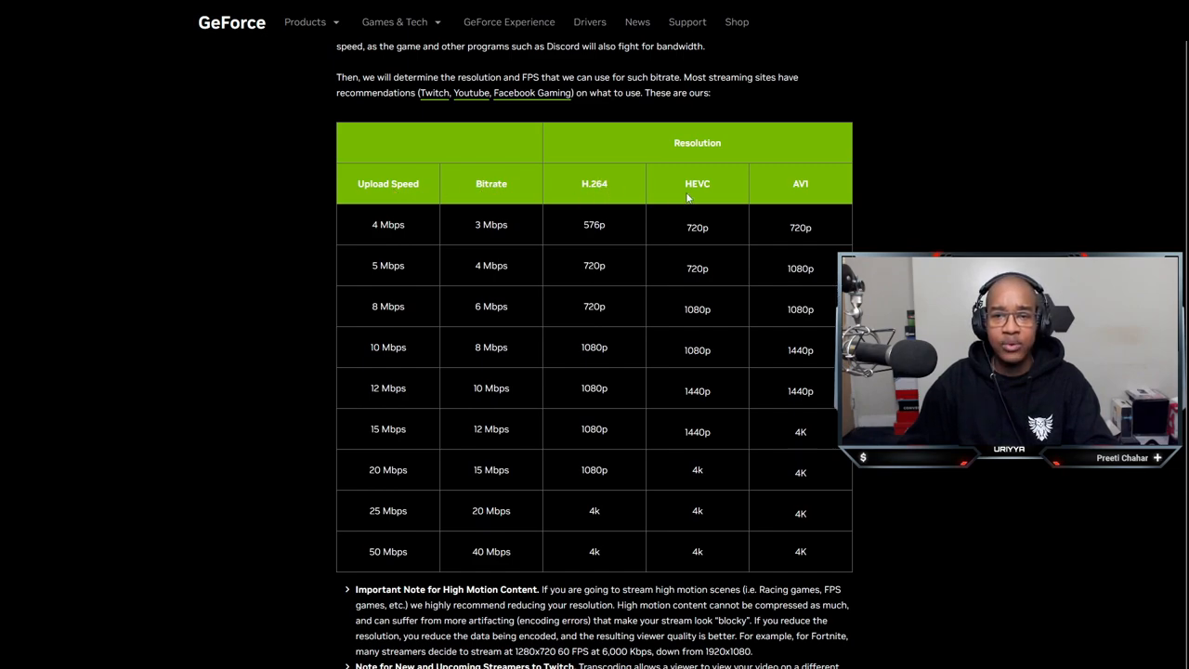
mouse_move(791, 190)
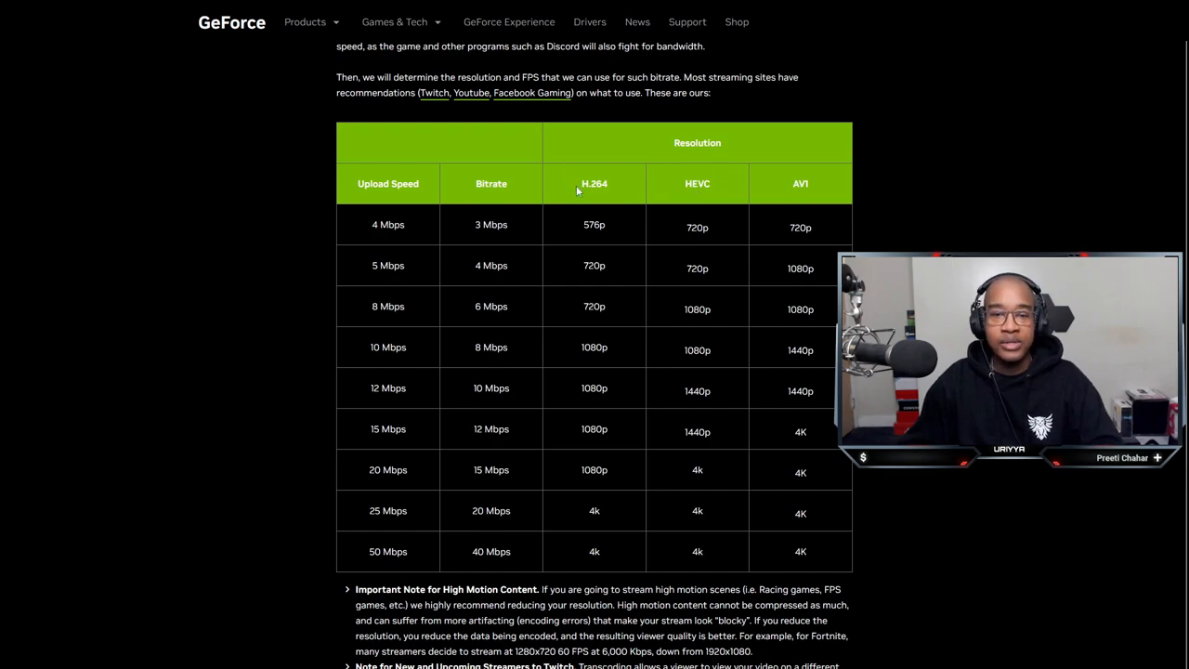
mouse_move(594, 186)
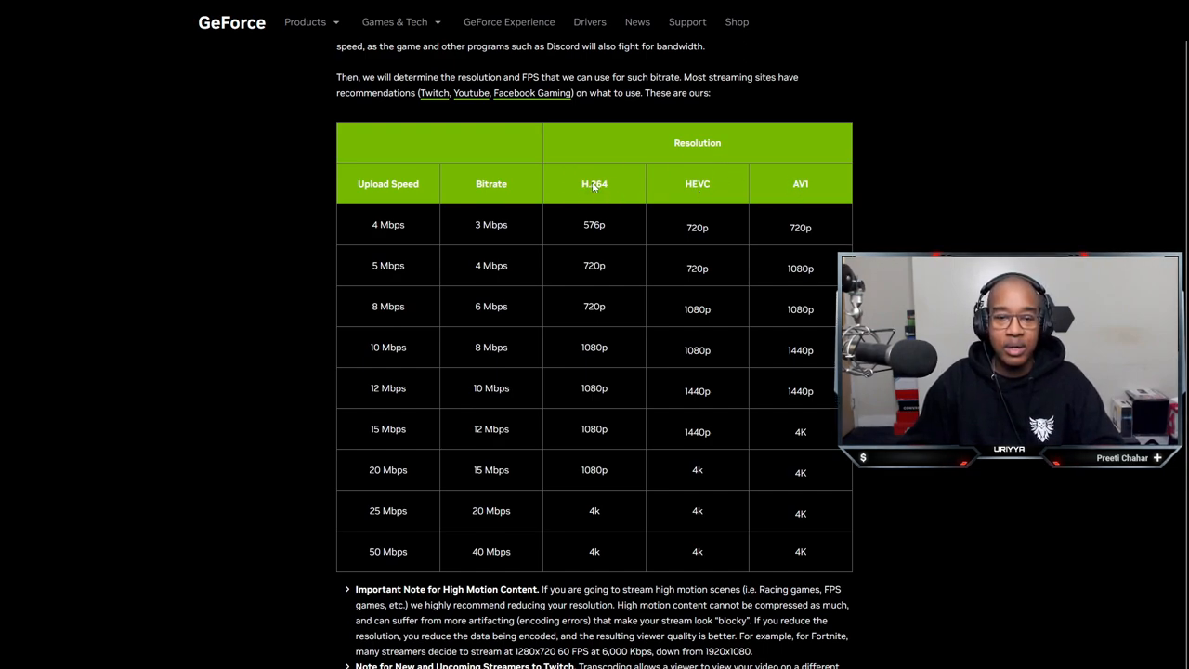
mouse_move(608, 265)
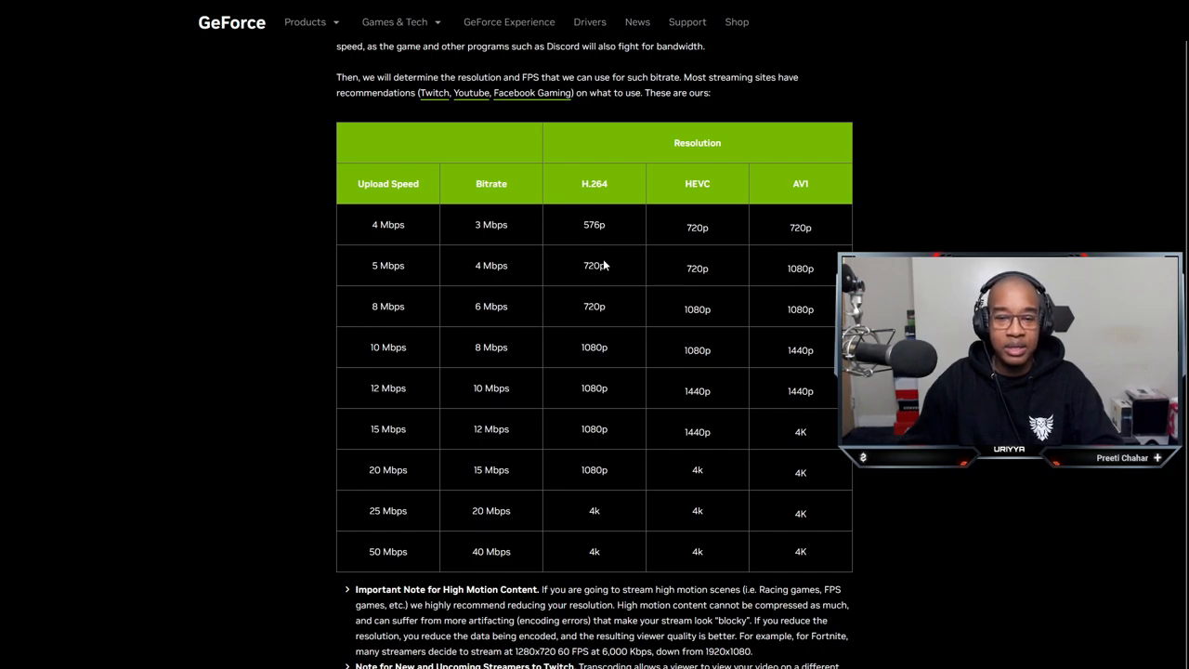
mouse_move(591, 487)
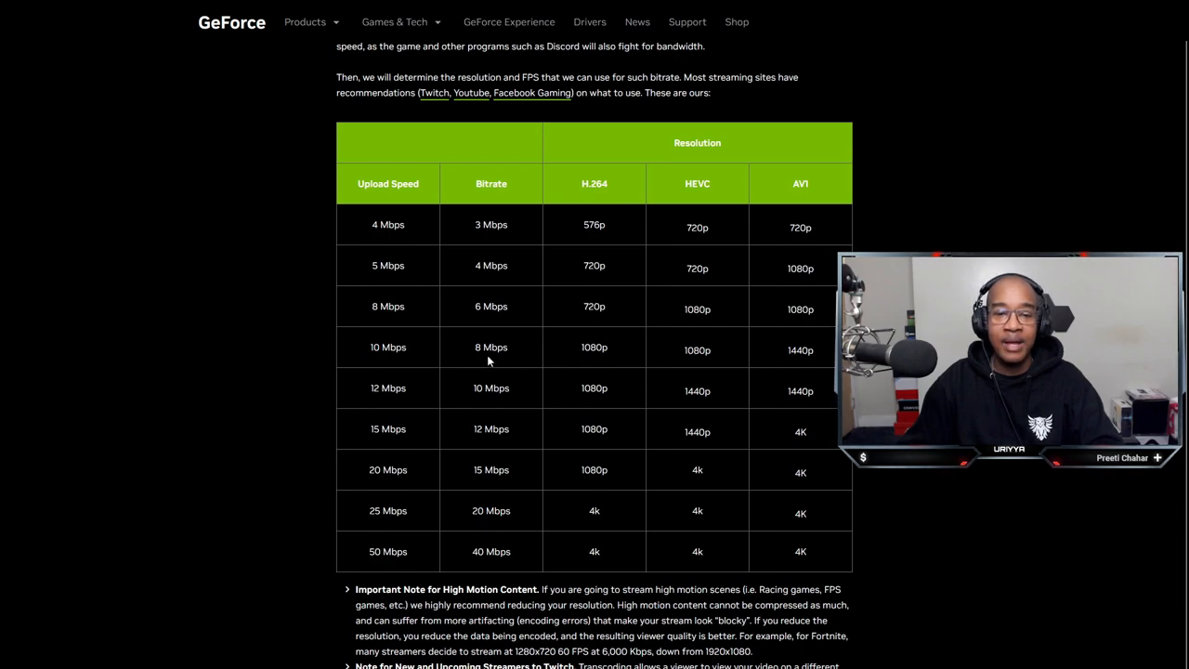
mouse_move(479, 357)
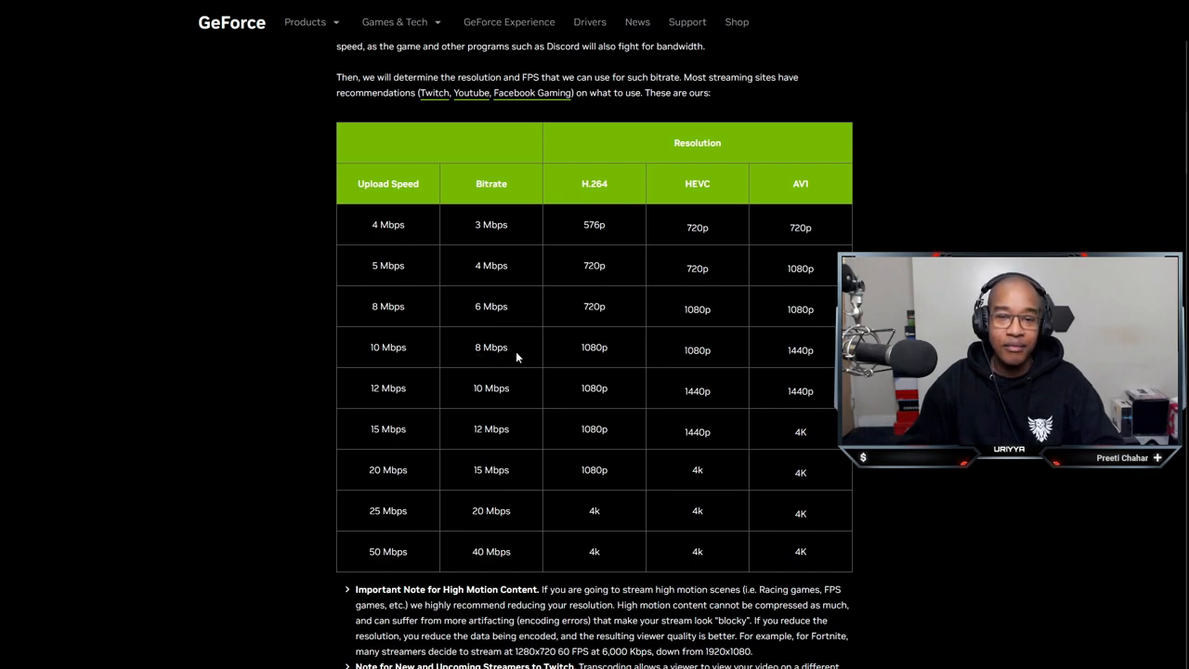
mouse_move(582, 394)
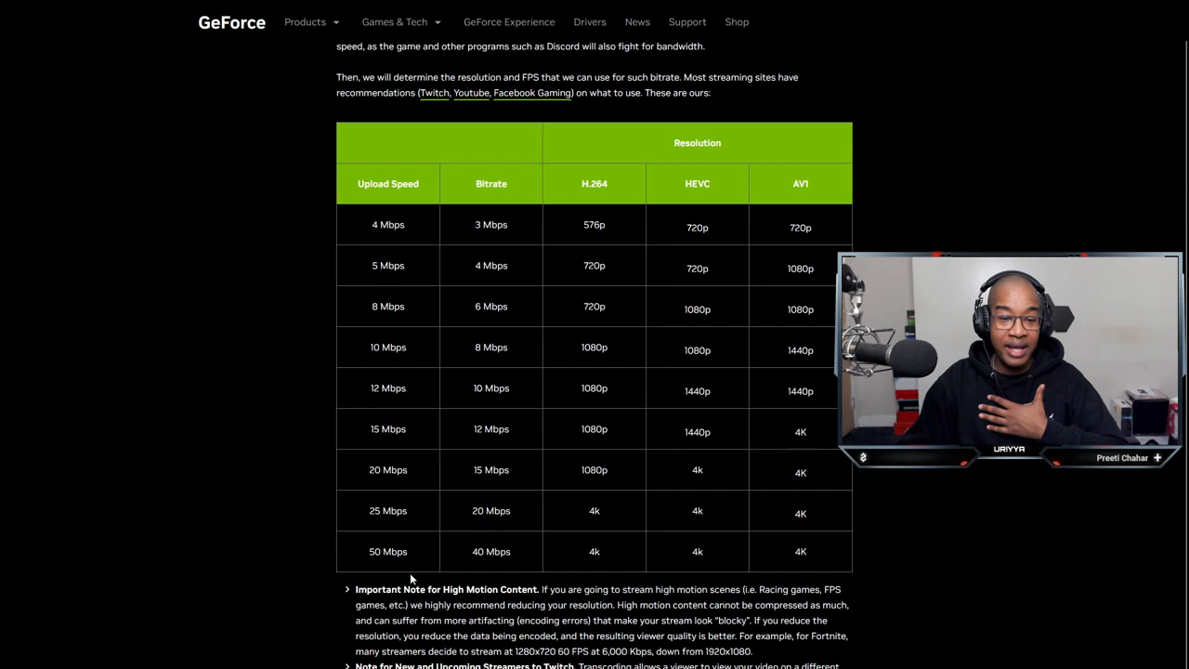
mouse_move(368, 521)
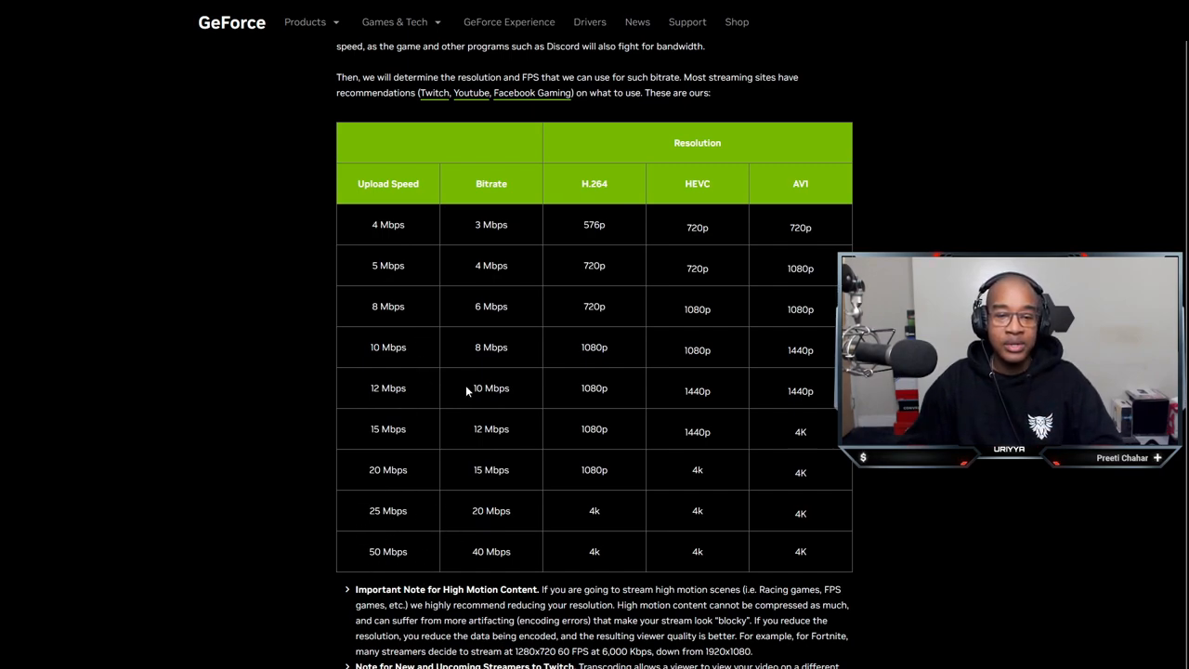
mouse_move(580, 394)
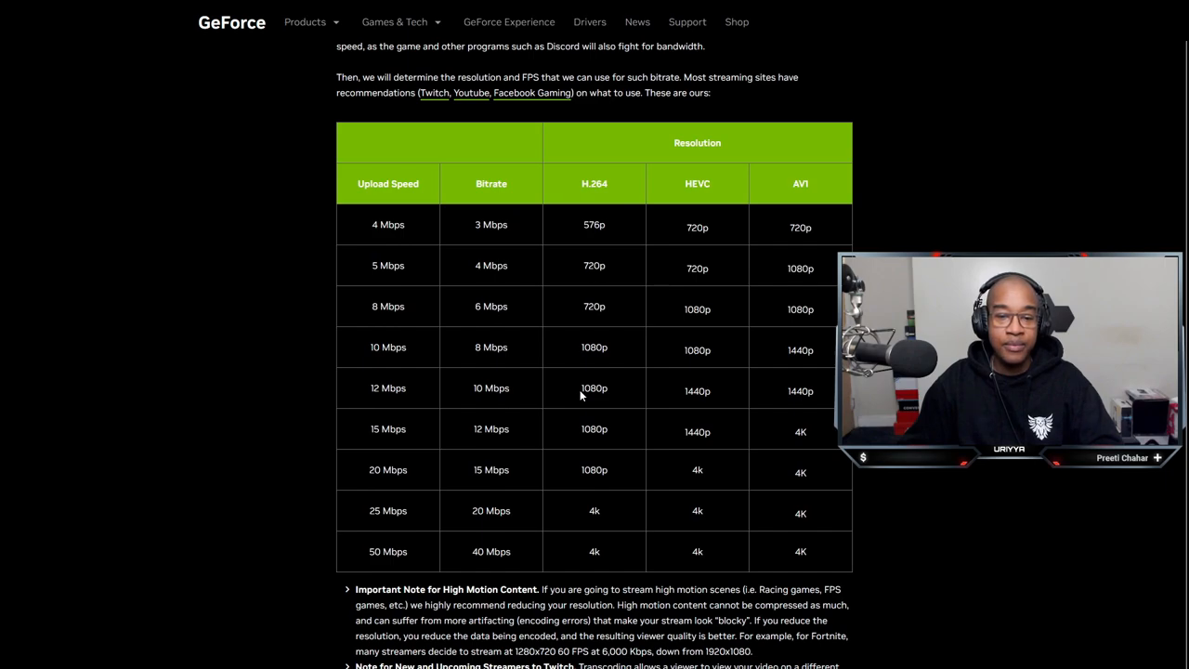
mouse_move(577, 435)
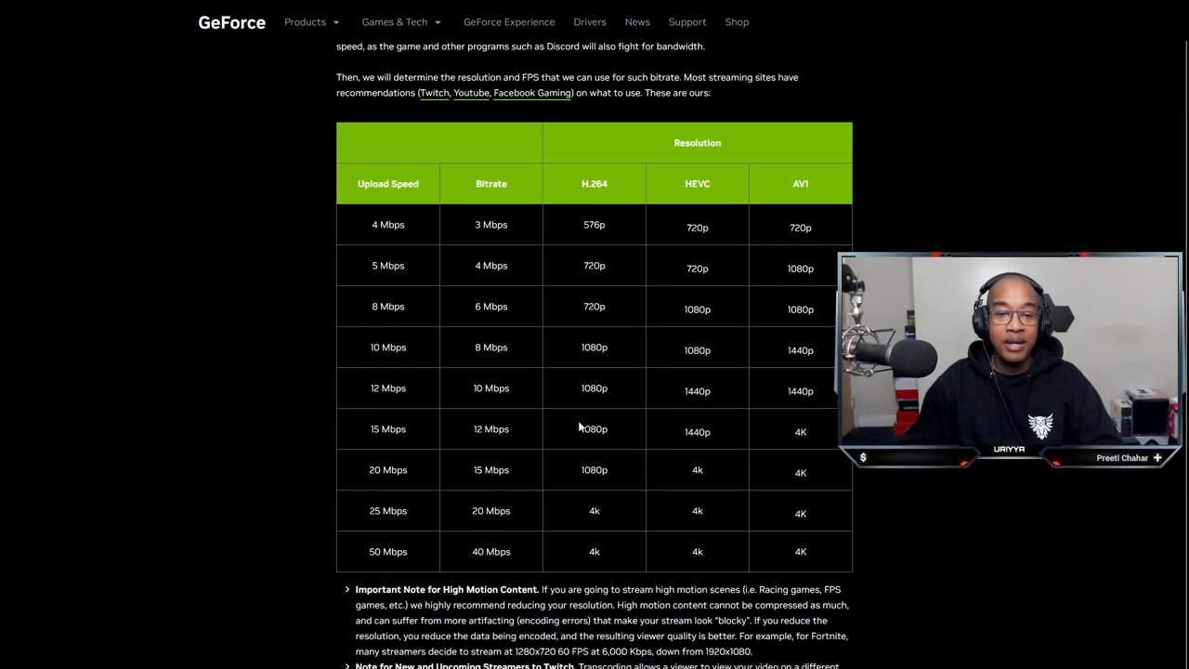
mouse_move(483, 361)
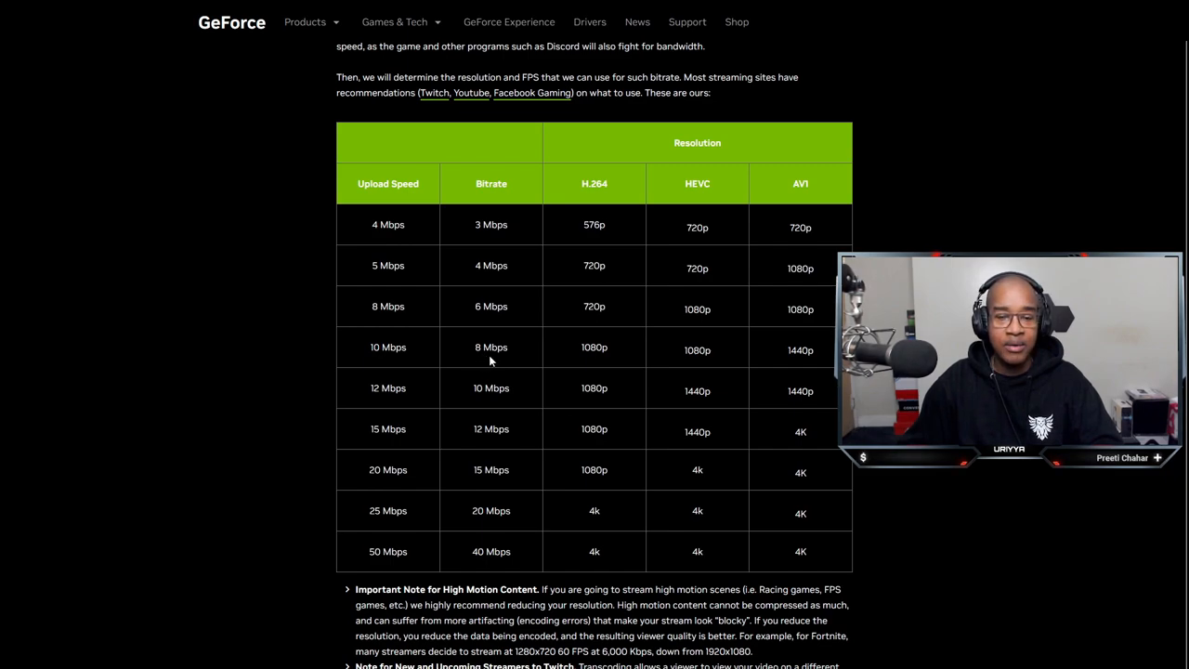
mouse_move(584, 439)
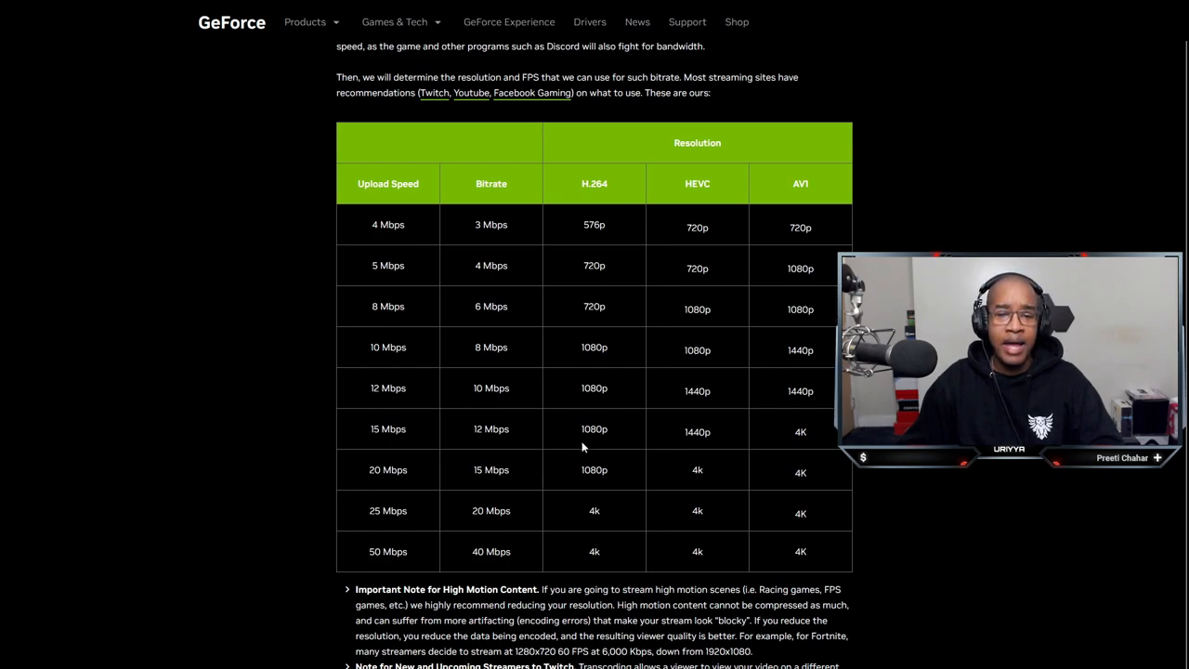
mouse_move(479, 442)
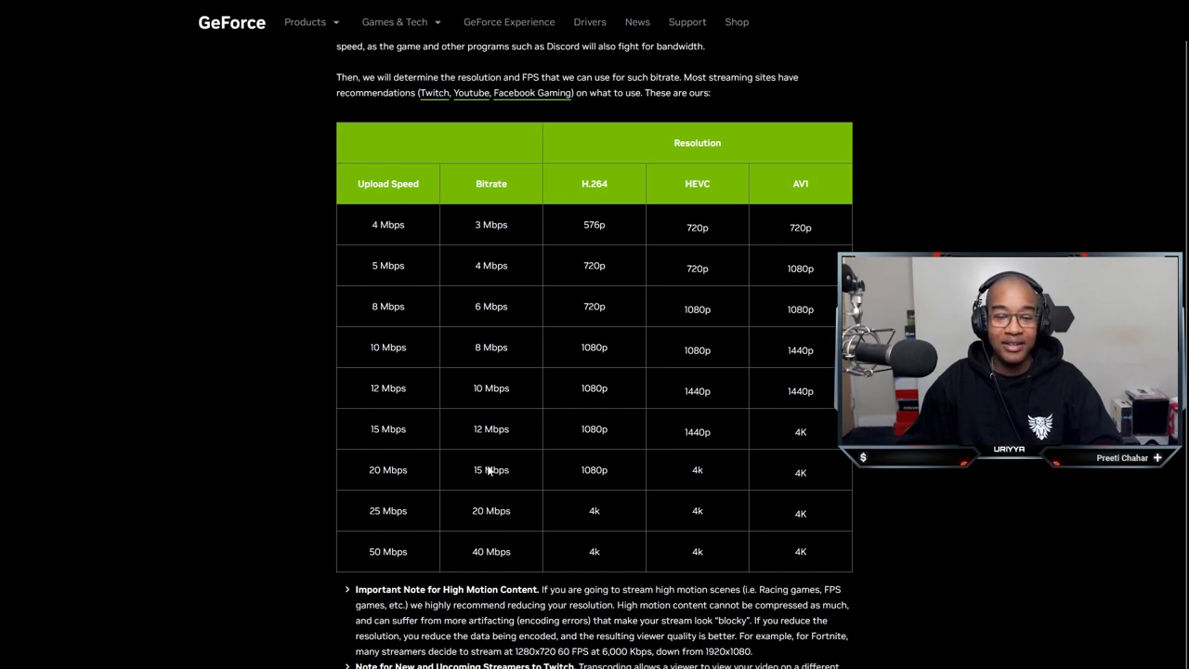
mouse_move(591, 453)
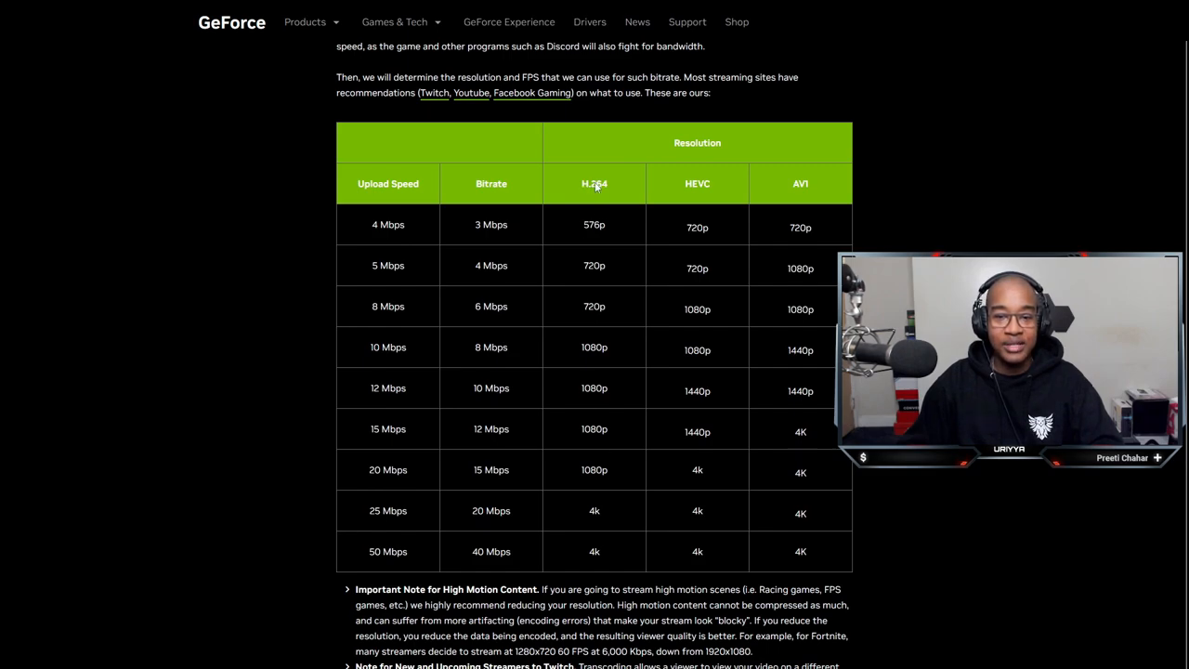
mouse_move(598, 439)
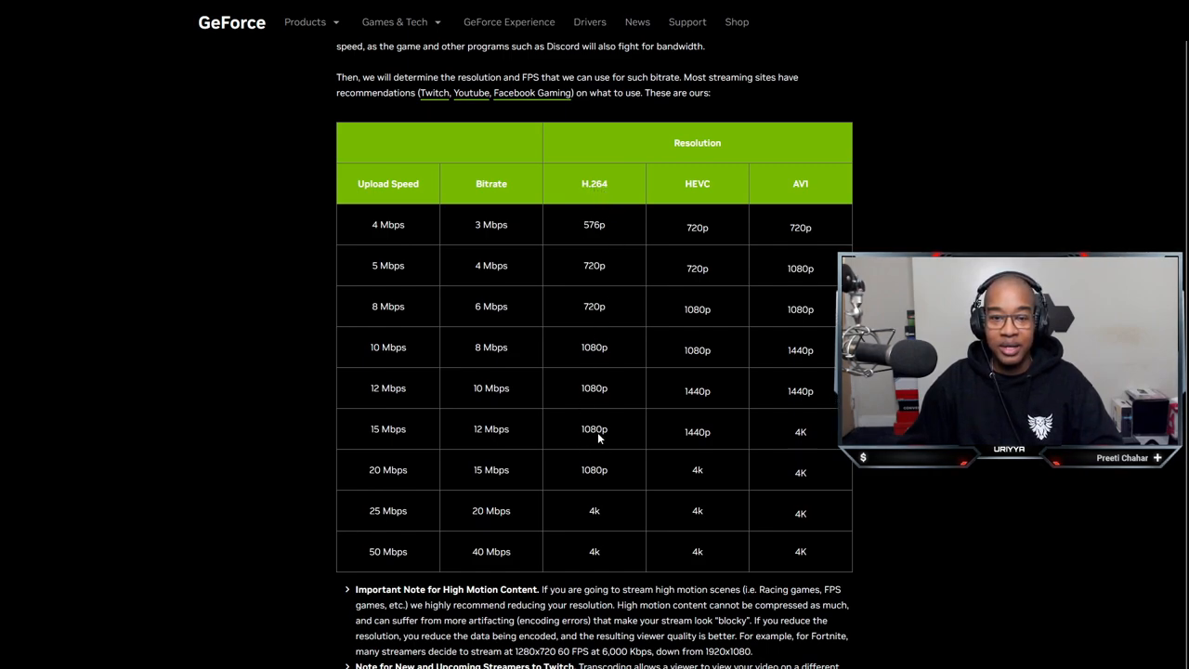
mouse_move(490, 434)
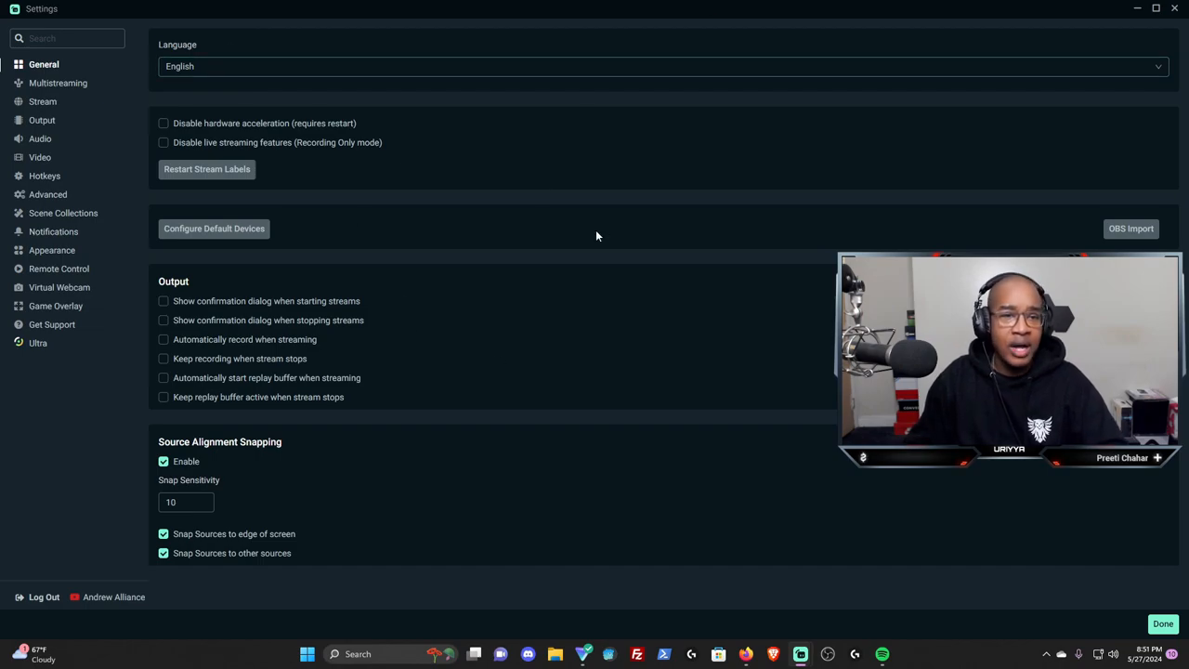
mouse_move(390, 302)
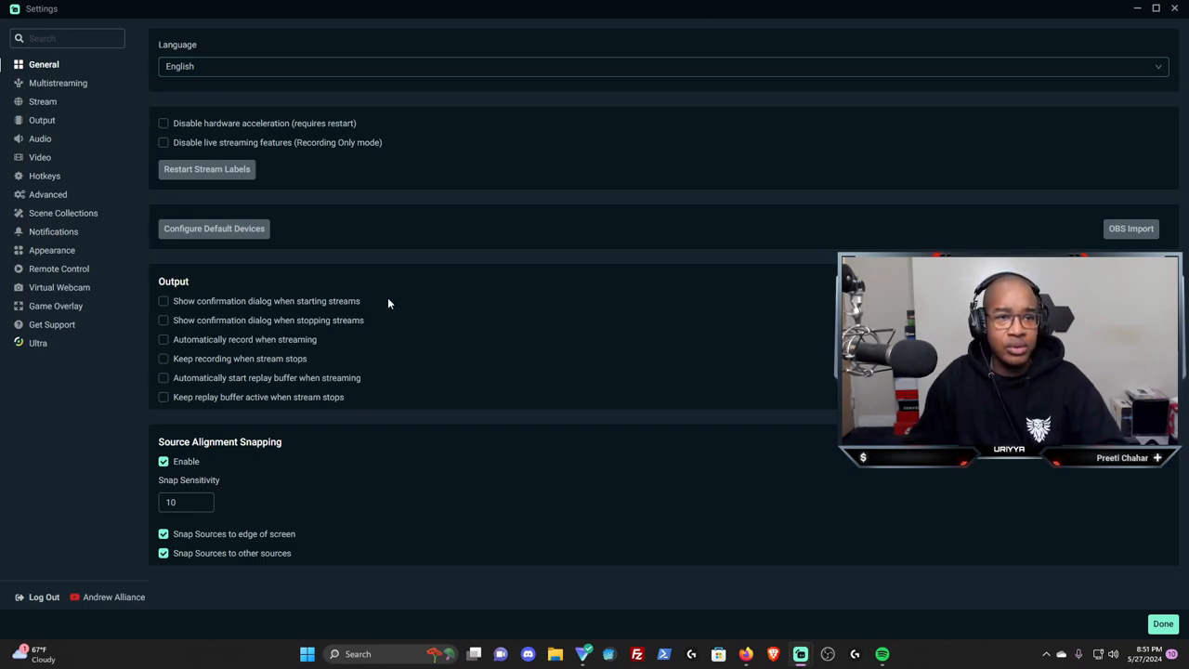
mouse_move(305, 478)
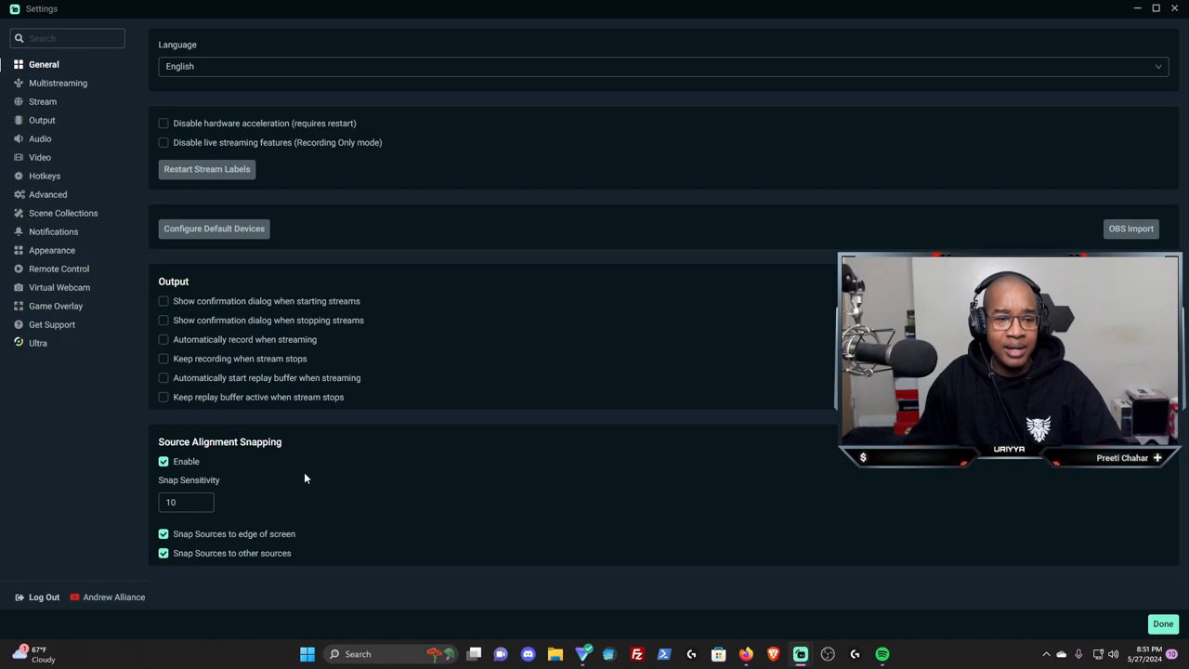
Review Multistreaming and Stream destinations, then show Output with 12000 bitrate and NVENC H.264
click(59, 82)
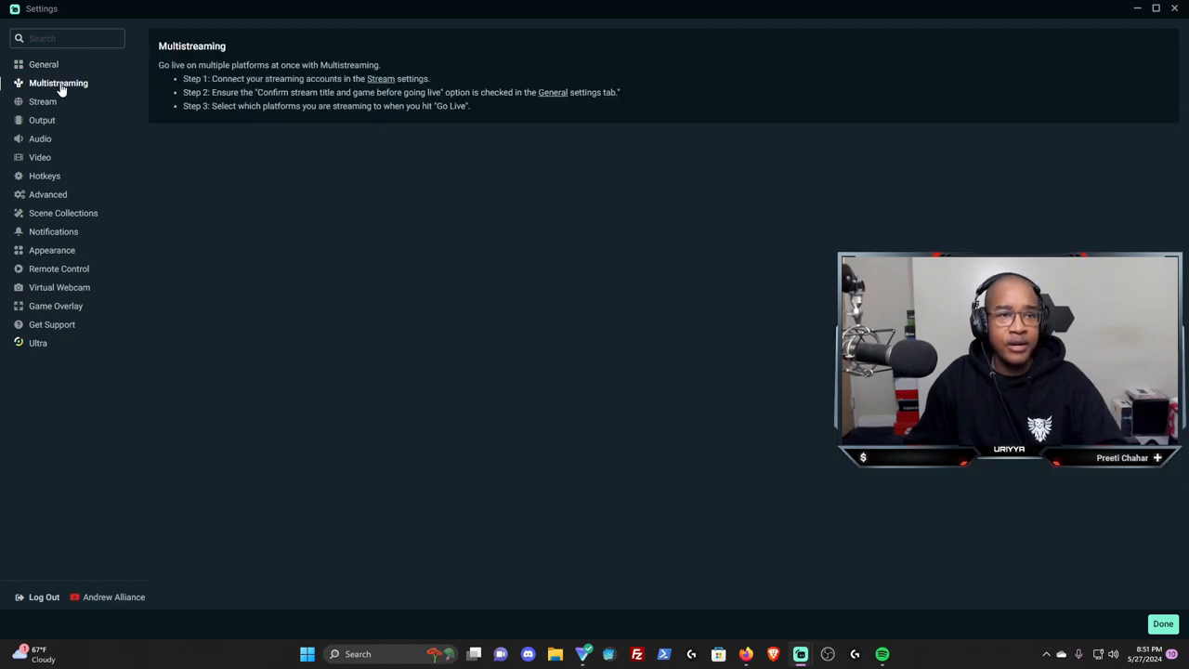
mouse_move(331, 273)
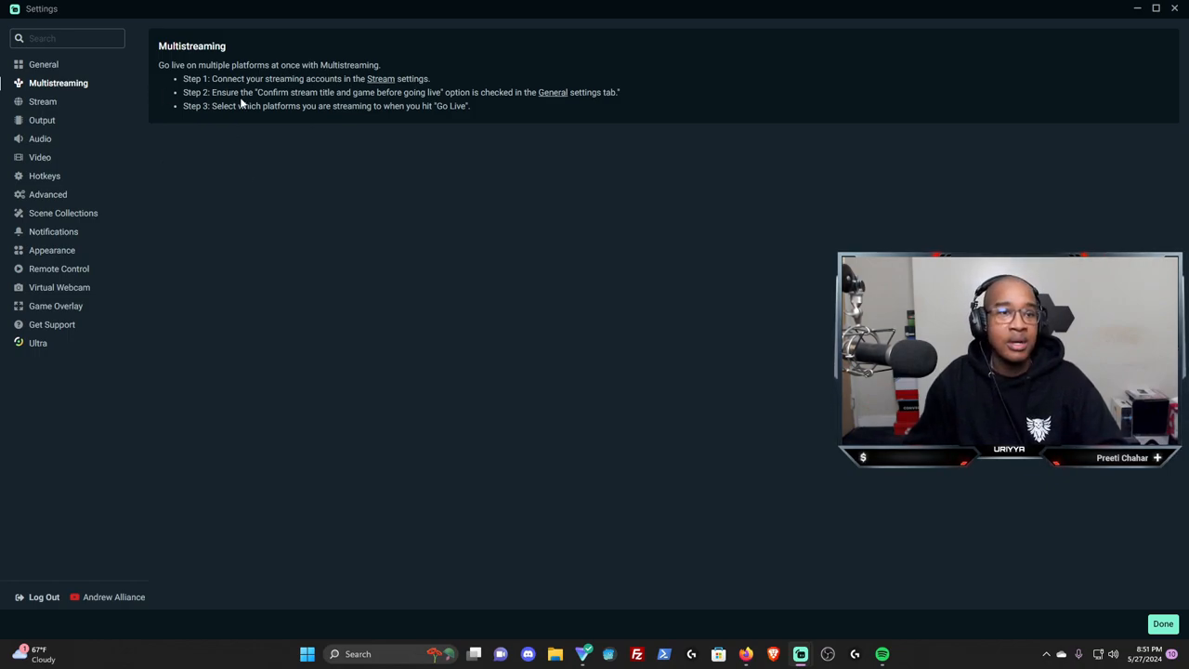
mouse_move(316, 105)
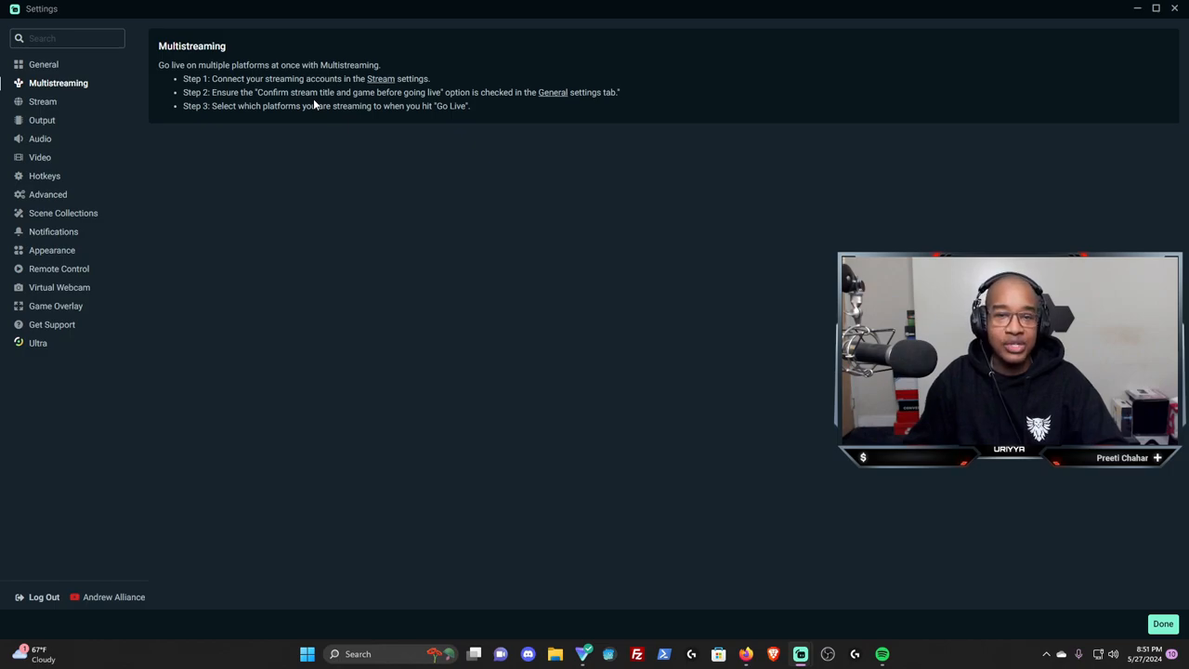
mouse_move(249, 147)
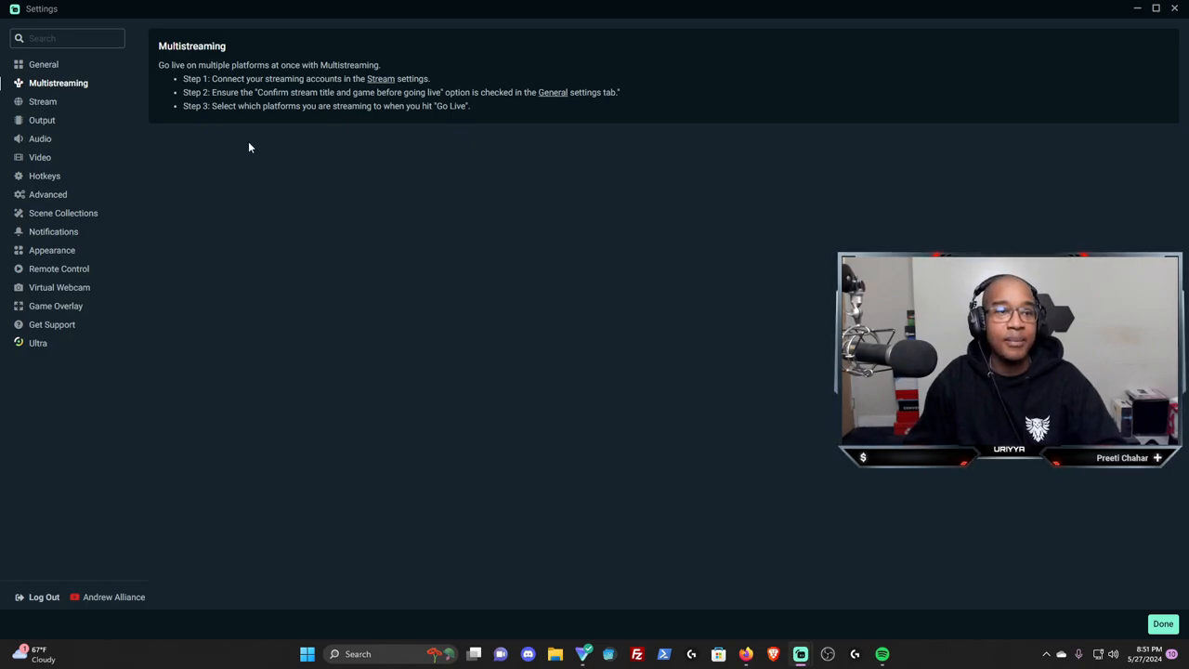
mouse_move(255, 145)
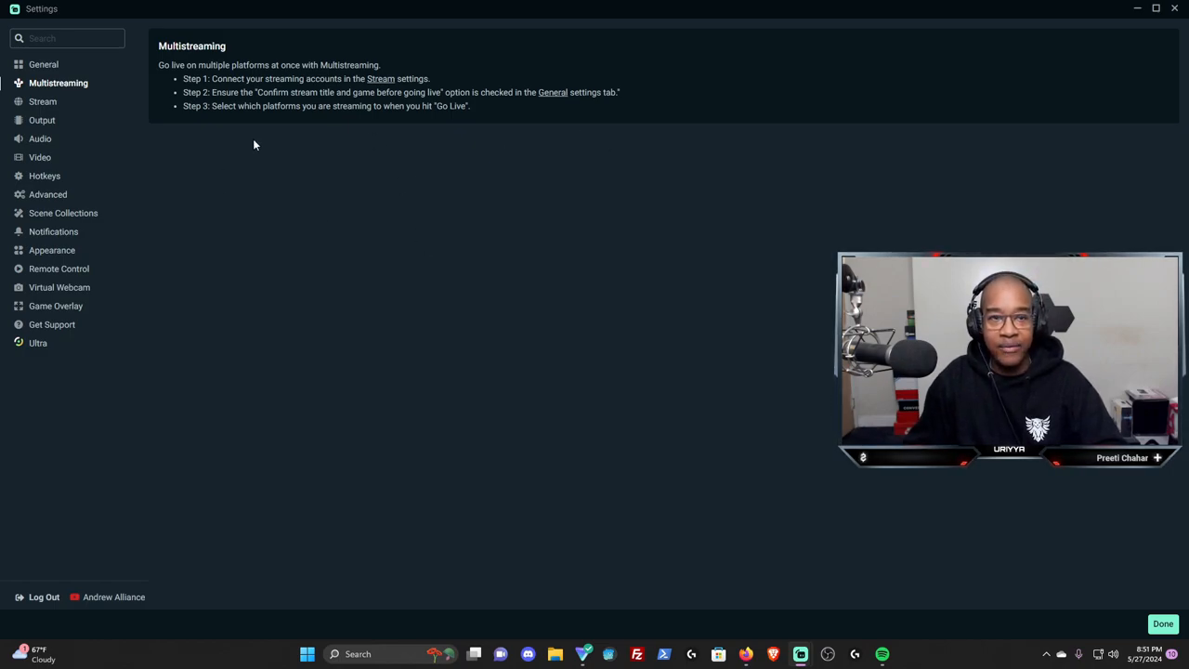
mouse_move(394, 160)
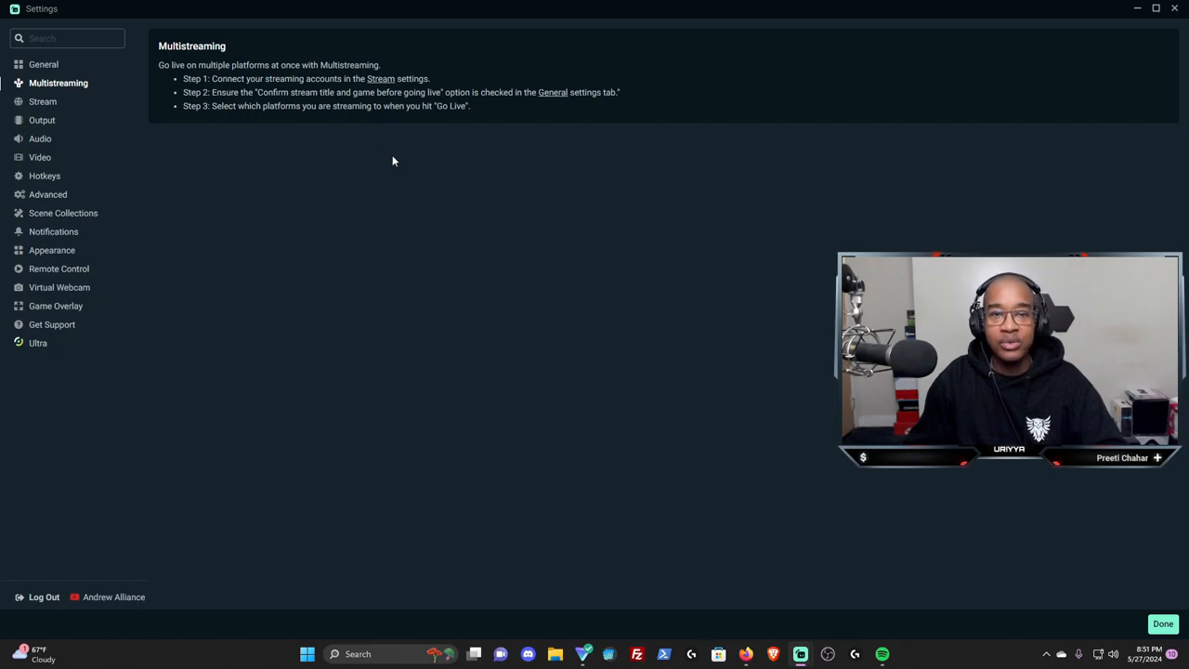
mouse_move(372, 126)
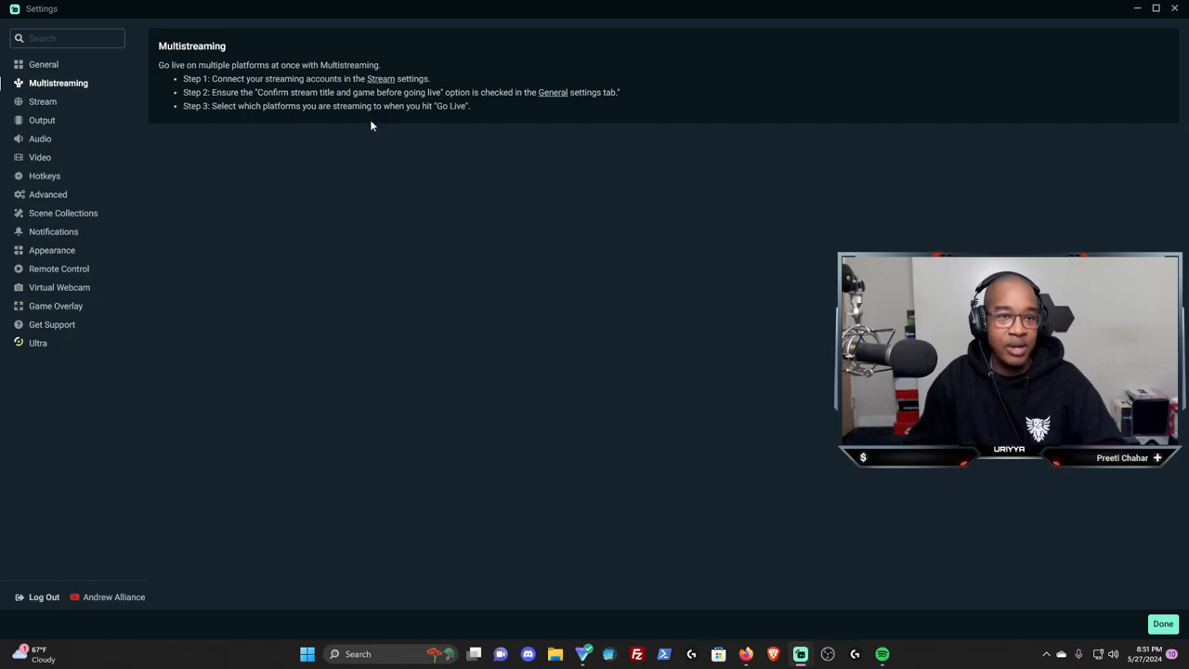
click(41, 101)
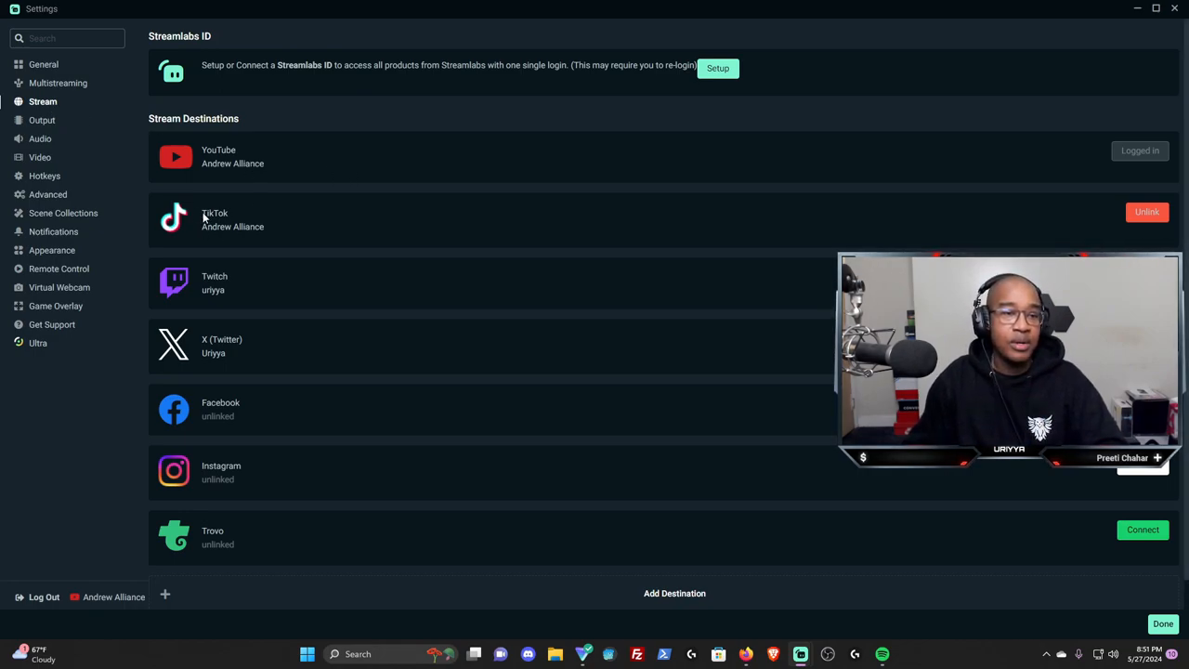
mouse_move(220, 227)
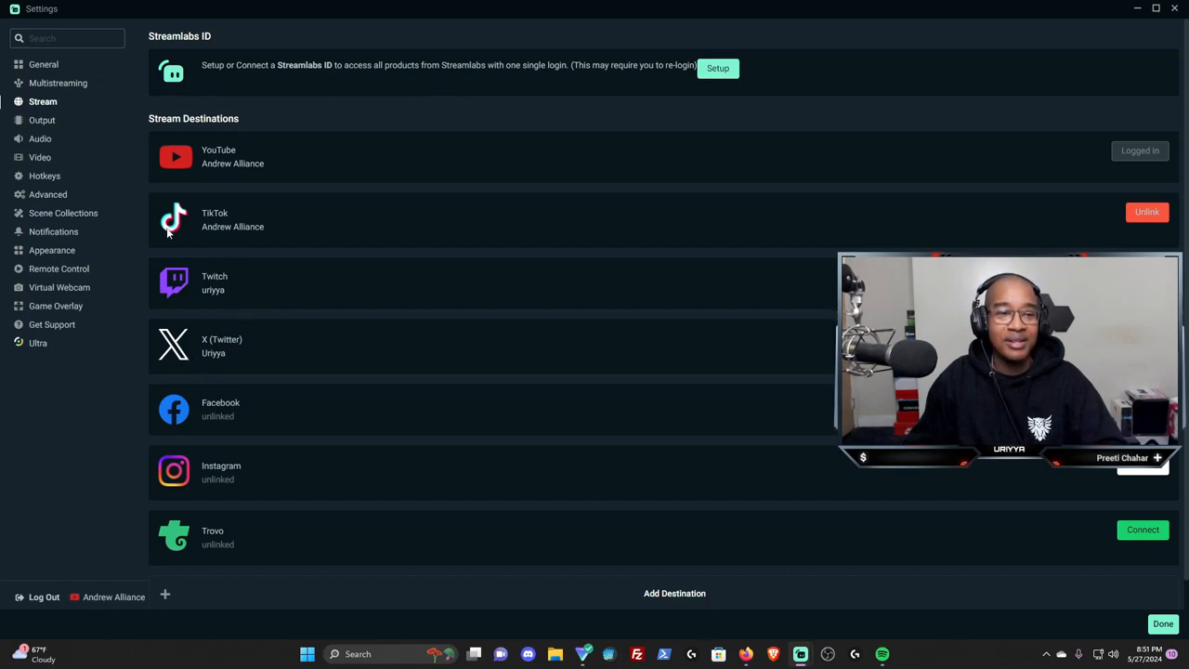
mouse_move(58, 122)
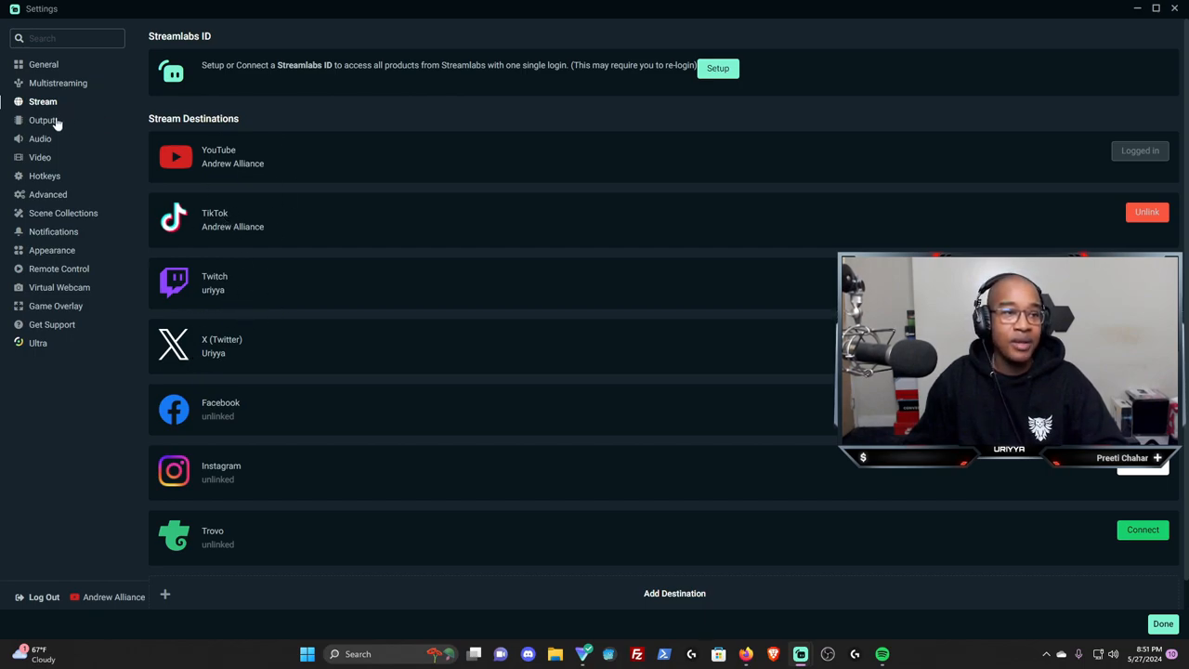
click(41, 119)
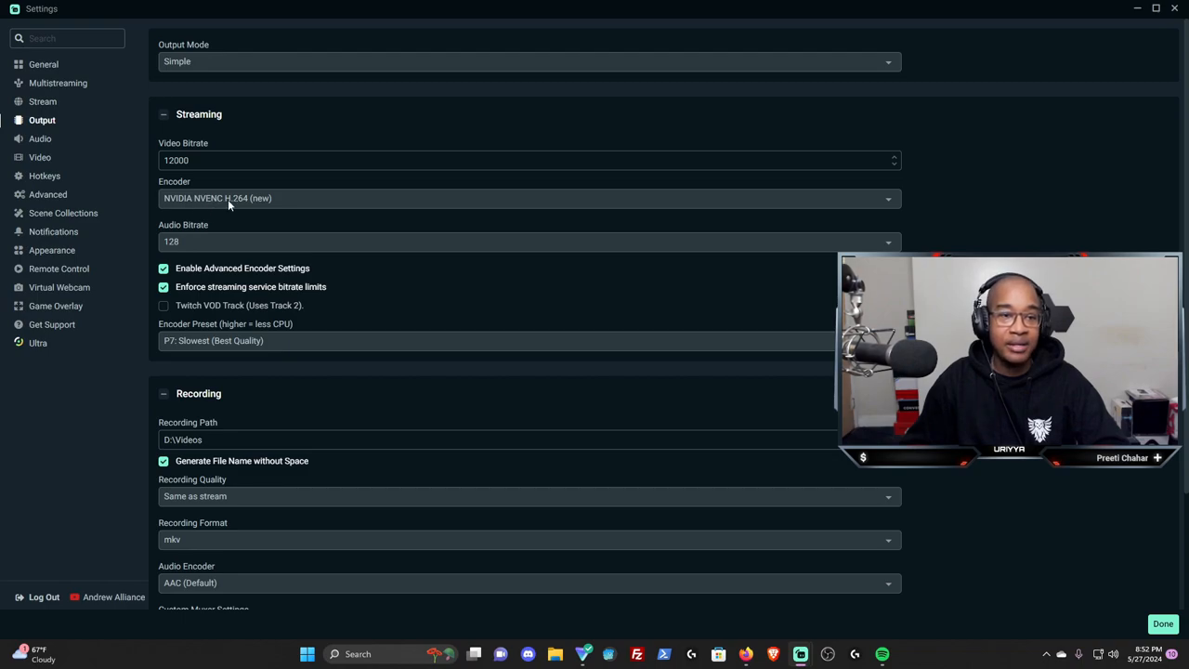
mouse_move(260, 202)
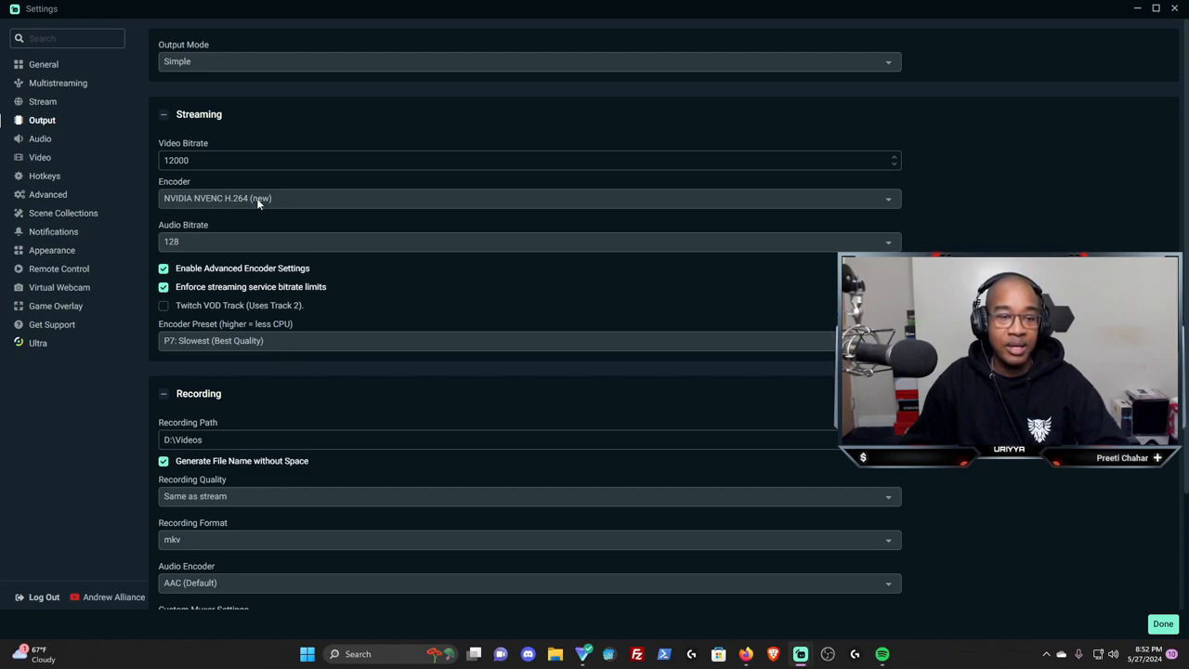
mouse_move(178, 251)
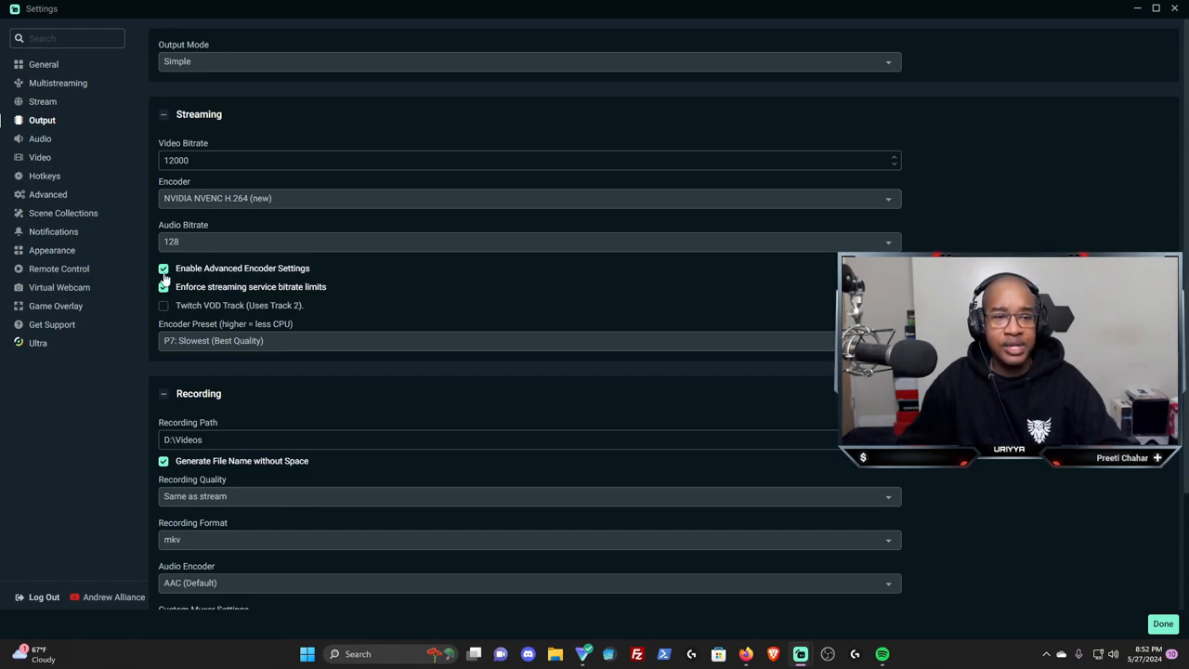
Turn off advanced encoder settings and show the Audio page with 44.1 kHz stereo
click(164, 268)
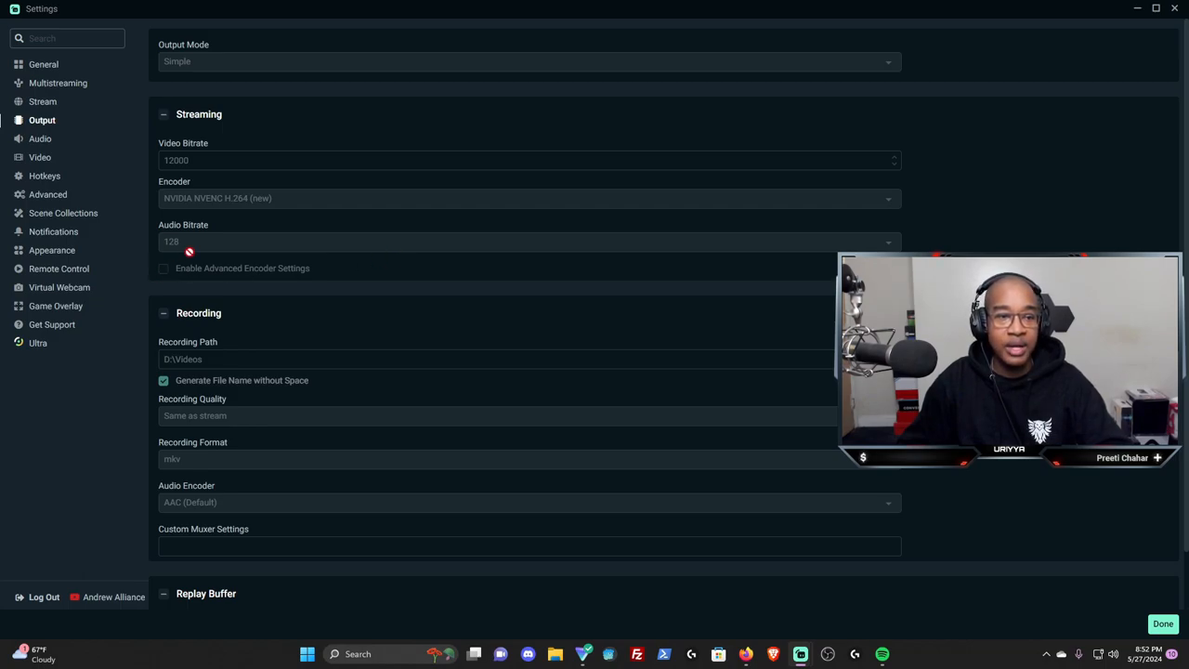
mouse_move(413, 327)
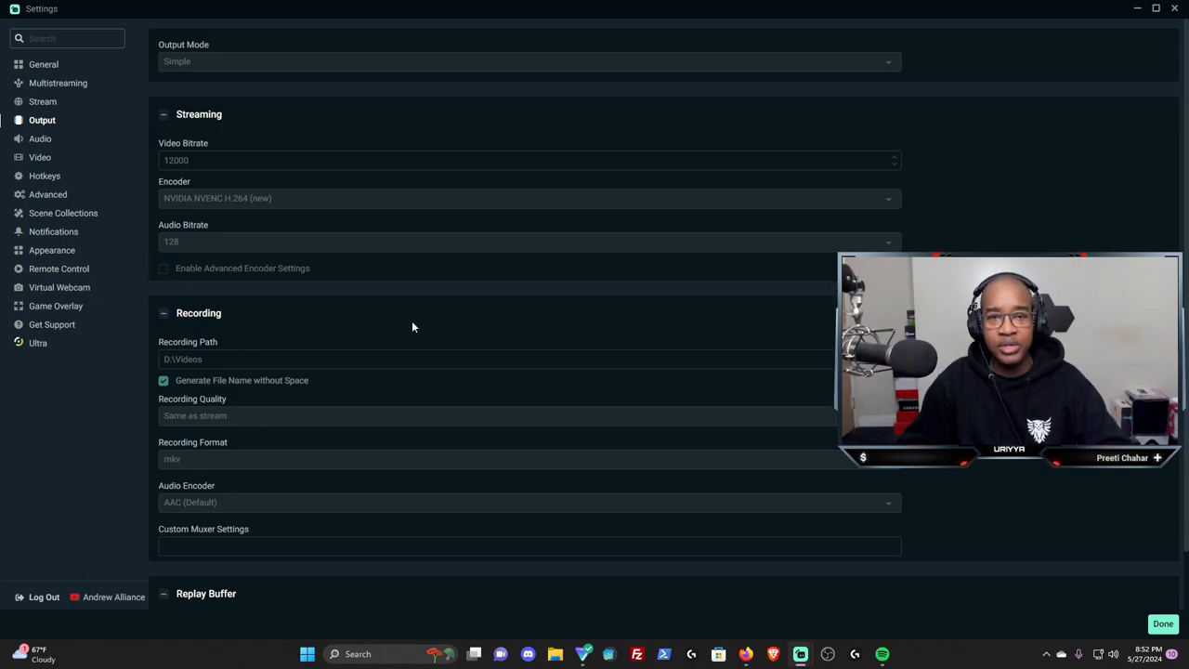
mouse_move(344, 301)
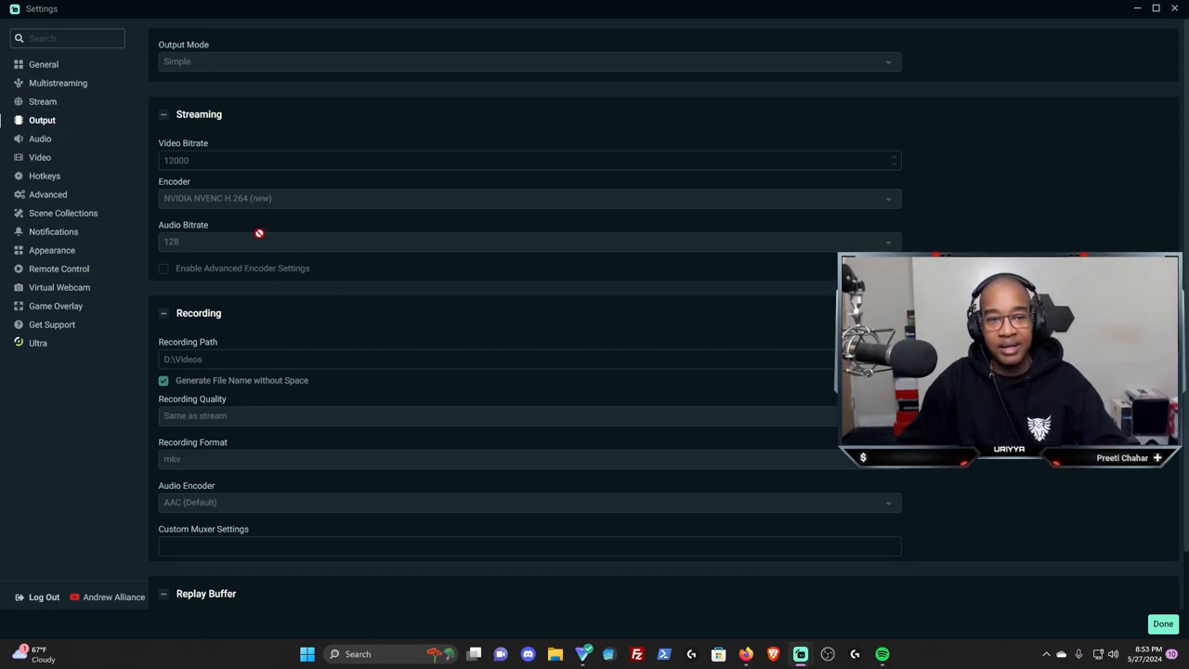
mouse_move(424, 320)
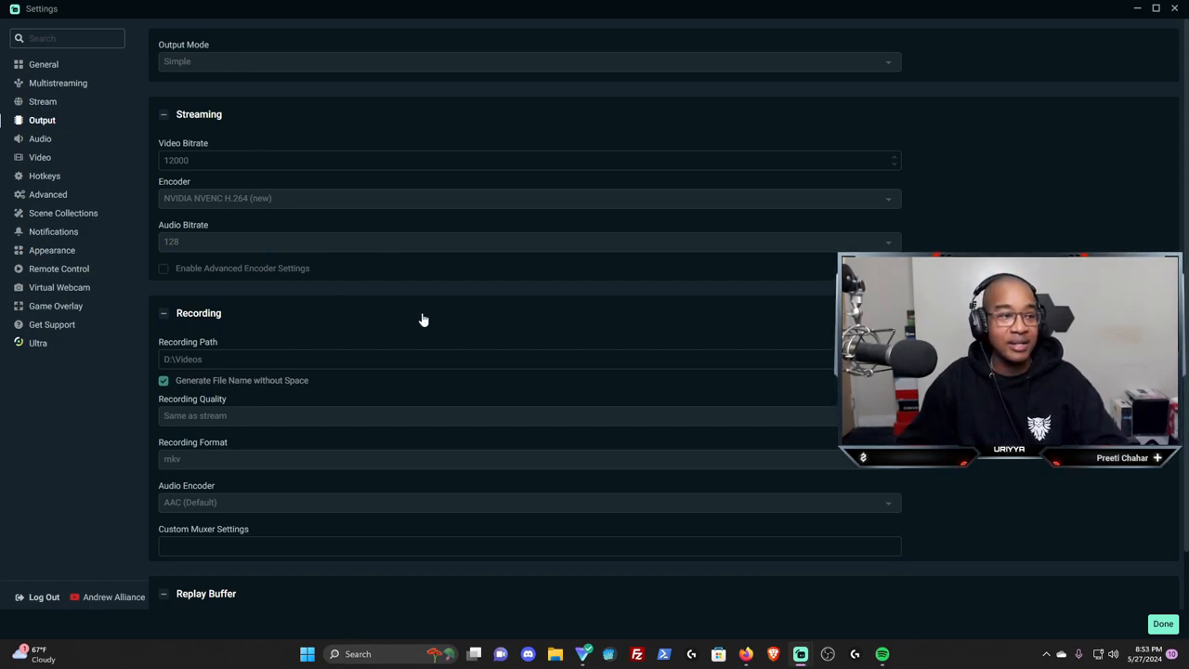
mouse_move(519, 294)
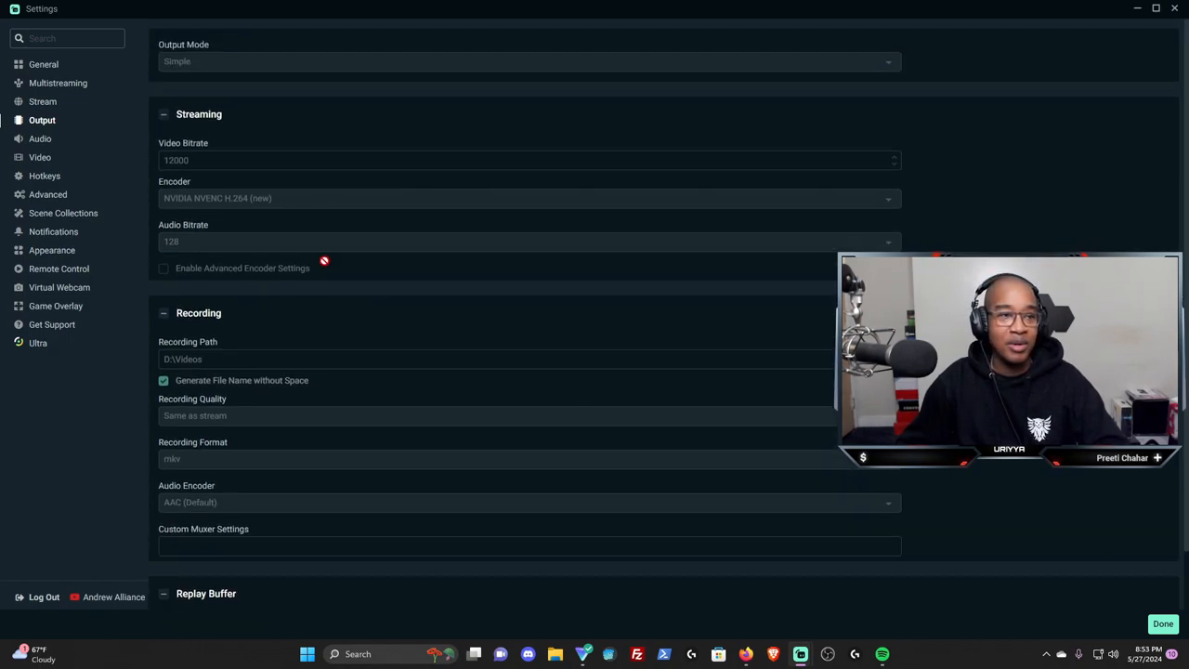
mouse_move(41, 138)
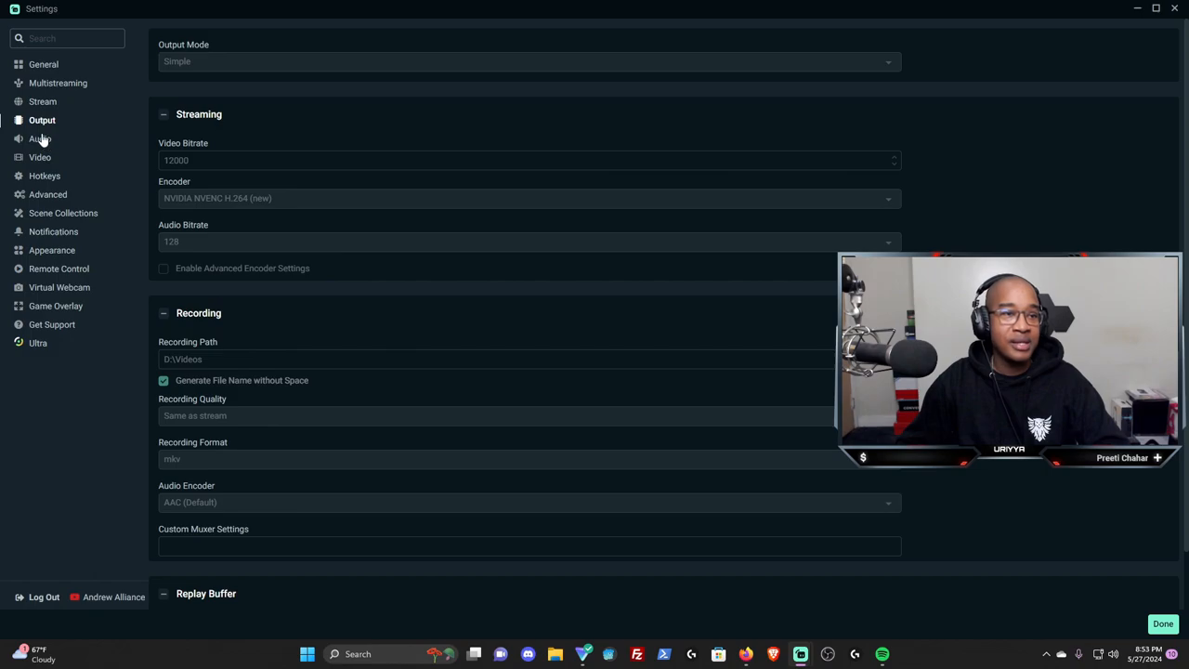
click(41, 137)
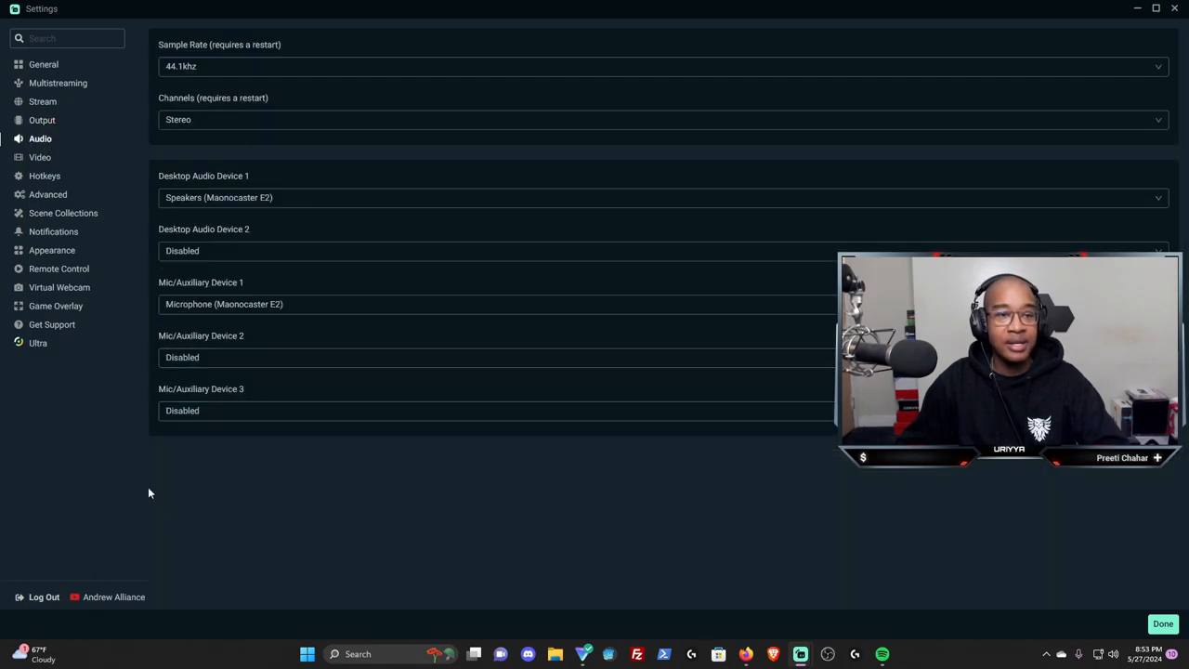
mouse_move(134, 475)
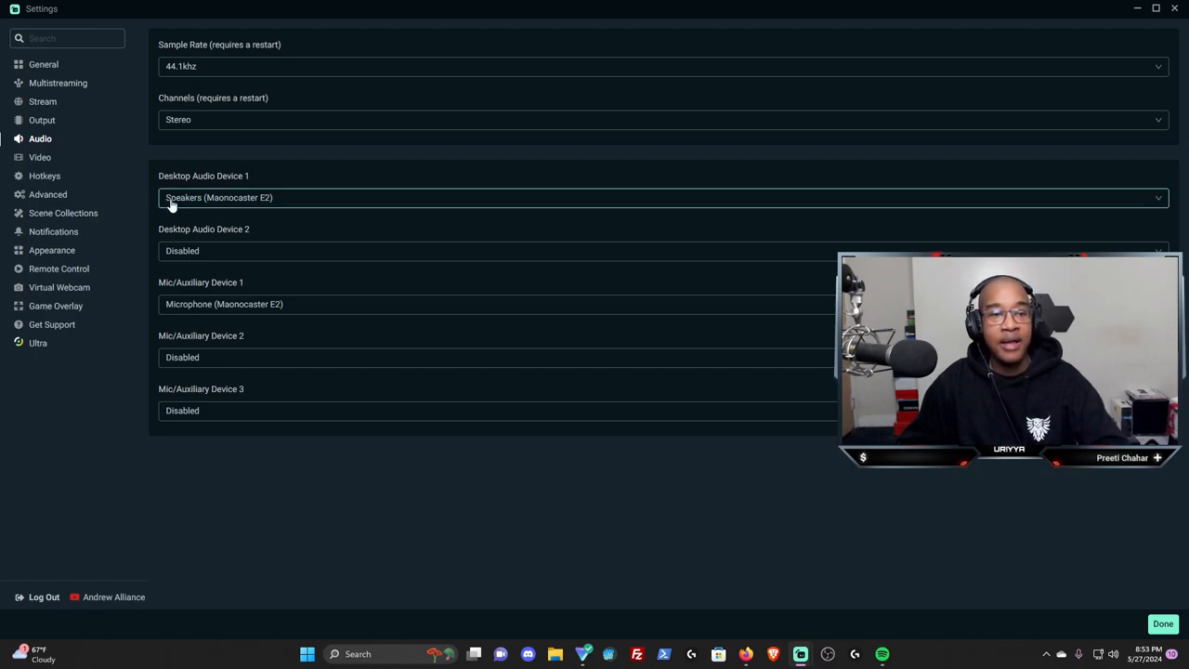
mouse_move(208, 197)
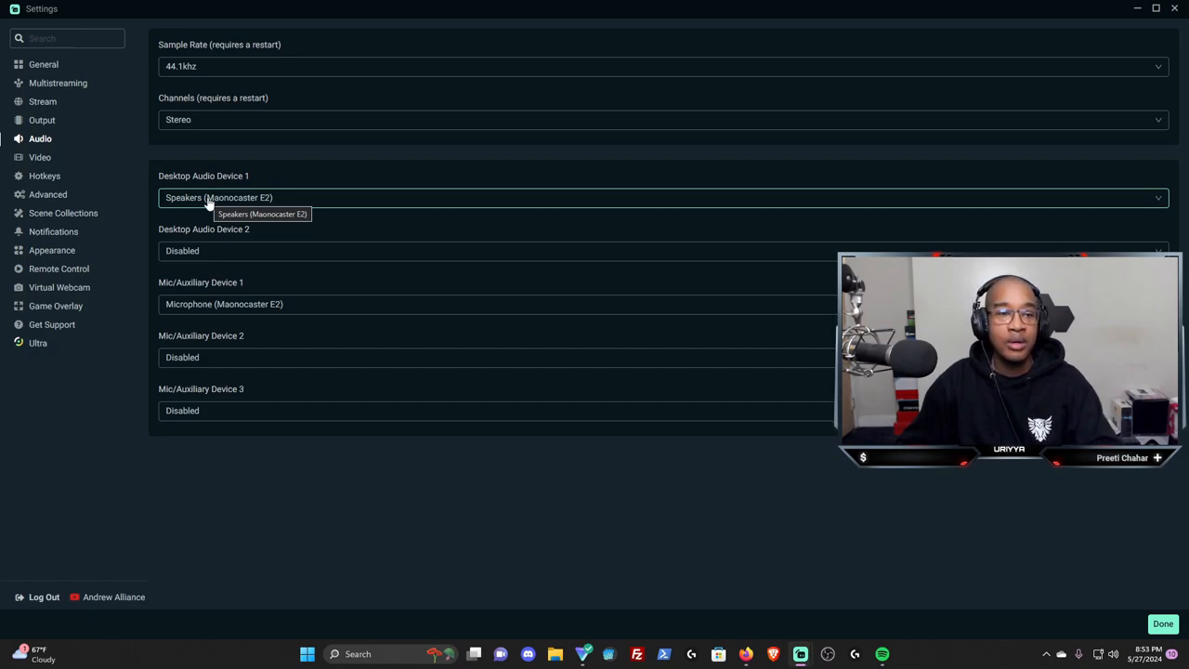
mouse_move(141, 304)
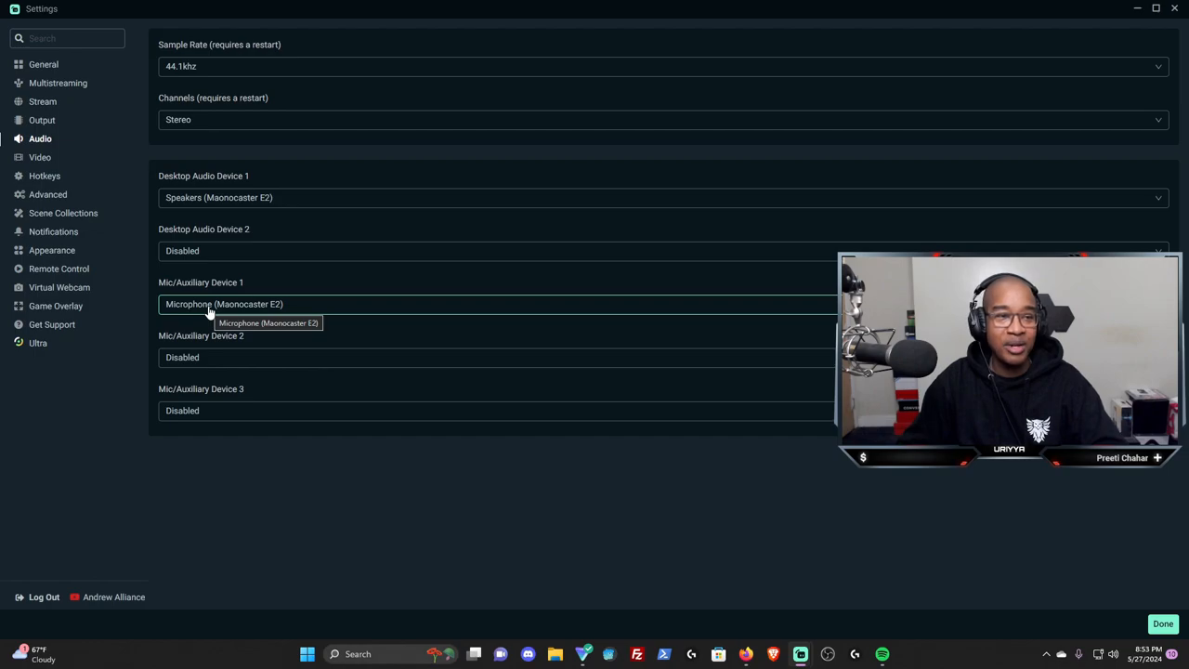
mouse_move(40, 156)
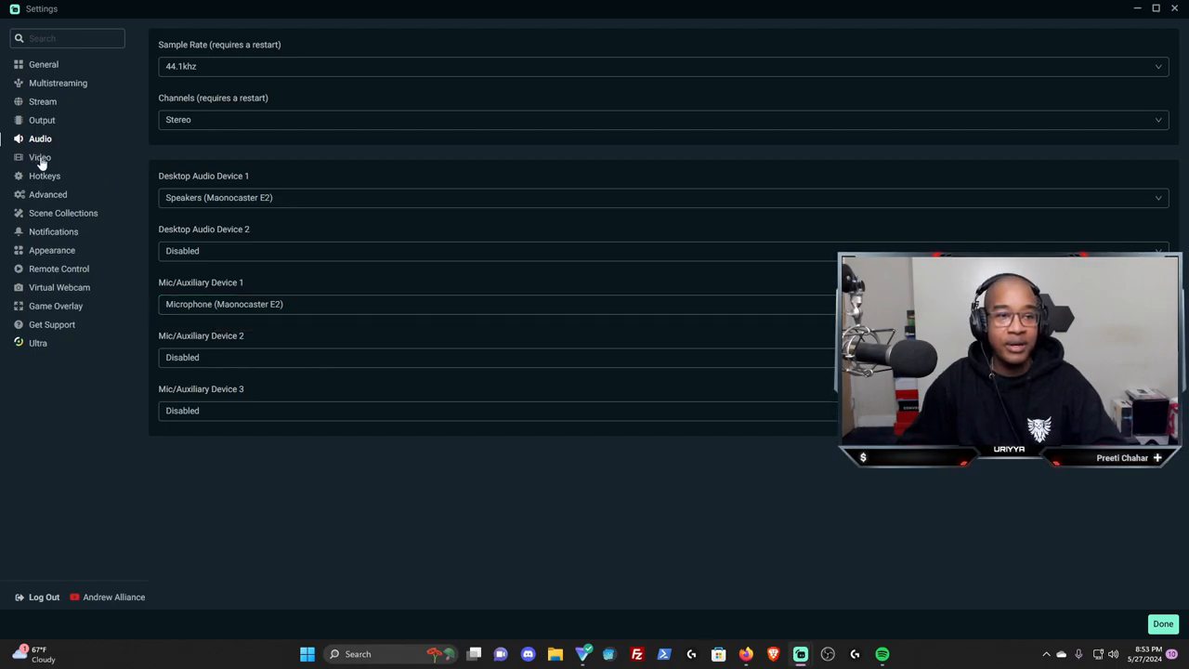
Show the Video settings with 1920x1080 base and output resolution at 60 FPS
click(39, 156)
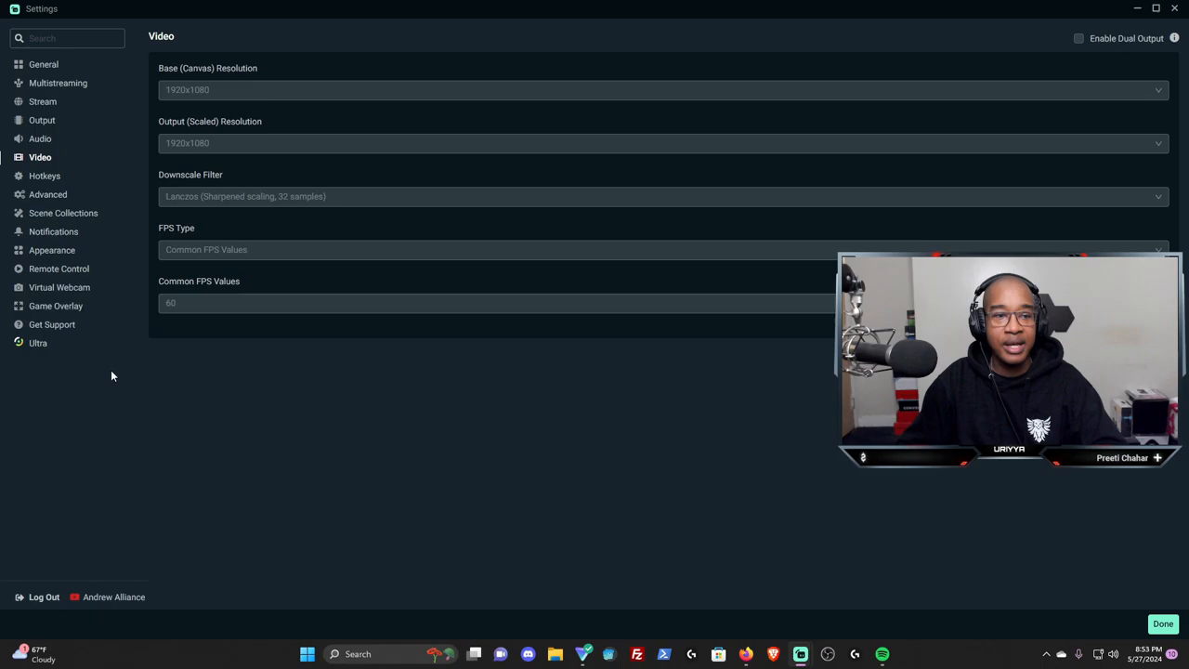
mouse_move(174, 427)
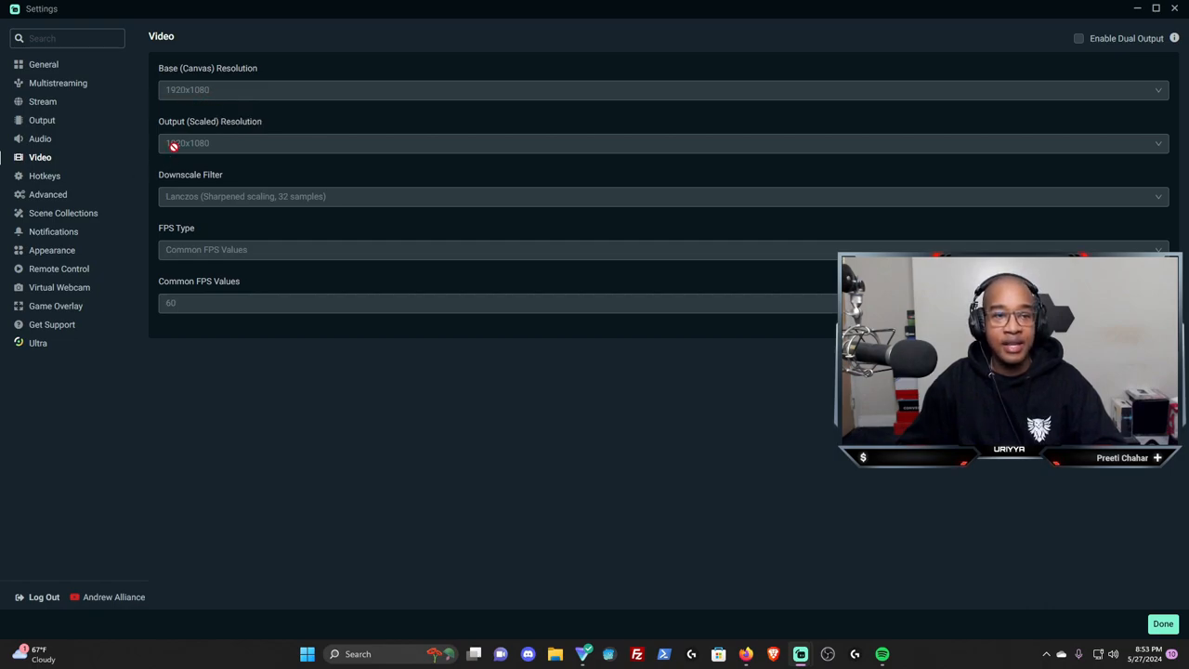
mouse_move(186, 159)
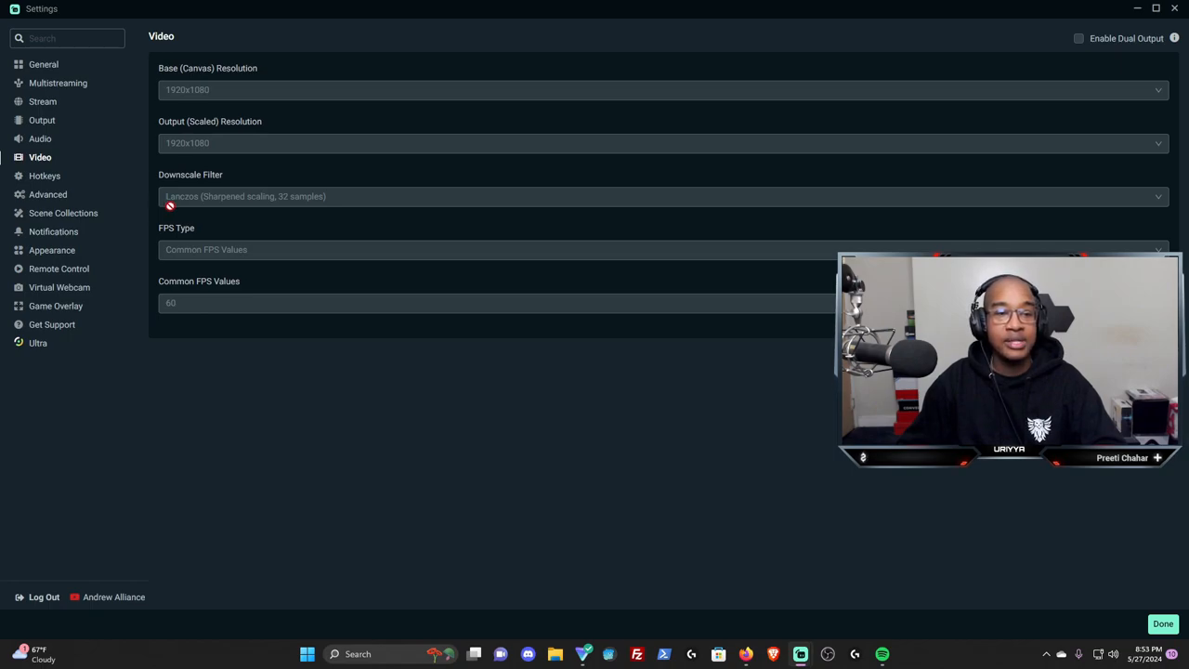
mouse_move(176, 202)
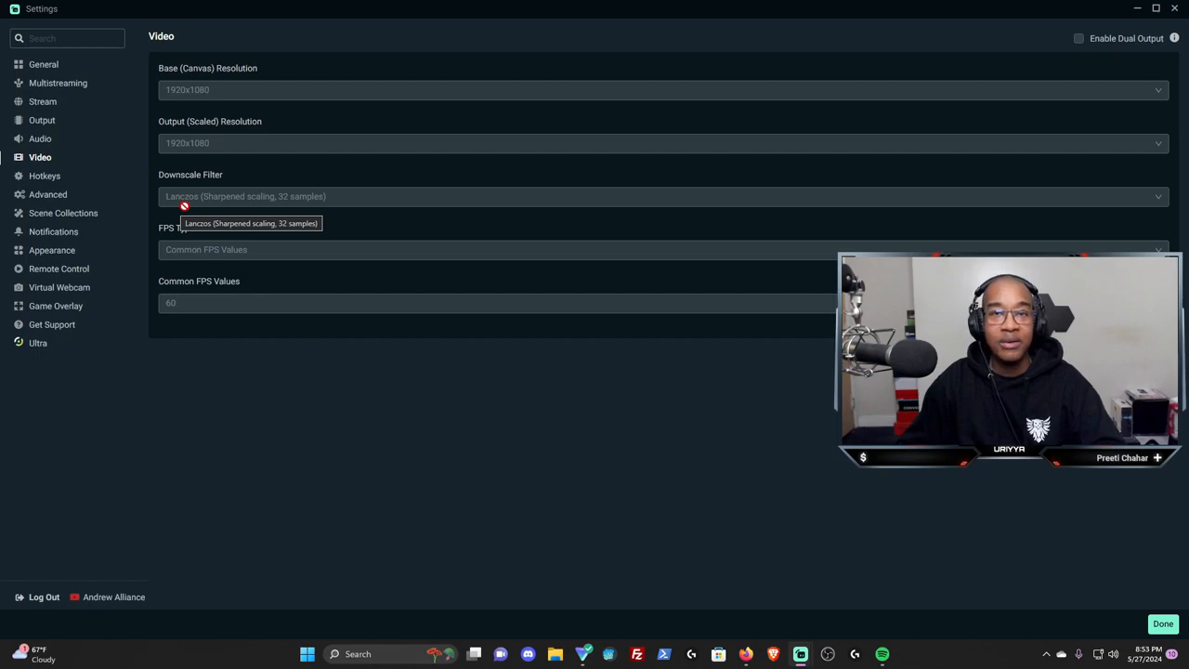
mouse_move(158, 243)
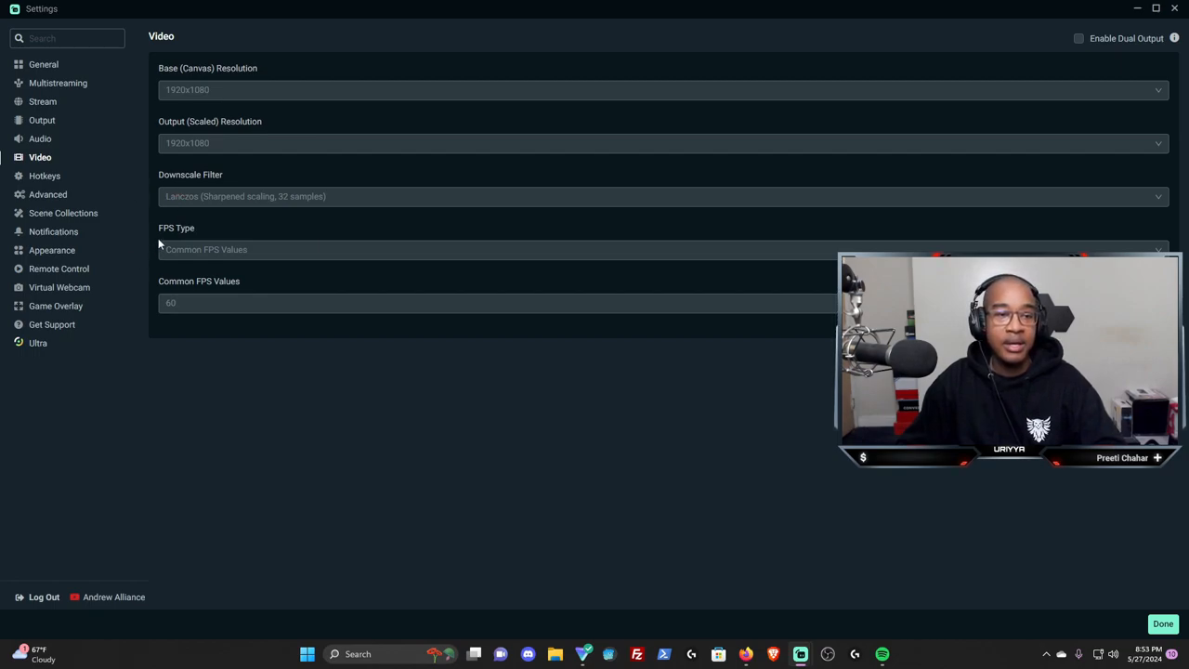
mouse_move(186, 268)
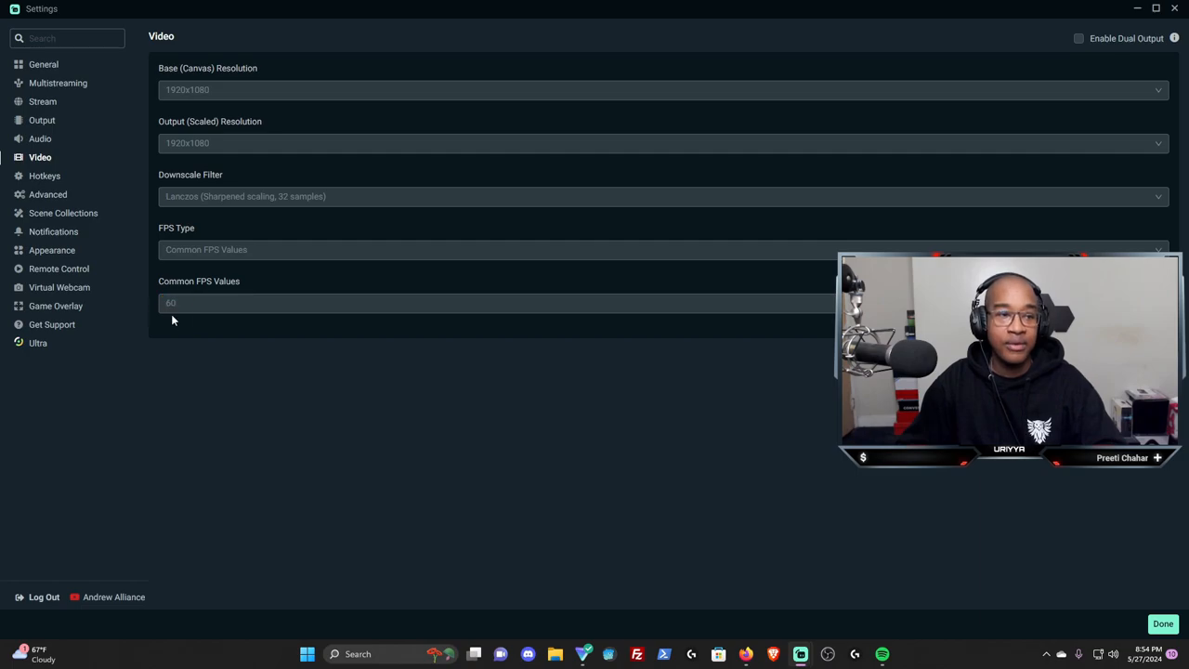
Pass through Hotkeys to the Advanced settings with Normal priority, NV12 and Rec. 709
click(44, 174)
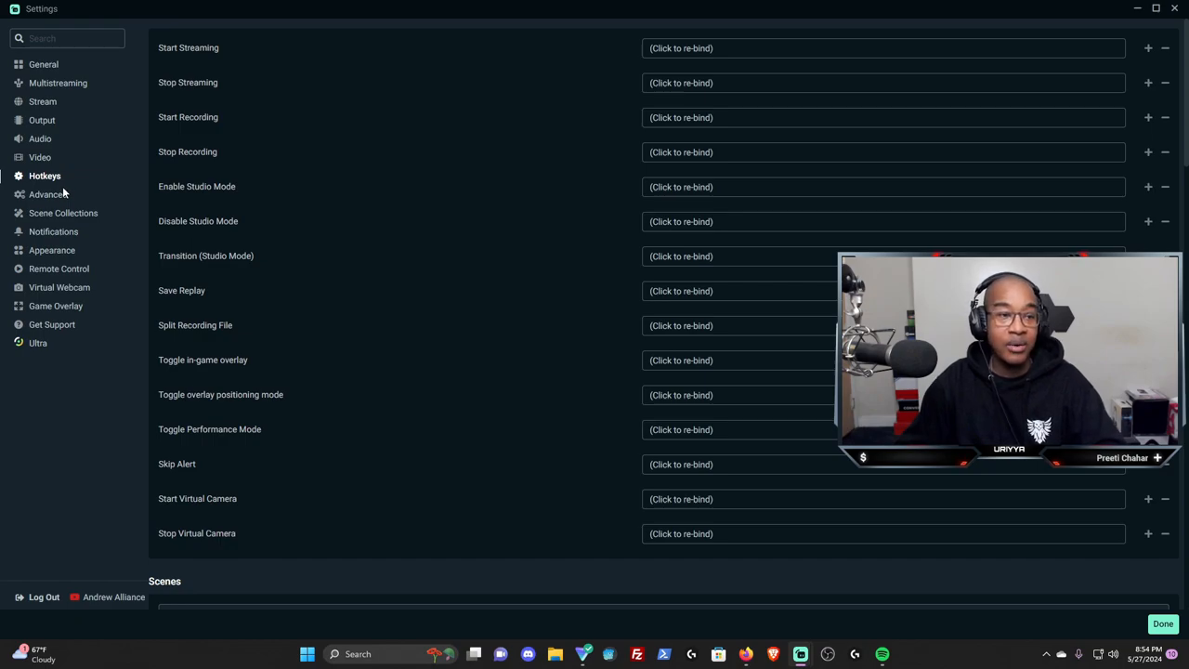
click(48, 195)
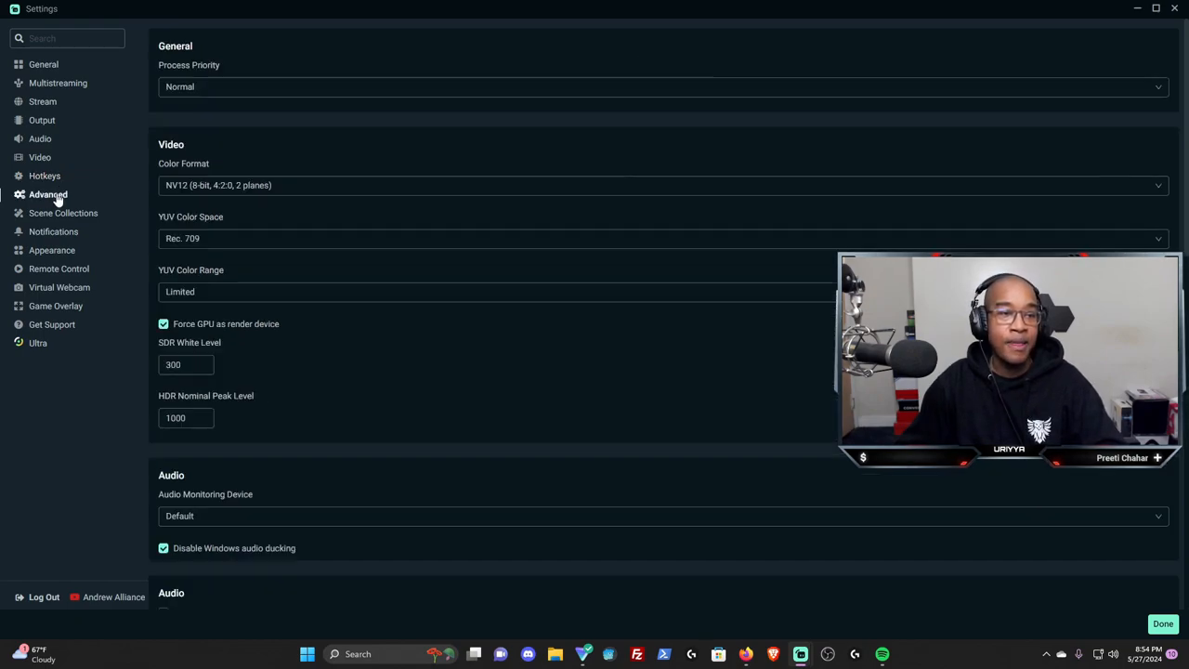
mouse_move(118, 324)
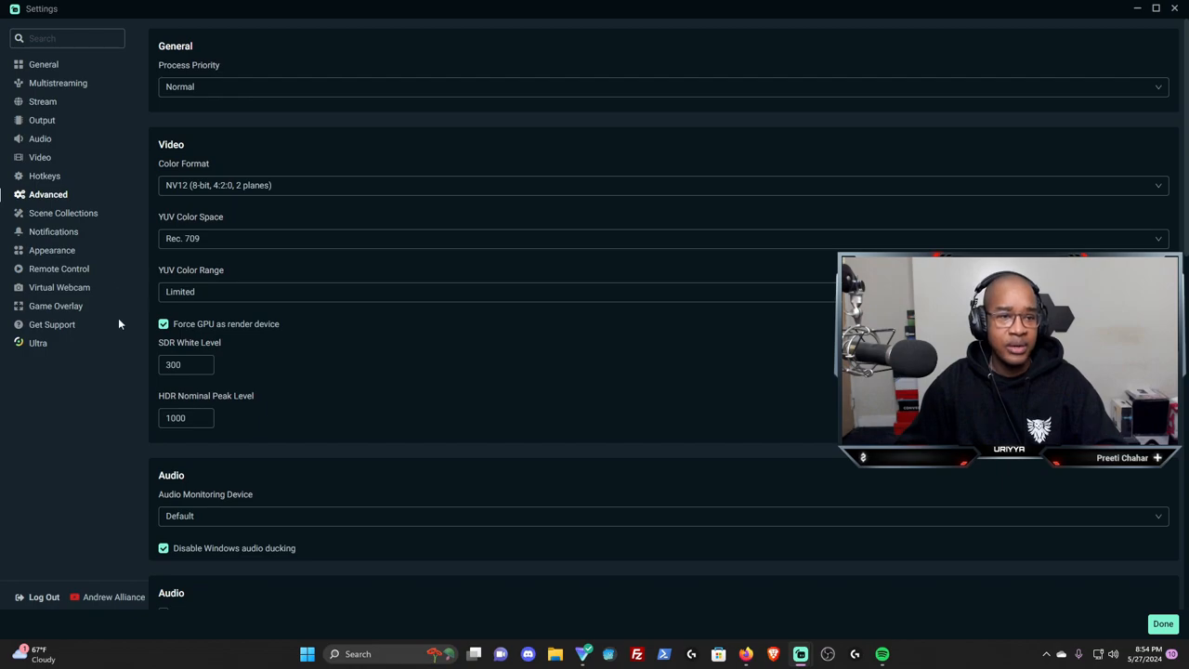
mouse_move(182, 334)
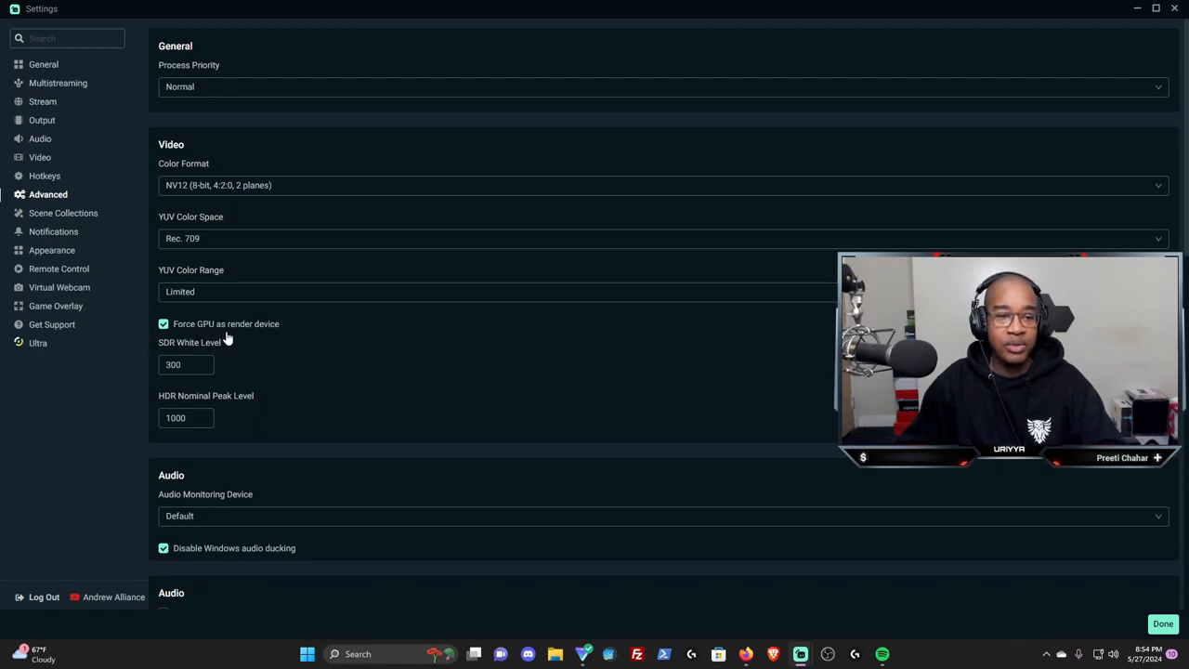
mouse_move(272, 342)
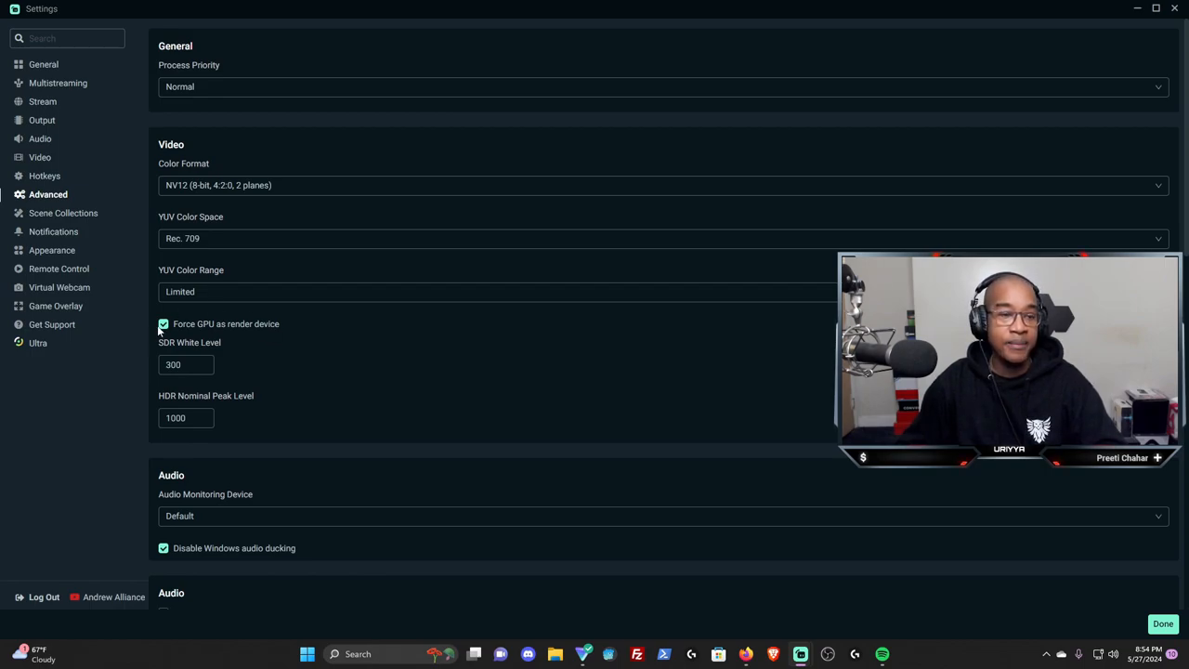
scroll(down, 3)
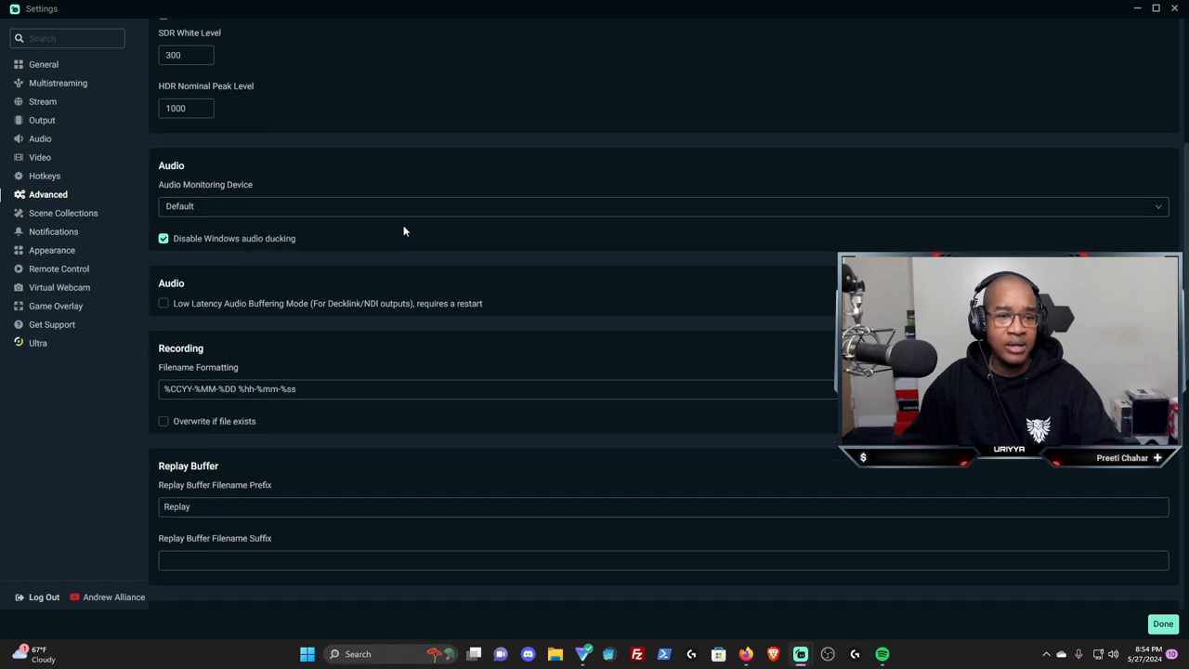
scroll(down, 3)
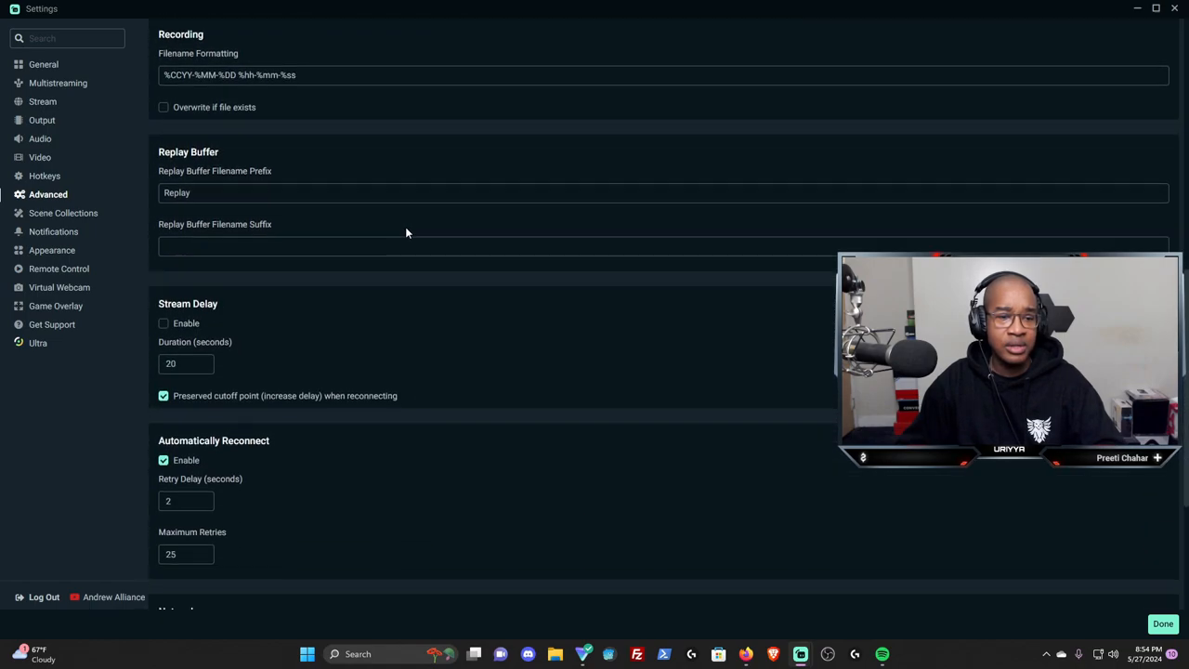
scroll(down, 3)
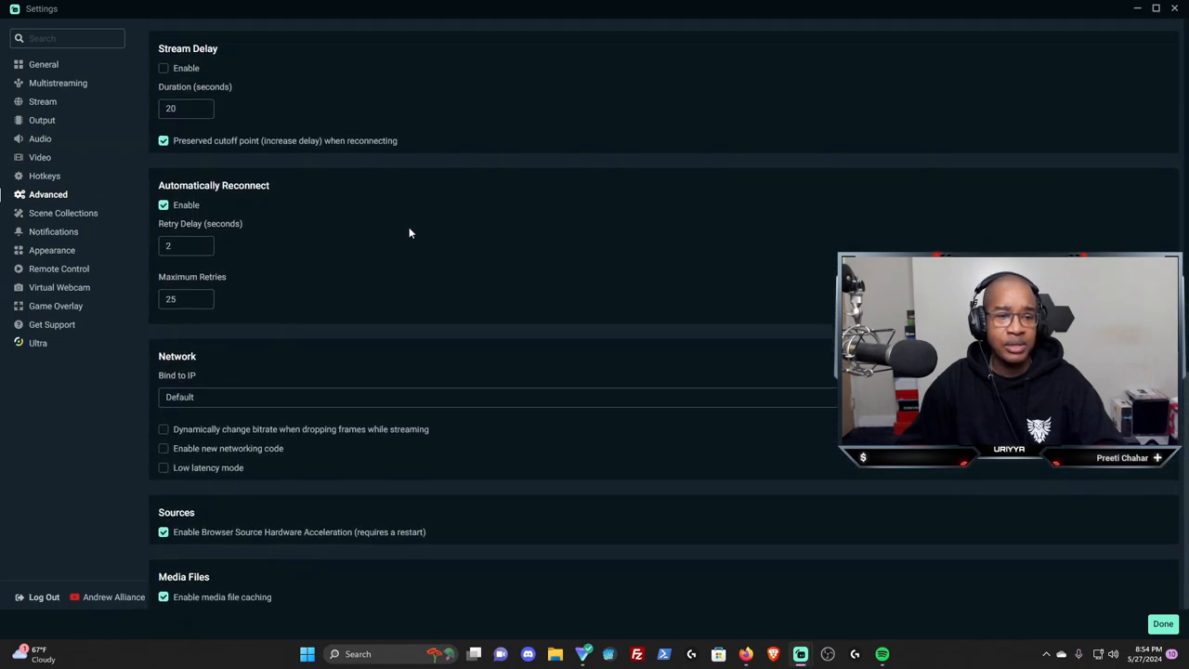
scroll(up, 3)
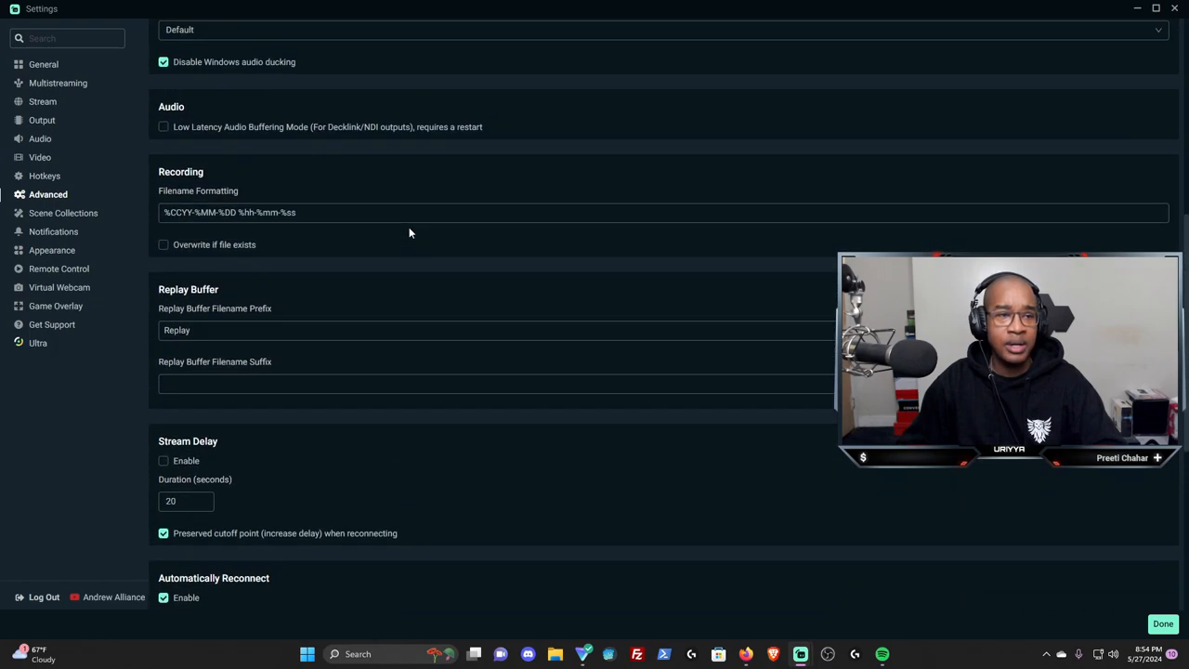
scroll(up, 3)
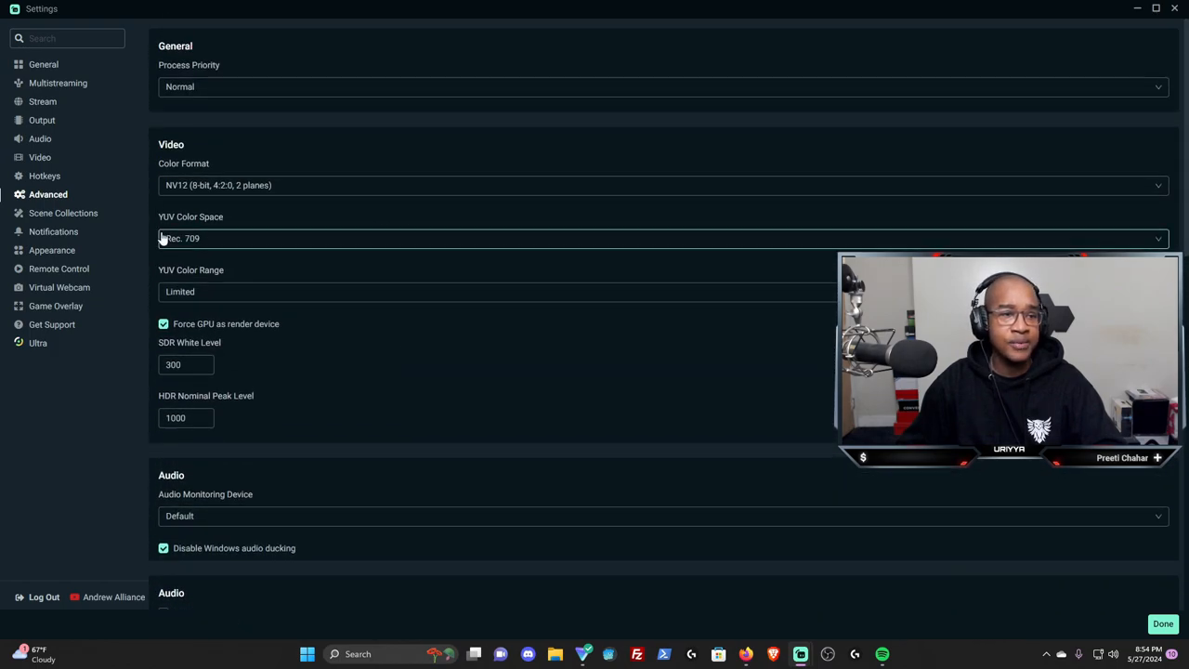
click(64, 211)
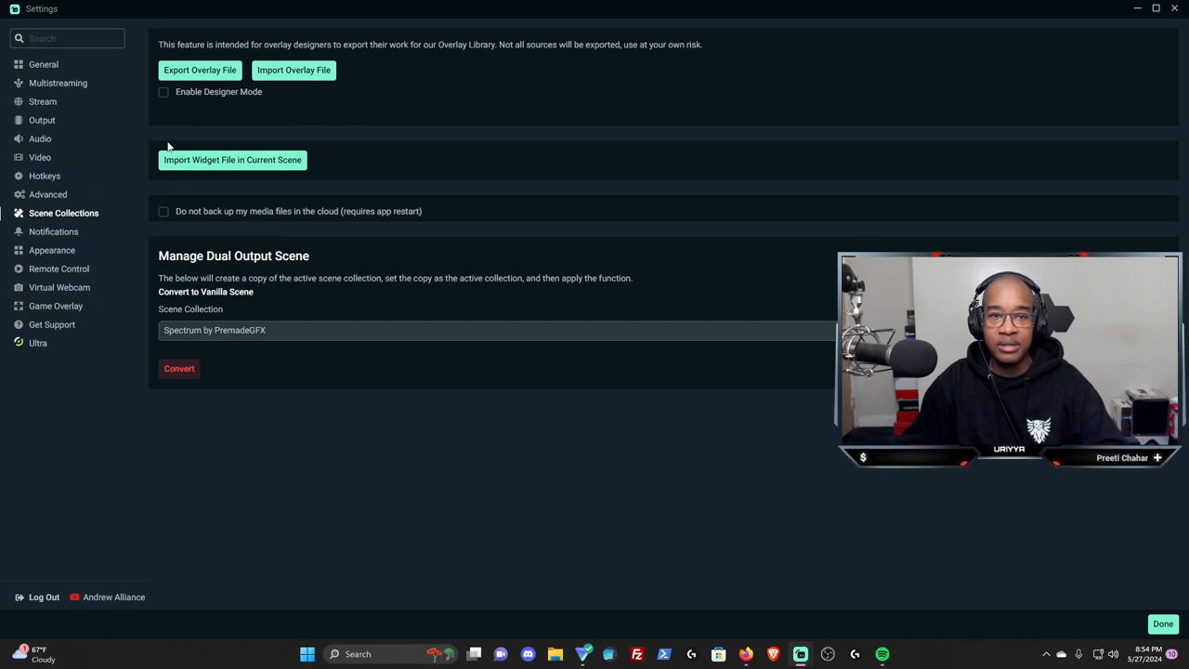
Step through Notifications to Ultra, then show Stream destinations YouTube, TikTok, Twitch and X
click(52, 230)
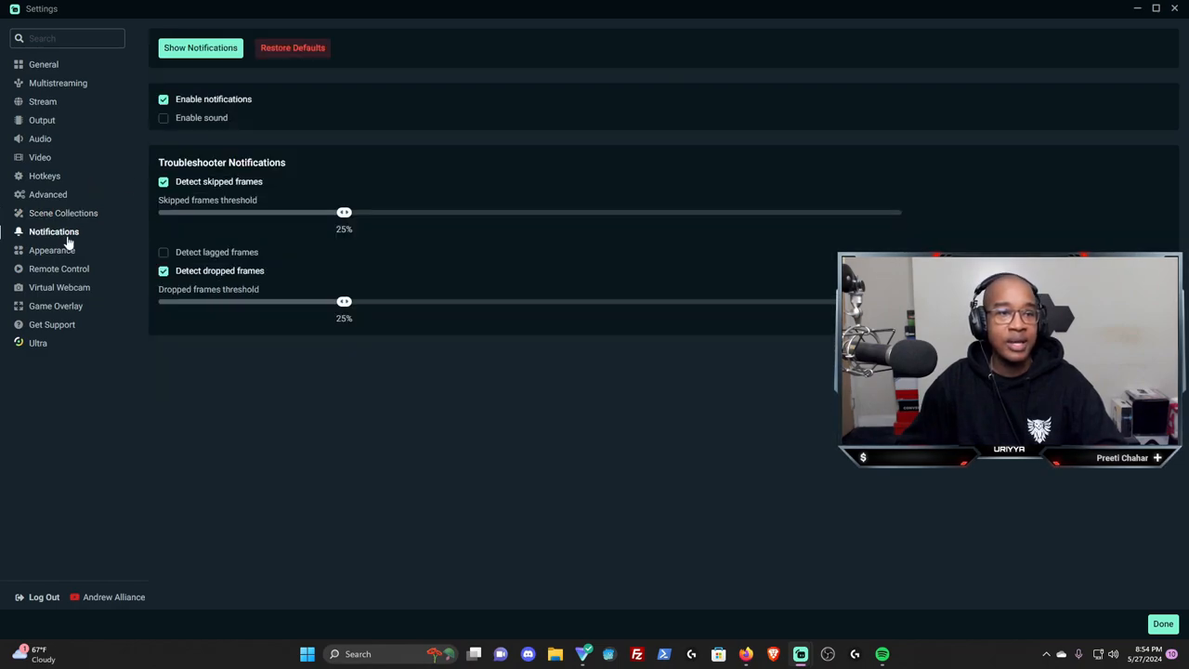
click(52, 249)
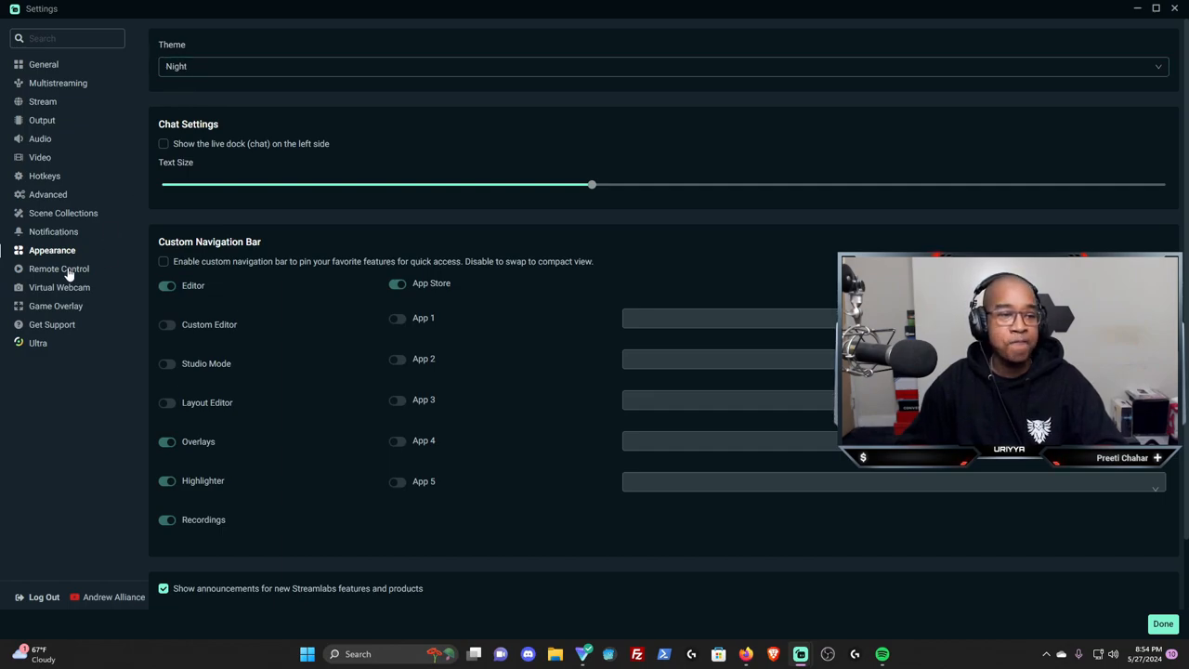
click(59, 268)
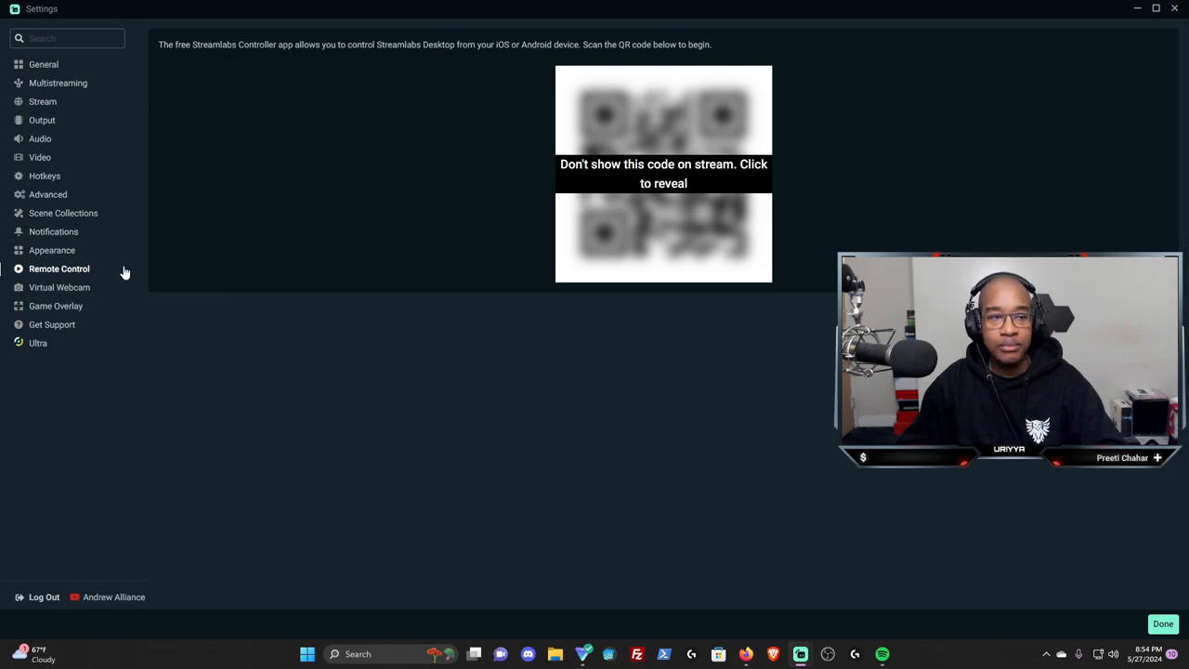
click(59, 286)
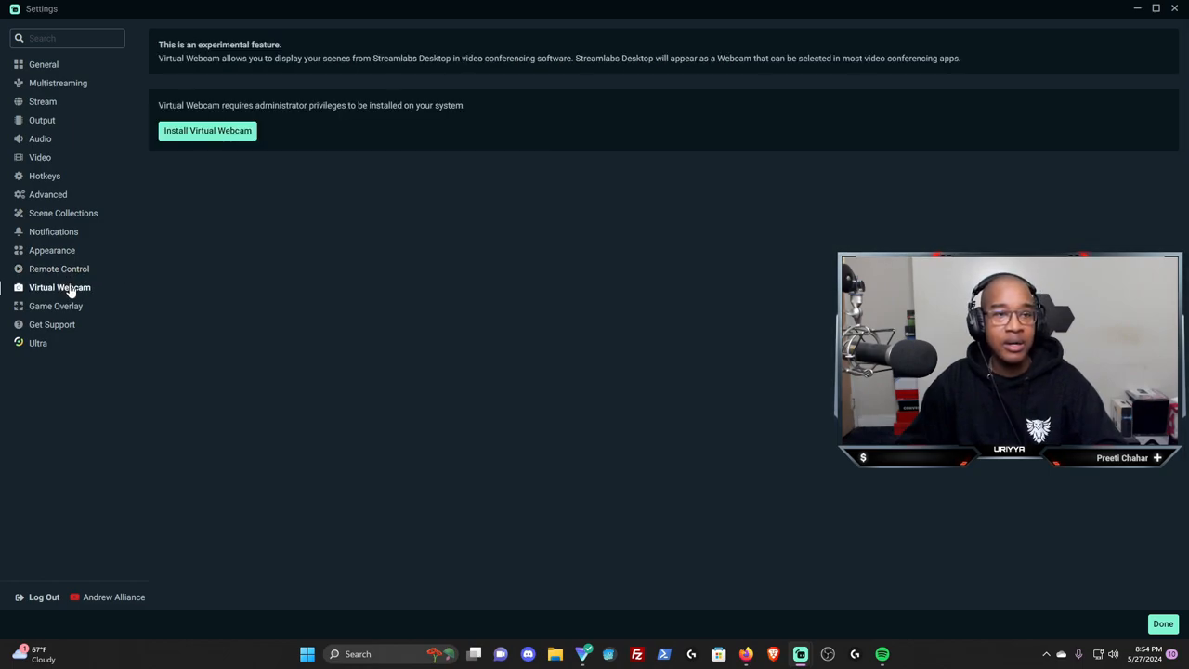
mouse_move(234, 287)
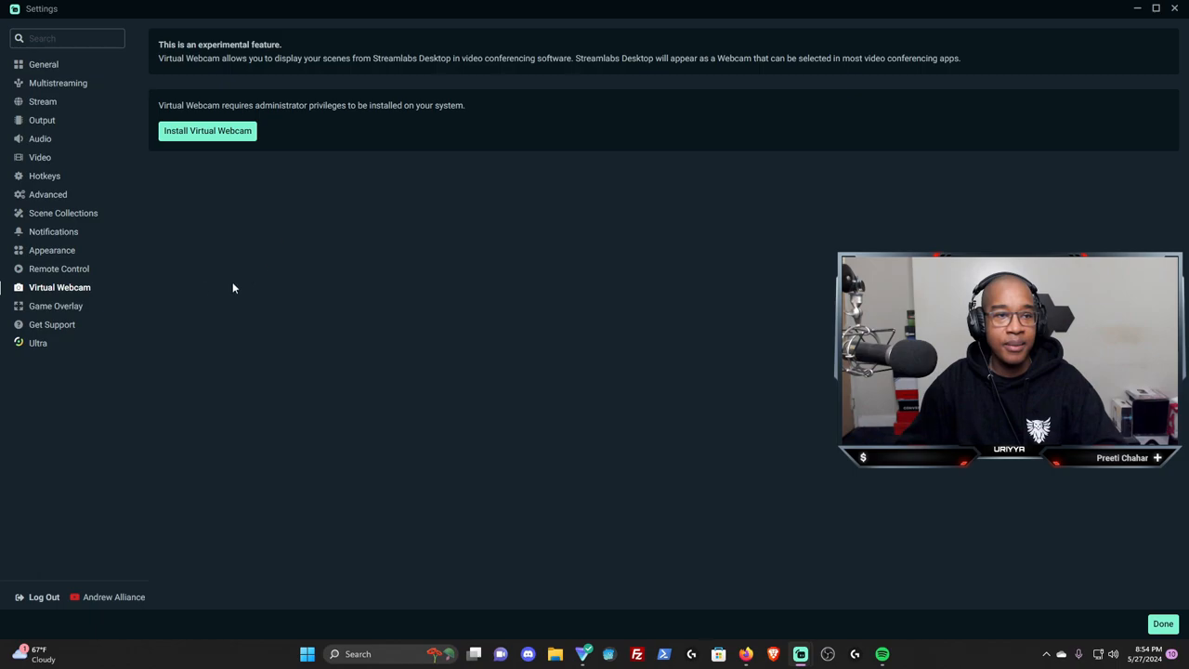
click(56, 305)
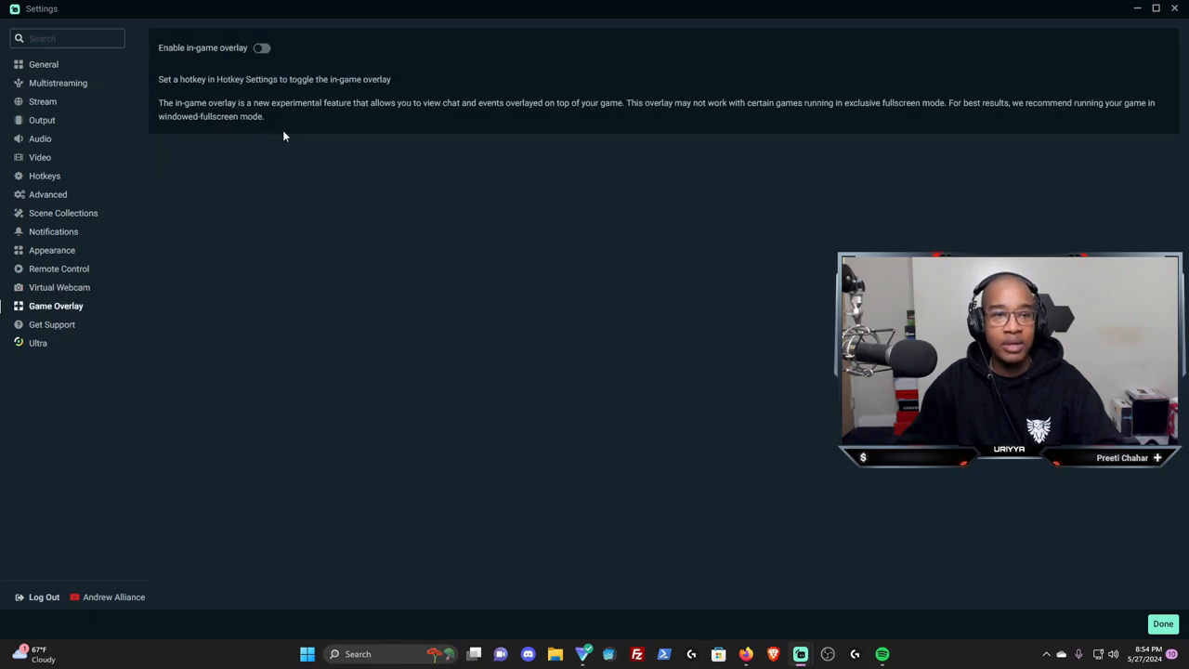
click(52, 323)
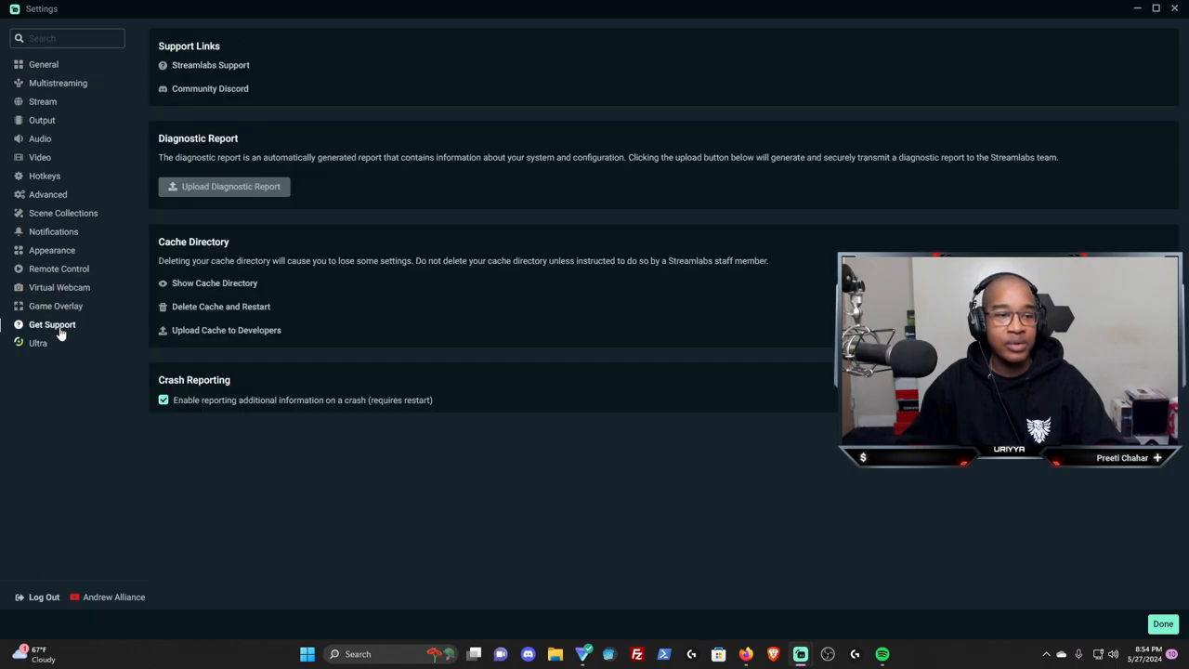
click(37, 342)
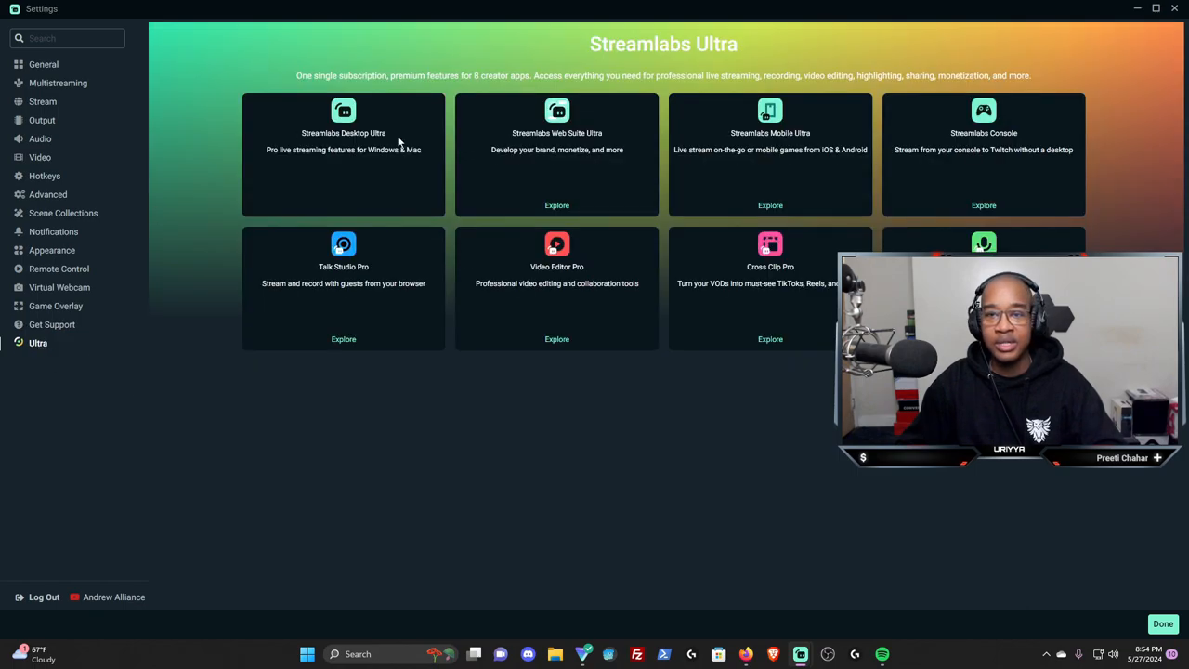
mouse_move(227, 286)
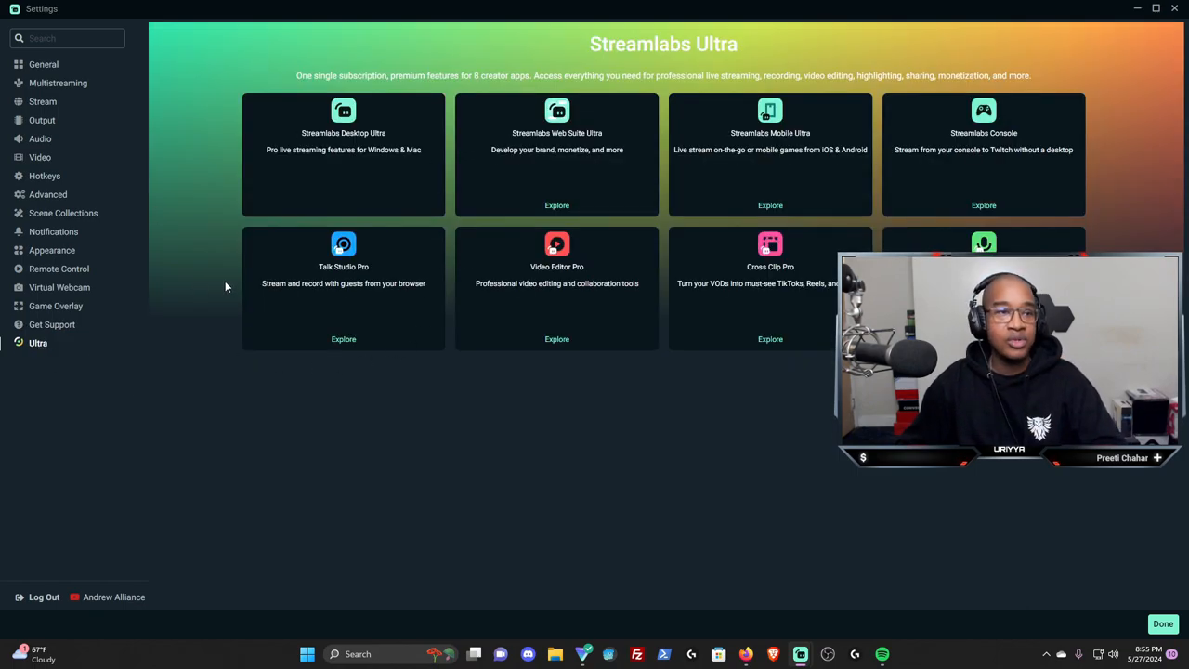
mouse_move(46, 64)
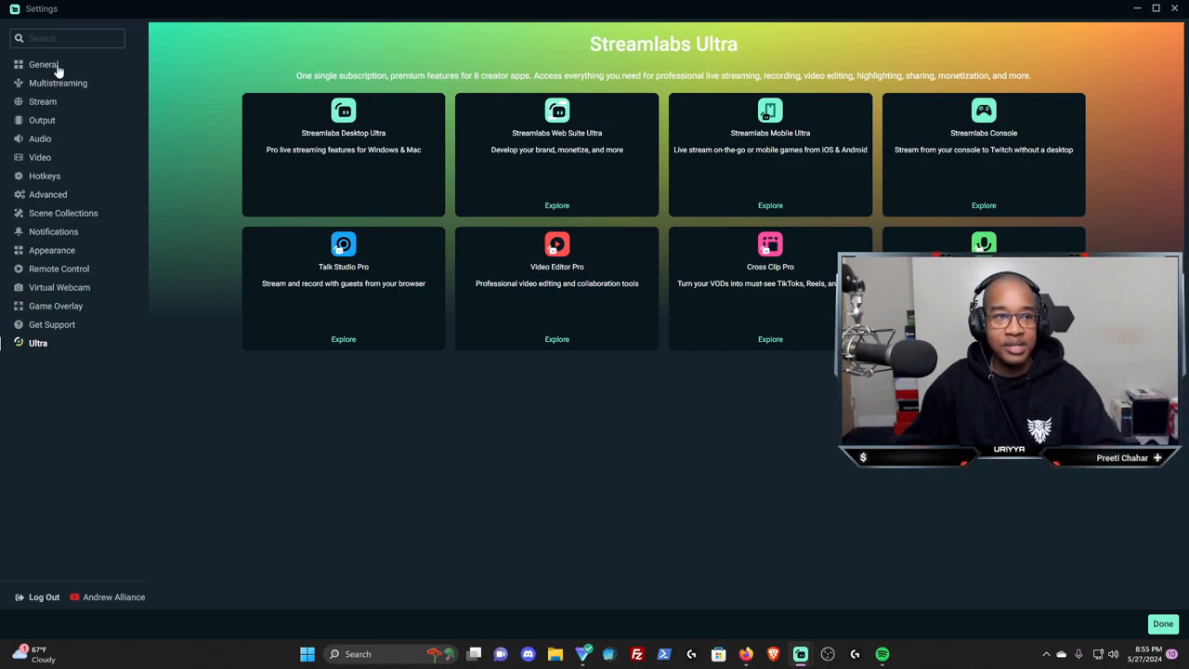
click(44, 103)
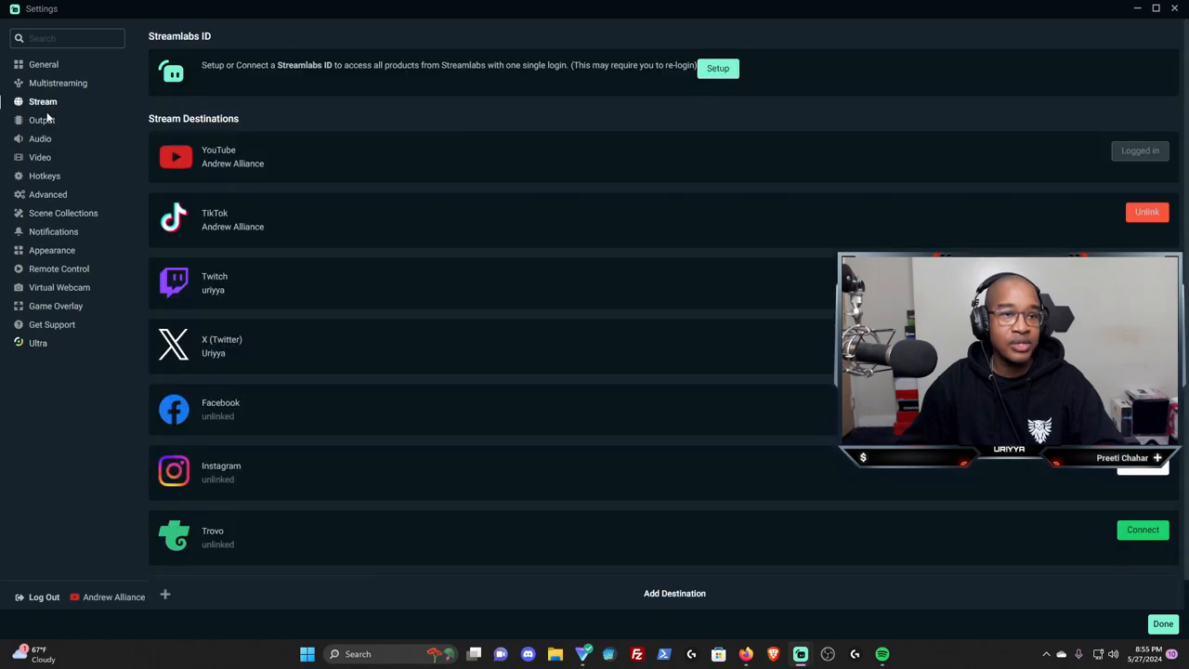
Show the Output settings again, scrolled to the recording and replay buffer options
click(41, 119)
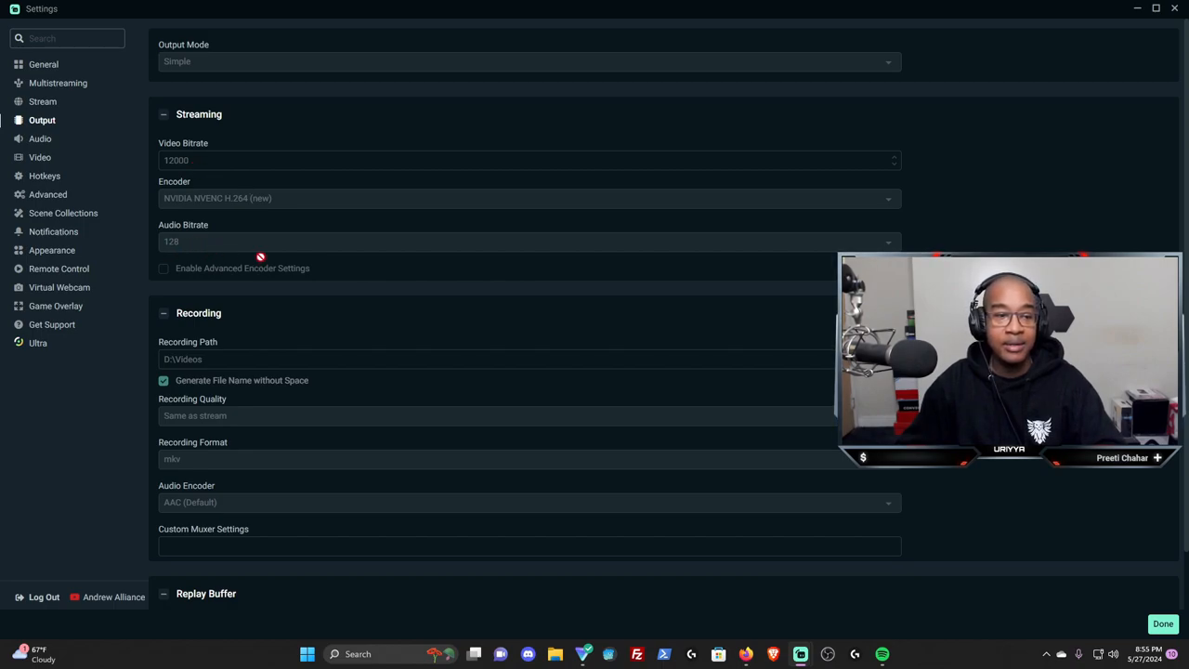
mouse_move(353, 379)
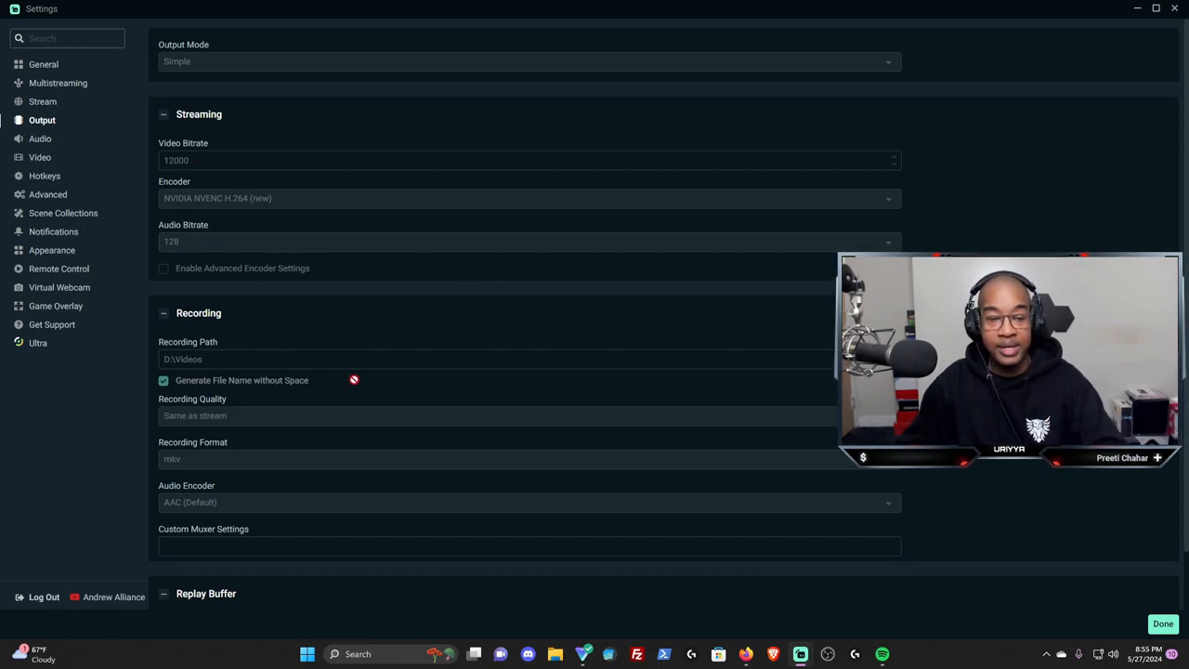
scroll(down, 3)
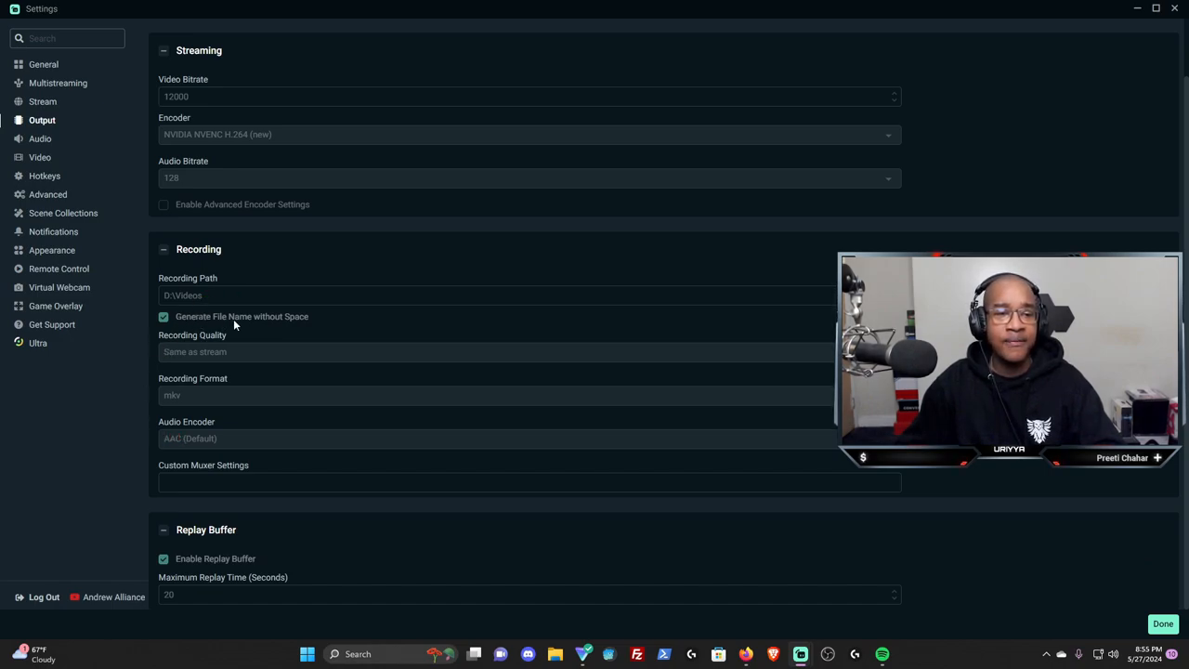
mouse_move(280, 330)
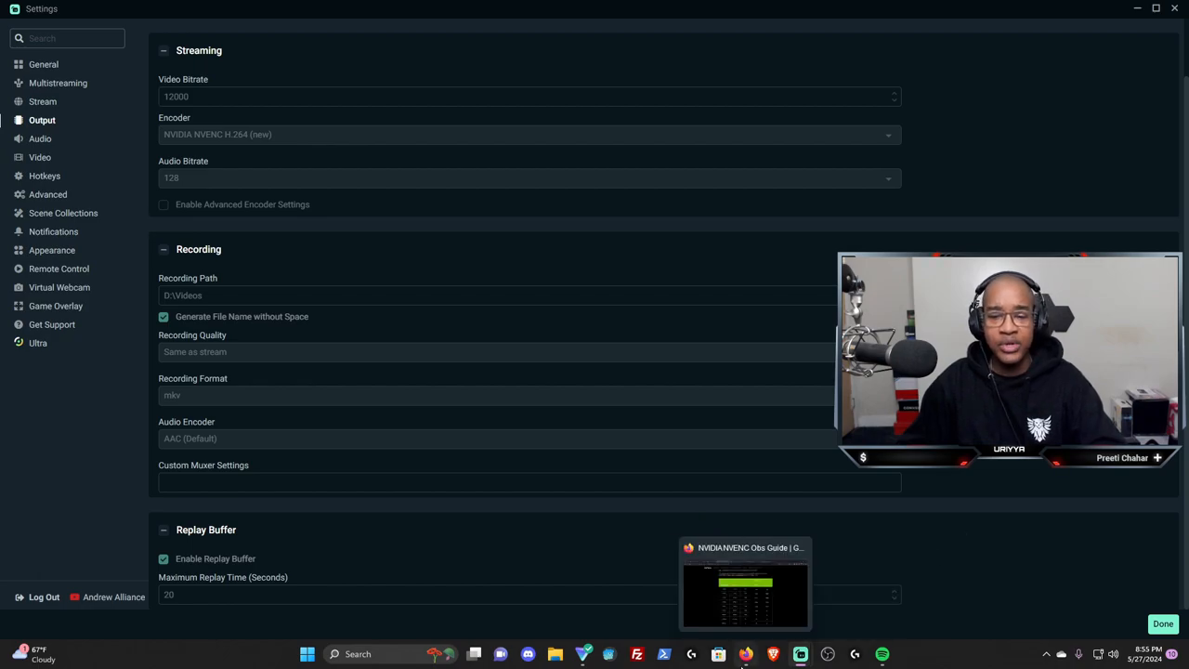
Highlight the 12 Mbps value in the 1080p@60fps row of YouTube's encoder bitrate table
click(745, 591)
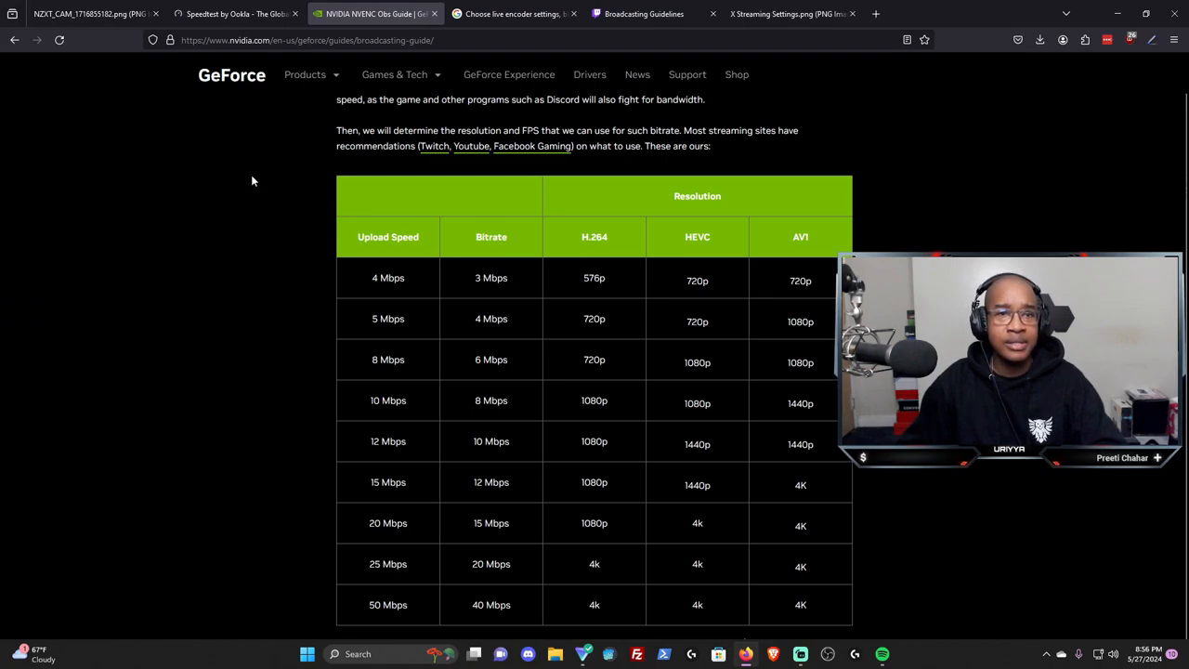
click(505, 15)
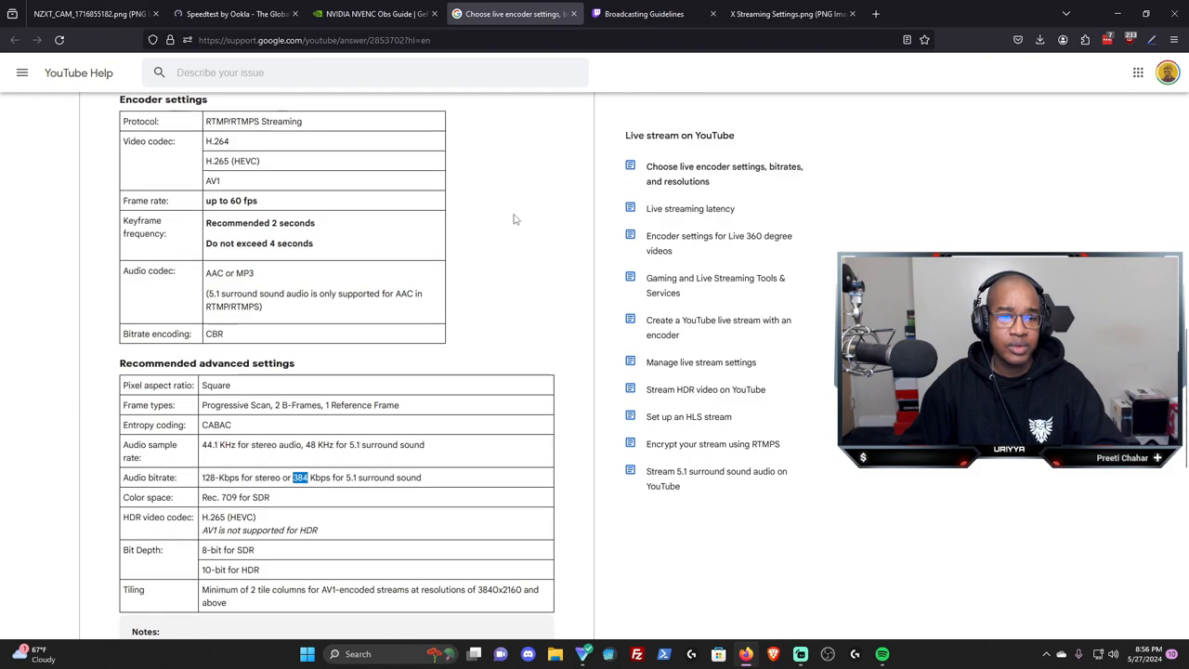
scroll(down, 3)
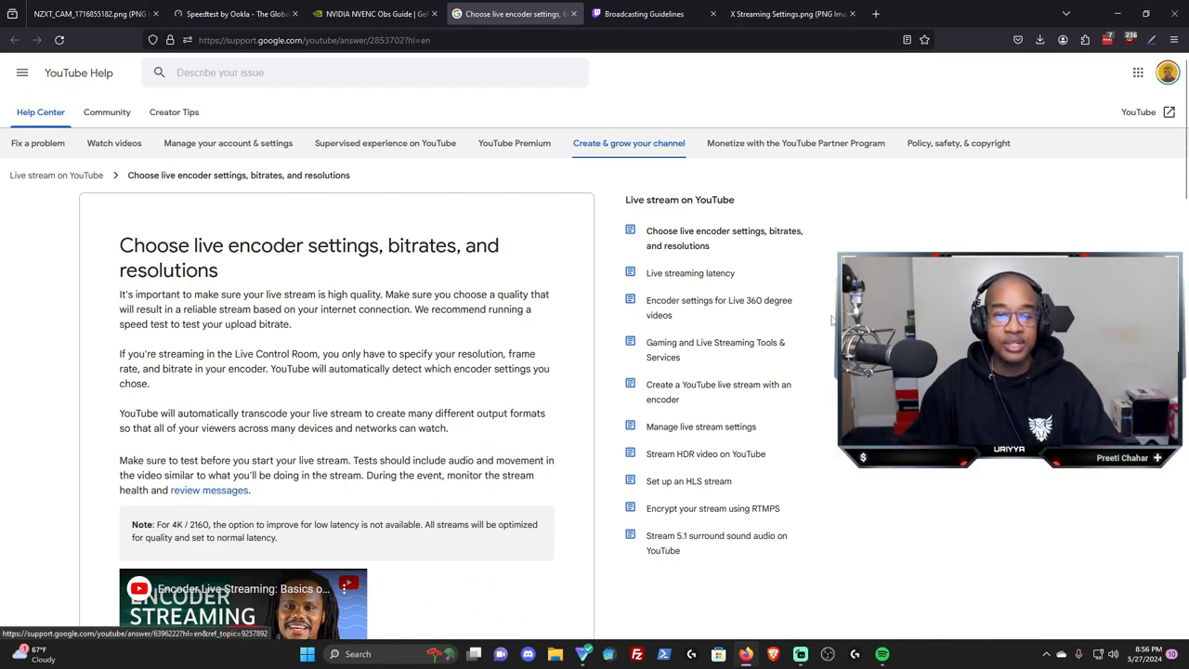
scroll(down, 3)
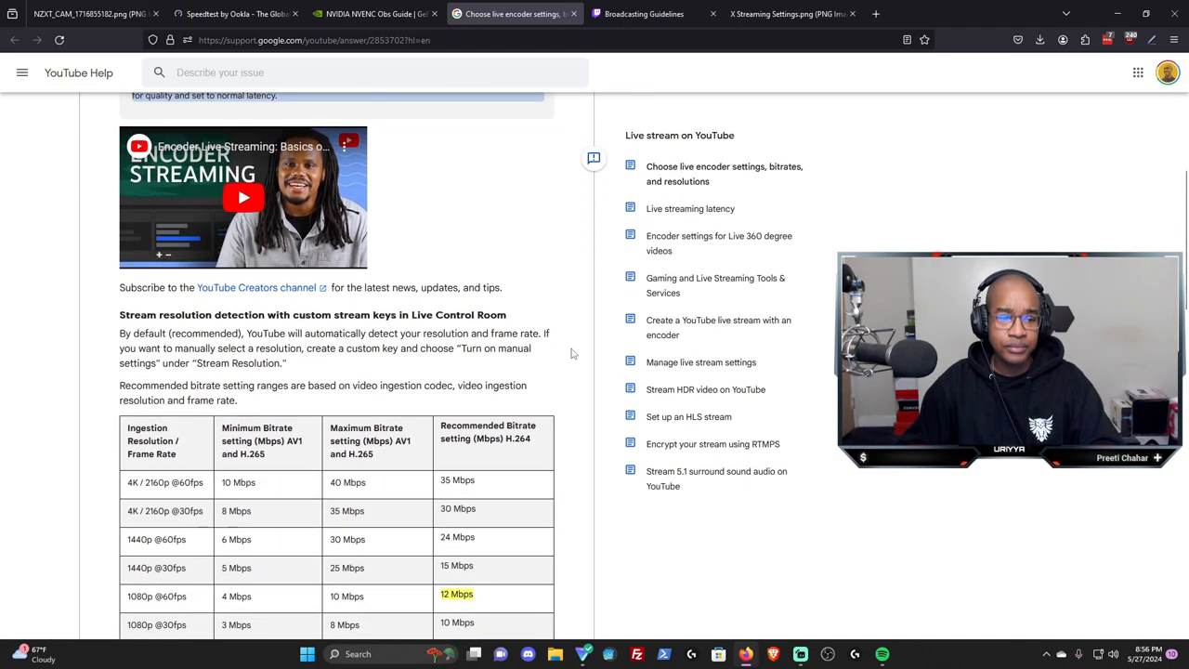
scroll(down, 3)
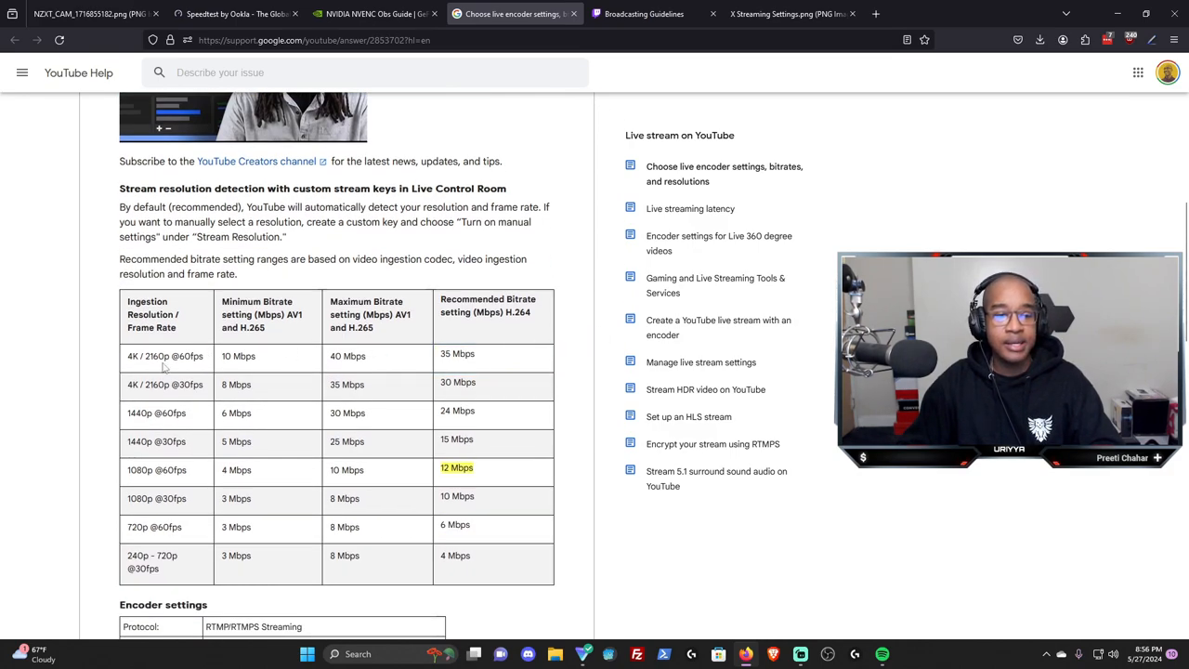
mouse_move(167, 480)
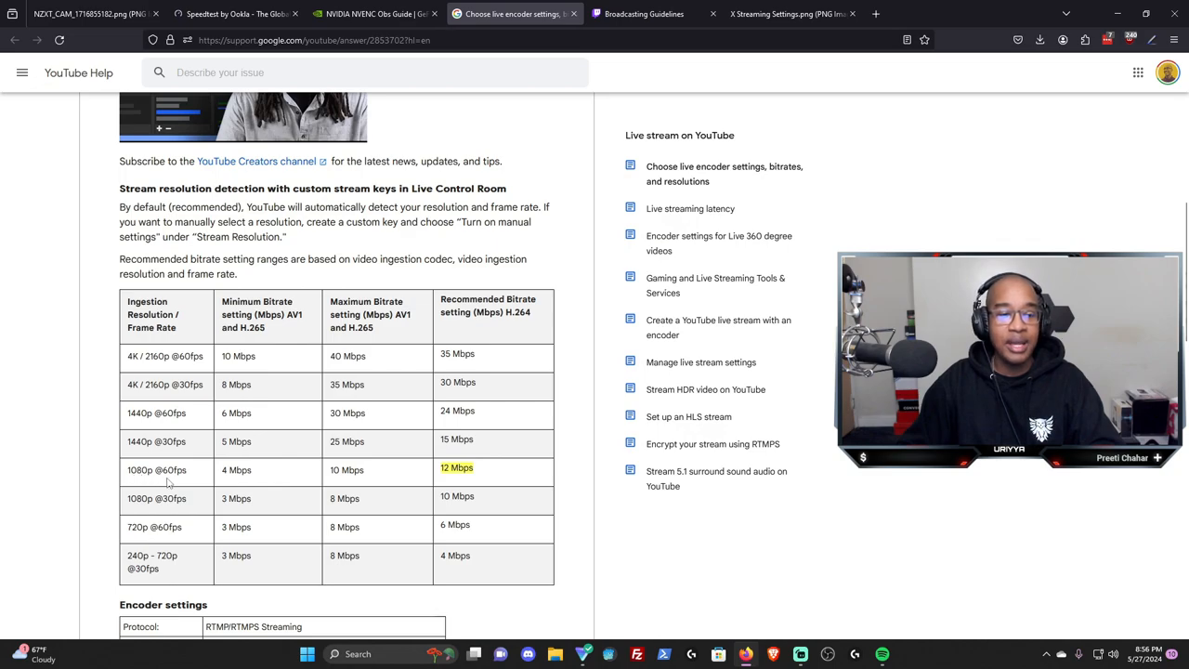
mouse_move(182, 479)
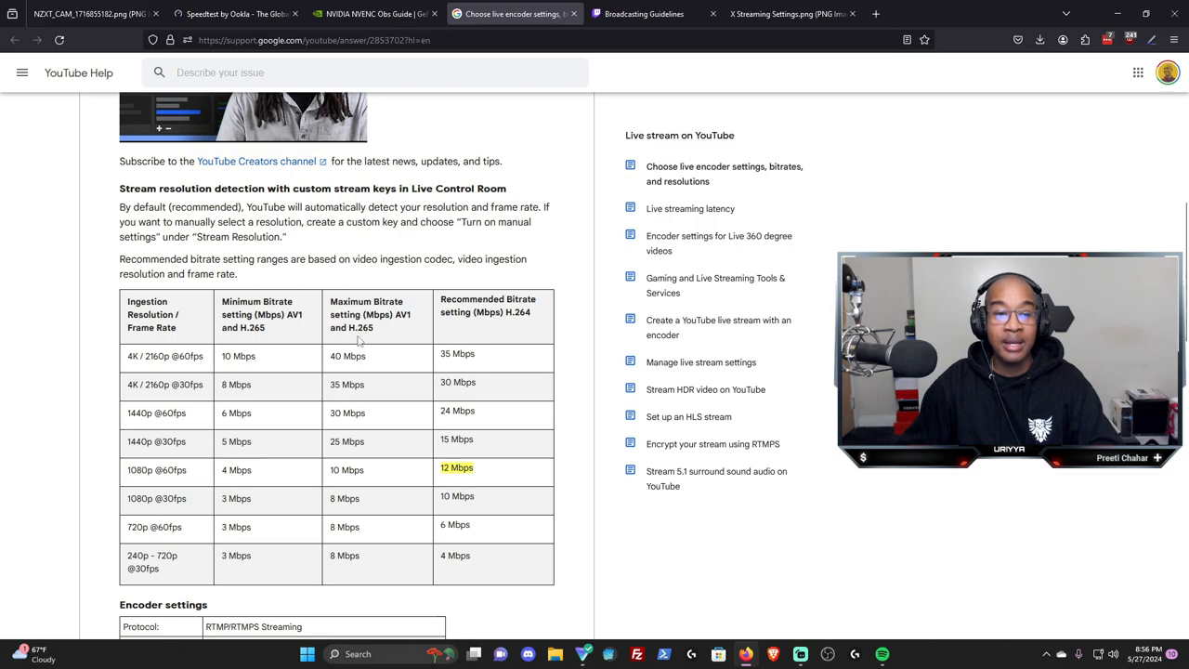
mouse_move(342, 479)
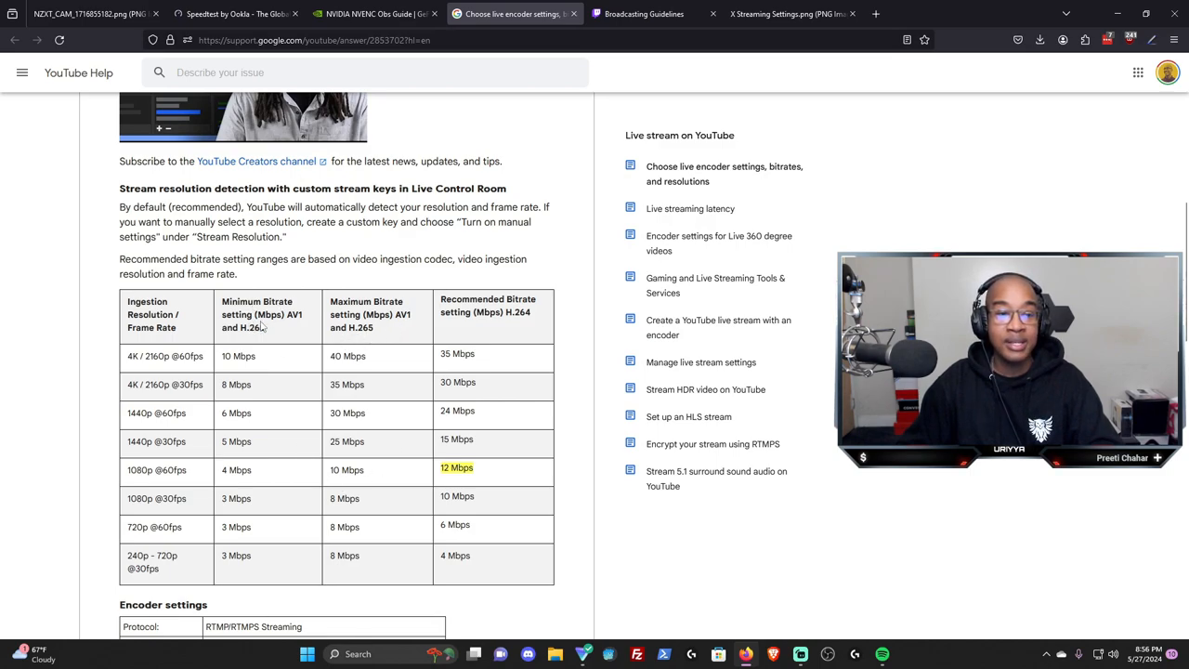
mouse_move(309, 467)
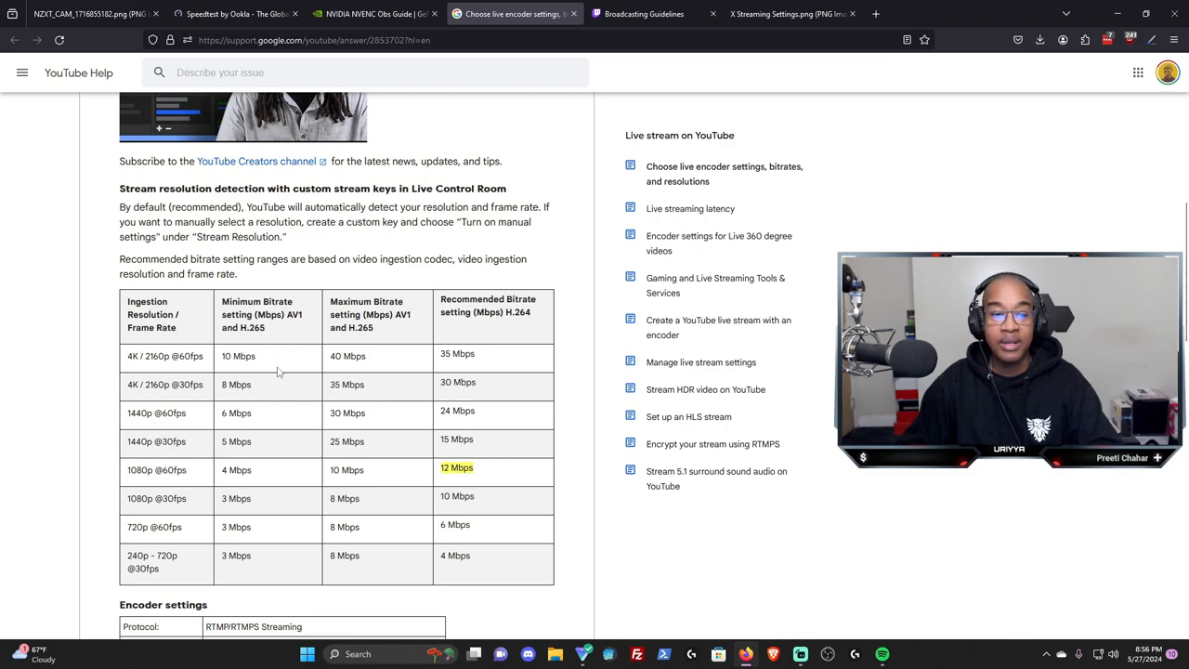
mouse_move(353, 365)
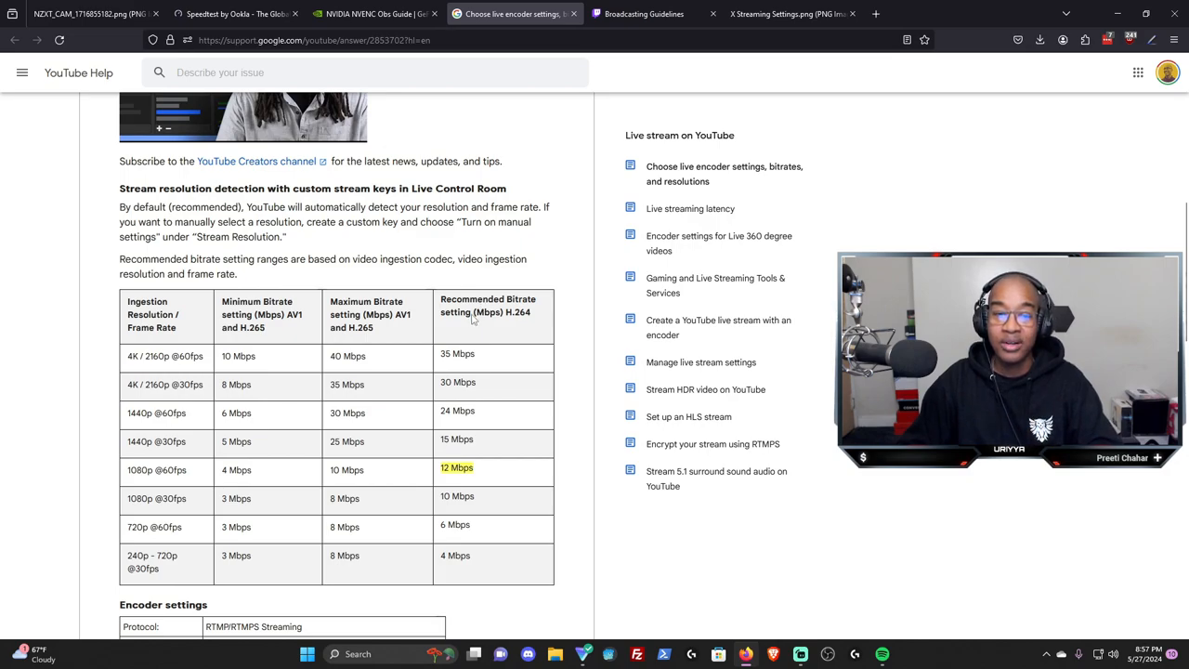
mouse_move(459, 459)
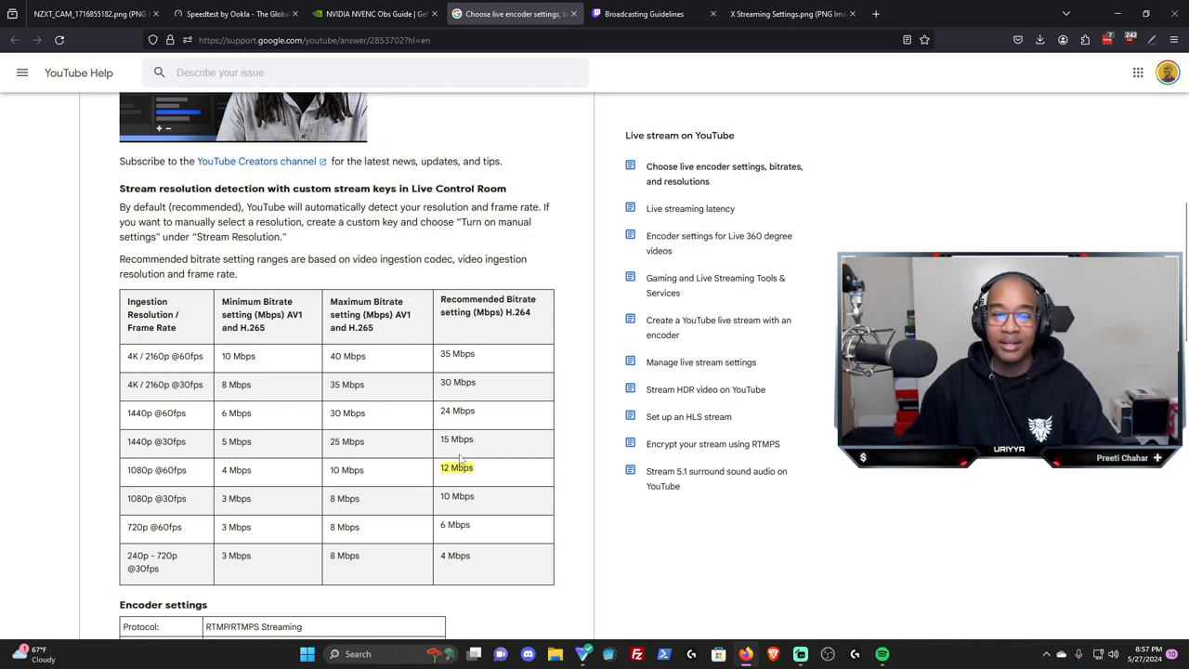
double_click(457, 468)
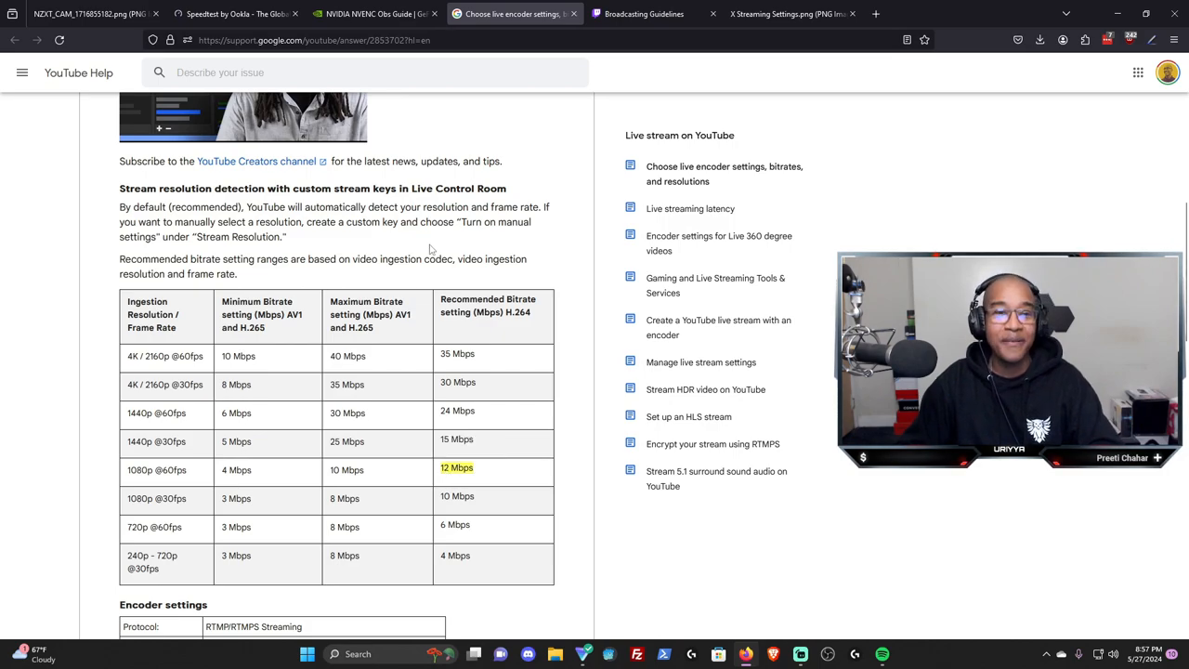
Switch to Twitch's Broadcasting Guidelines showing 160 kbps max audio and 6000-bitrate NVENC specs
click(651, 15)
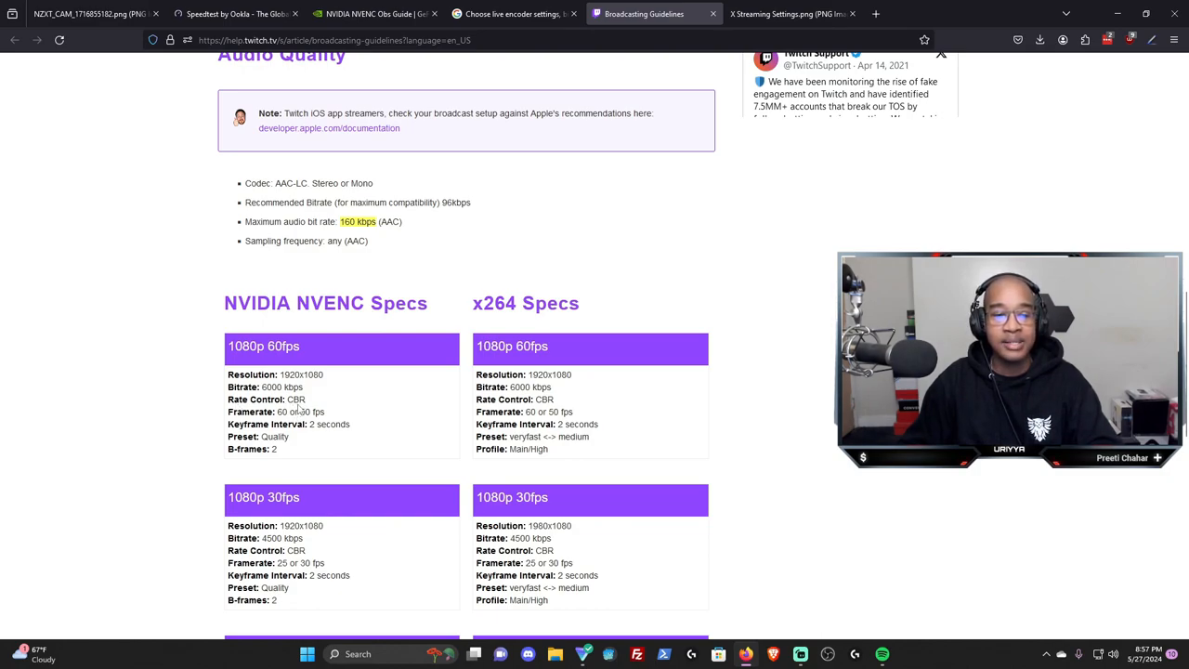
mouse_move(312, 431)
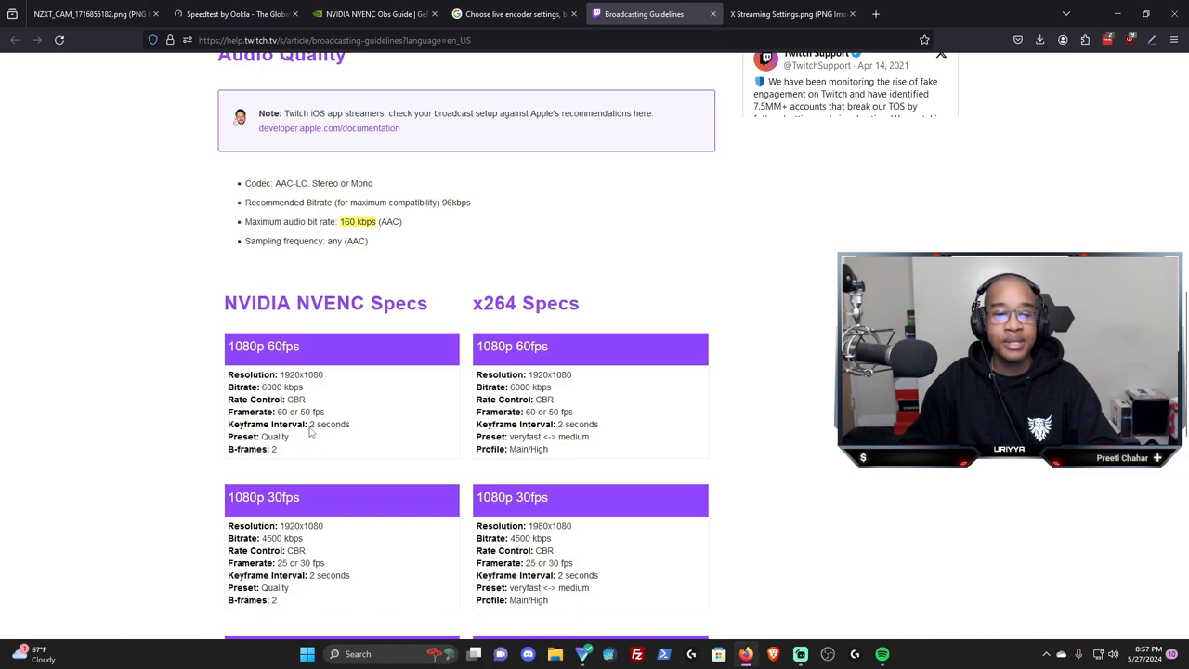
mouse_move(323, 435)
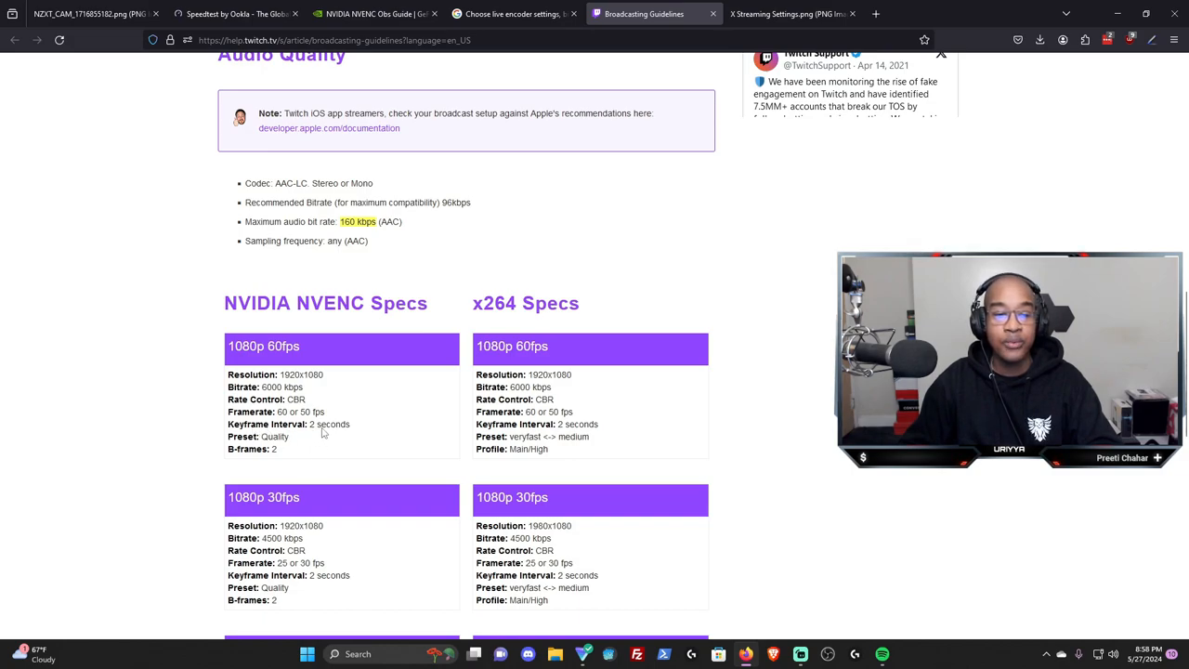
mouse_move(279, 474)
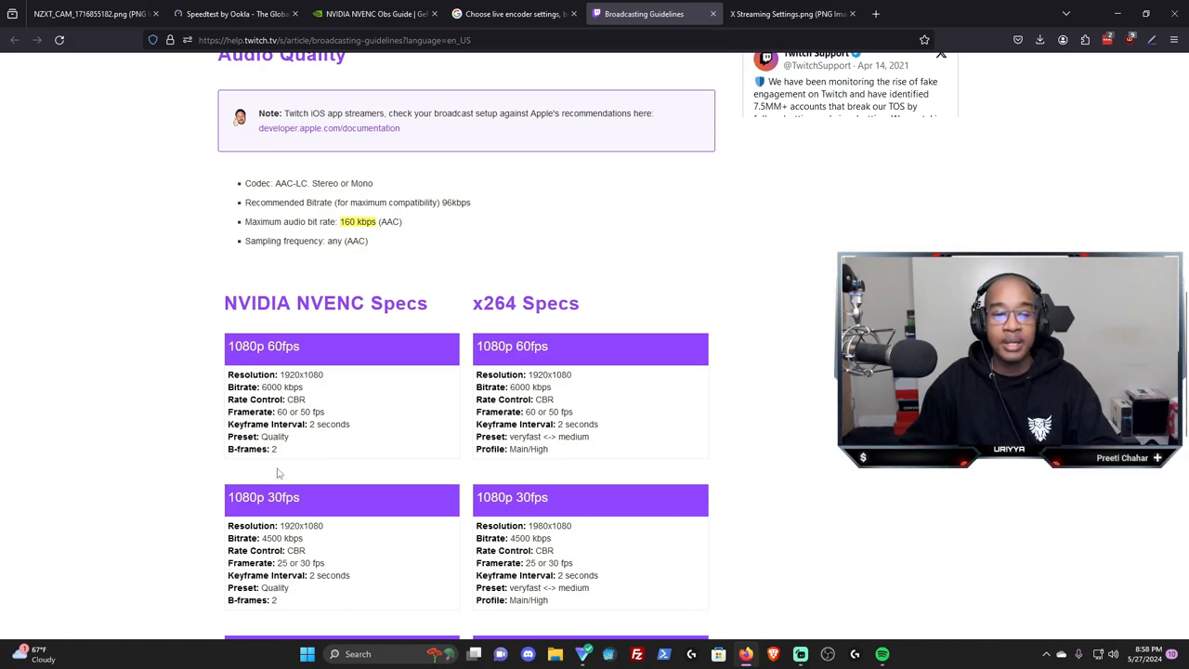
mouse_move(353, 474)
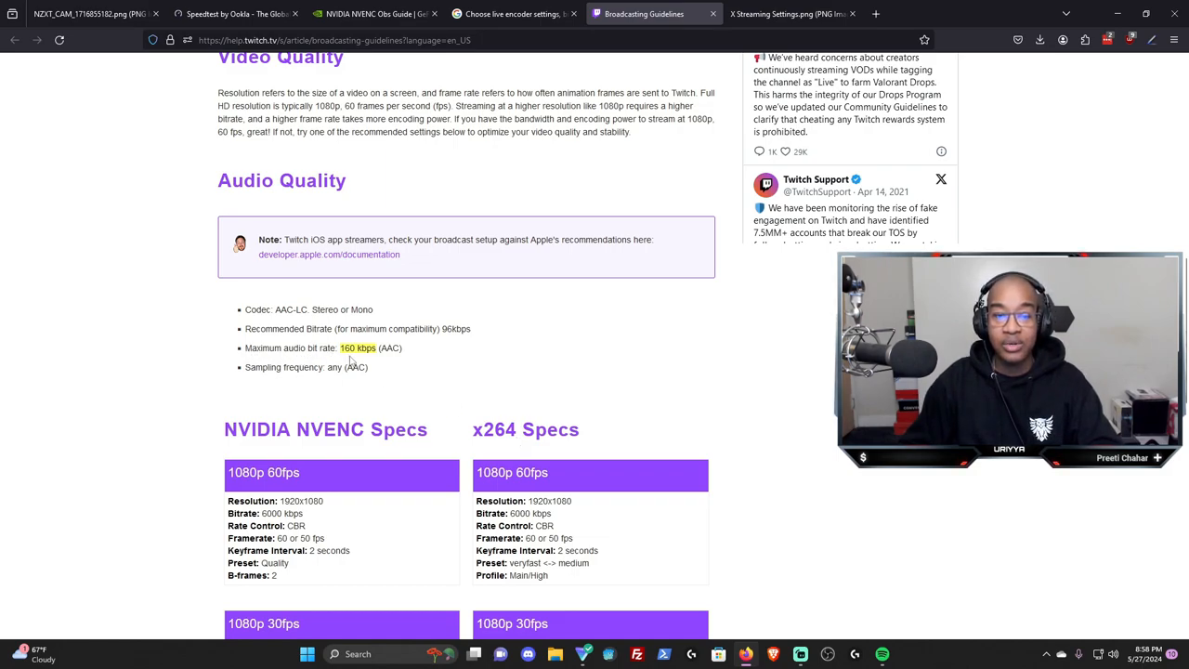
mouse_move(379, 370)
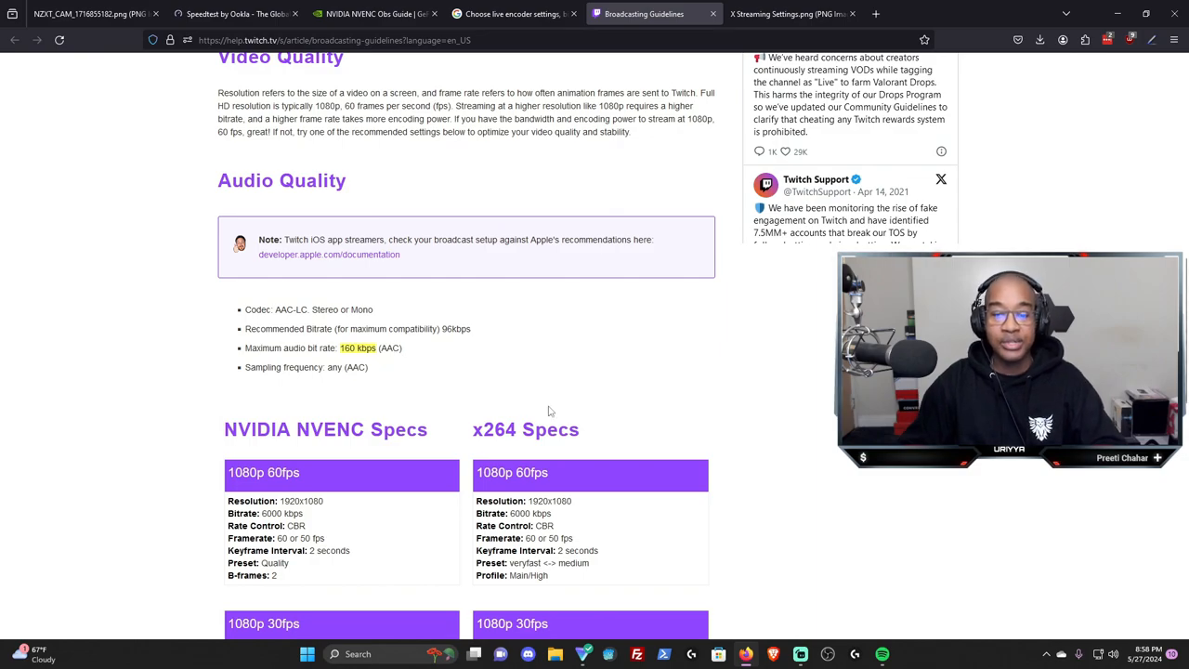
mouse_move(799, 654)
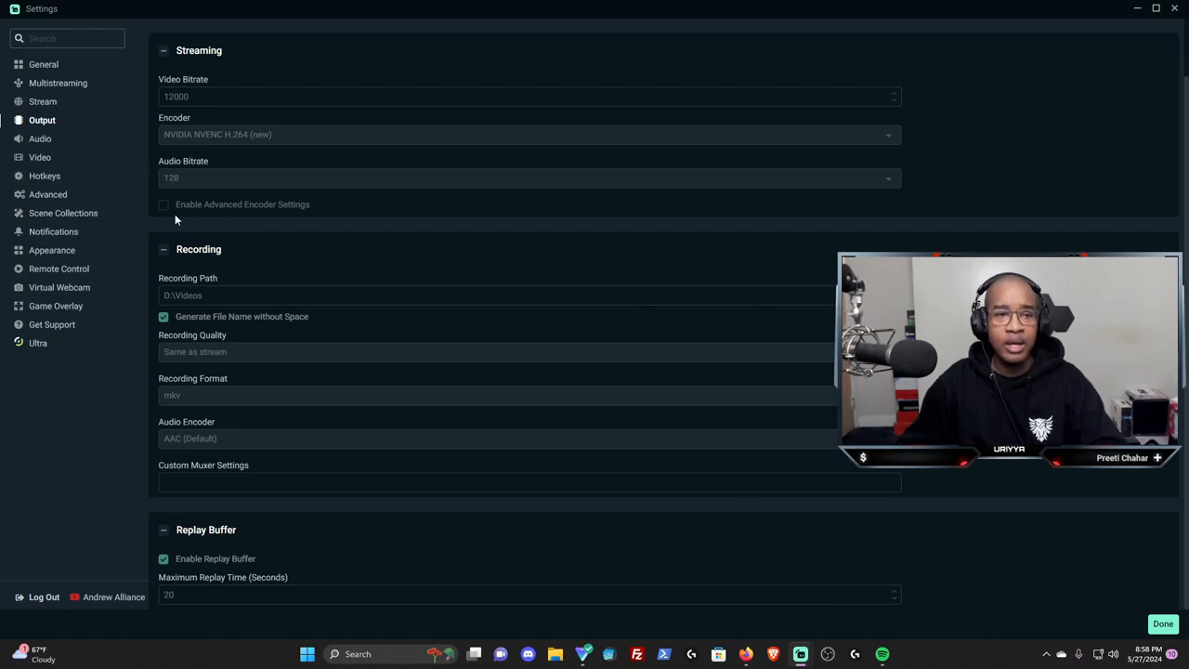
mouse_move(247, 213)
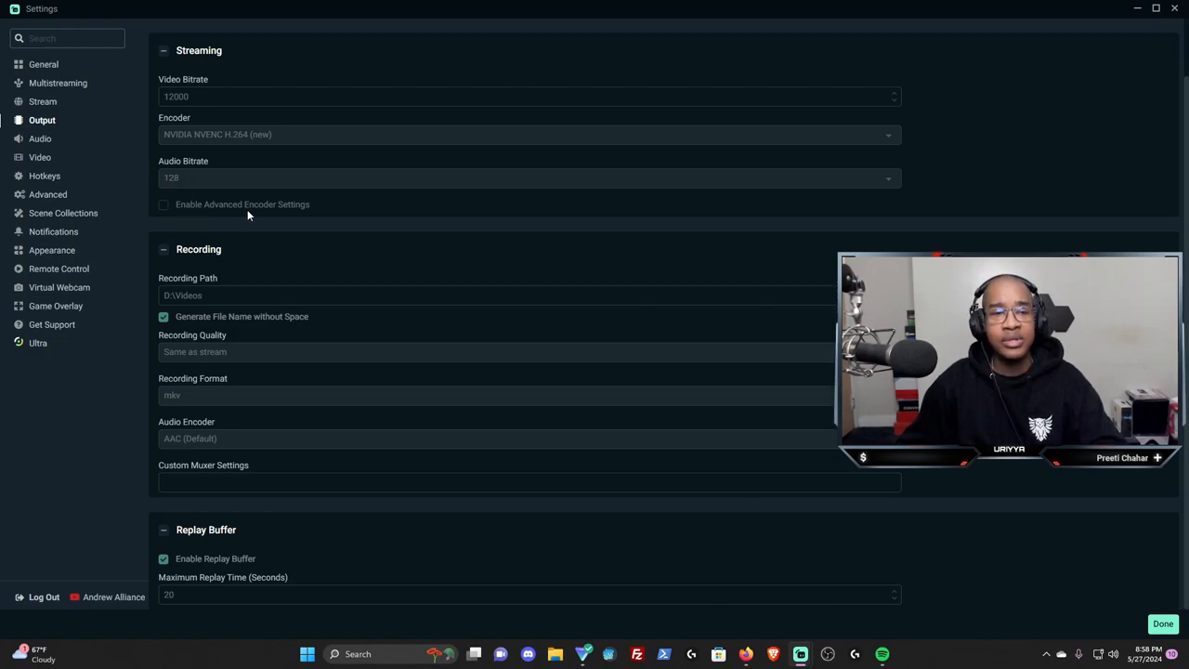
mouse_move(216, 219)
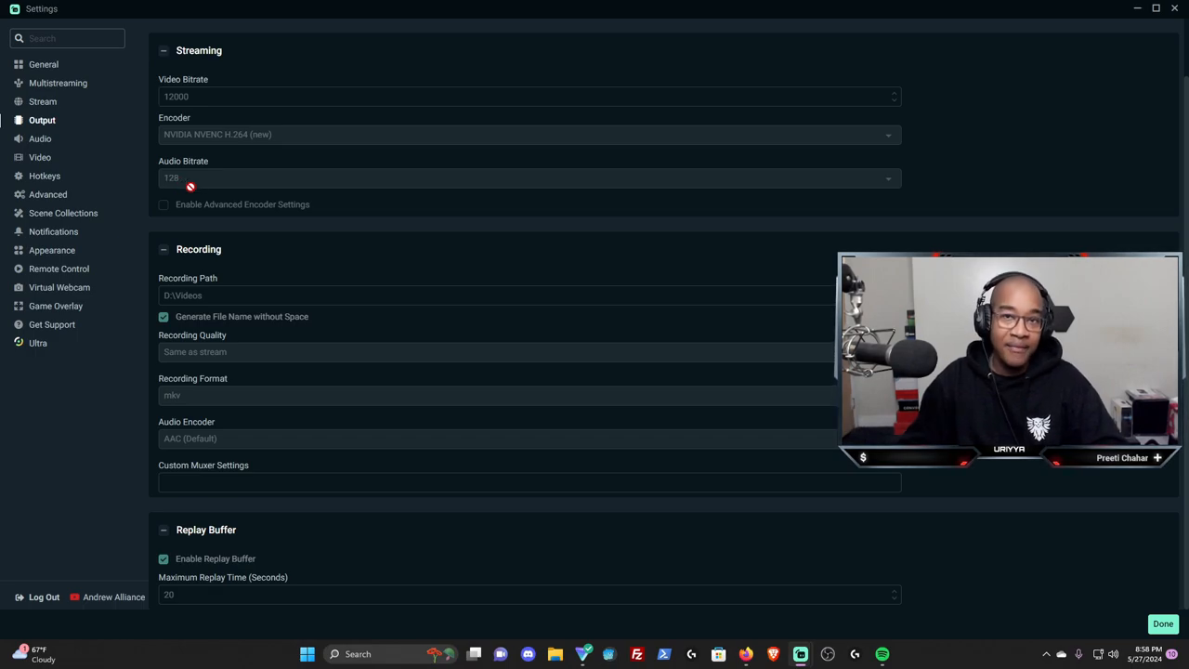
mouse_move(747, 654)
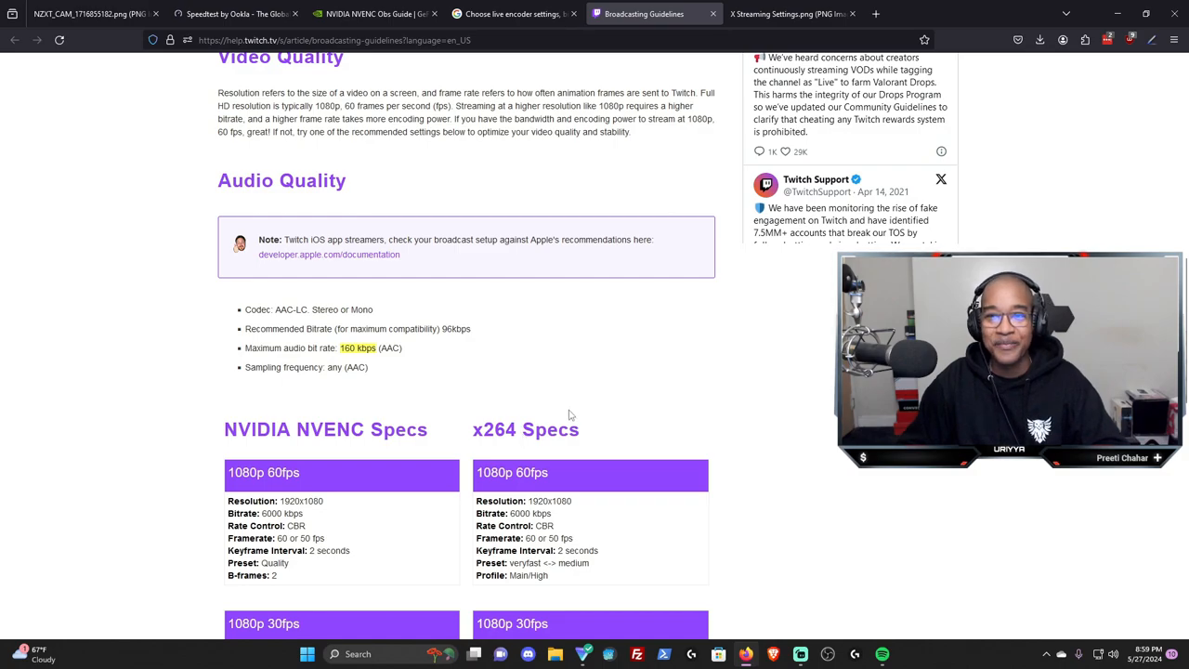
mouse_move(719, 397)
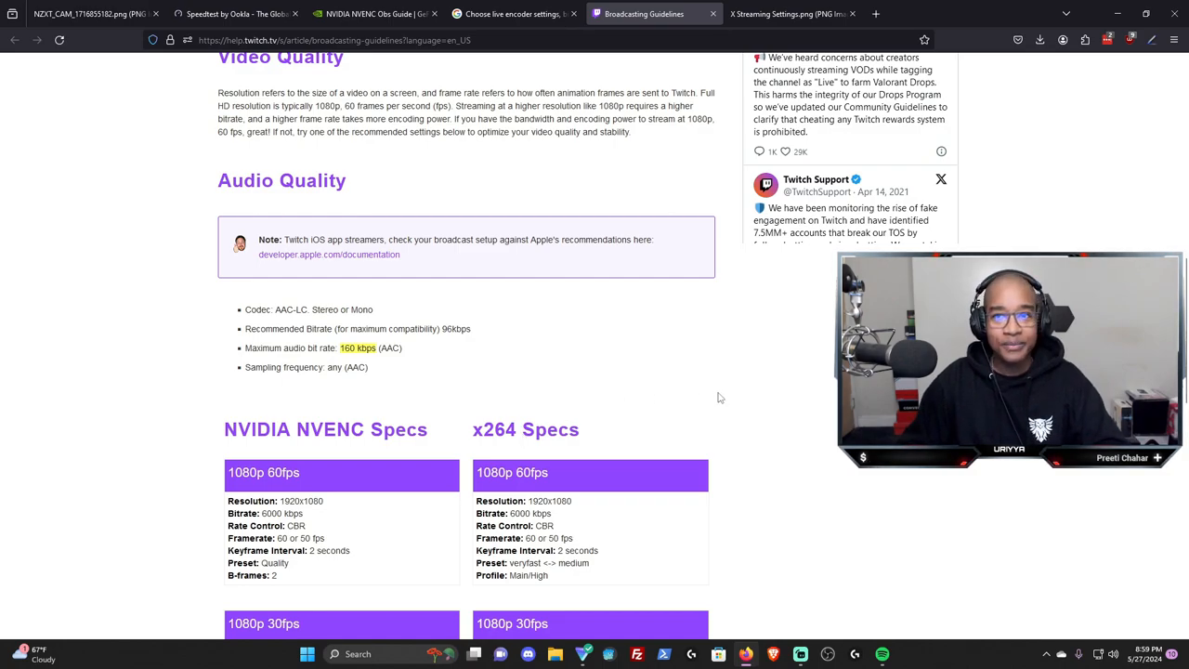
mouse_move(711, 396)
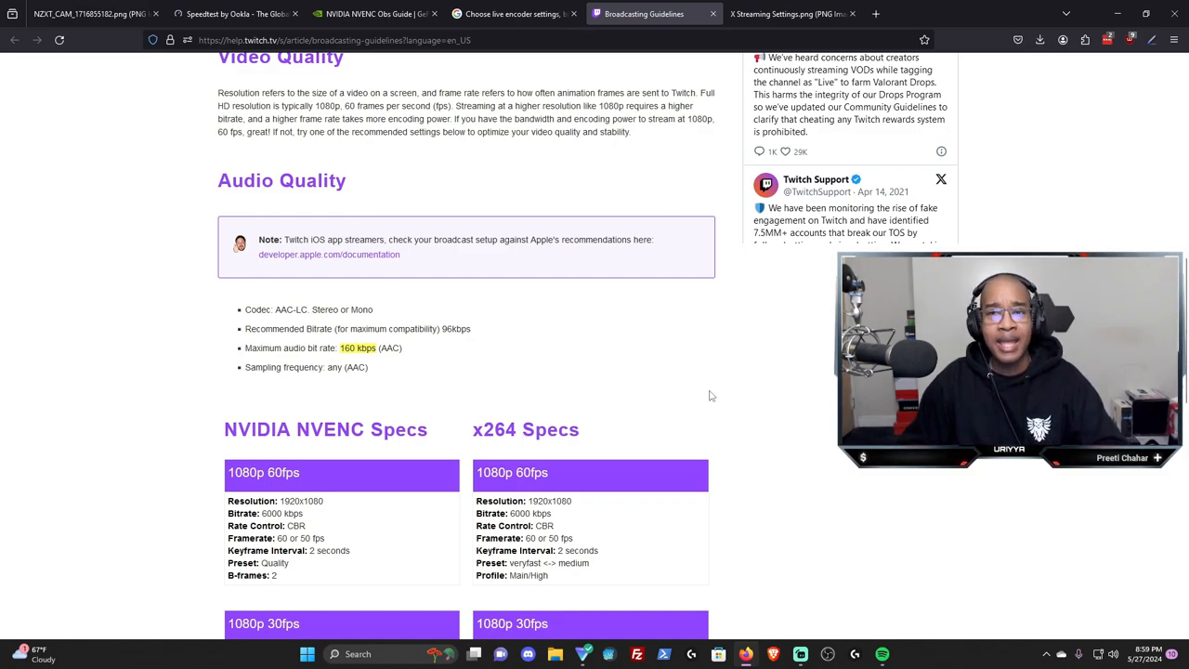
View the X Streaming Settings image with AAC 128,000 audio and H.264 9,000,000 video bitrate
click(790, 13)
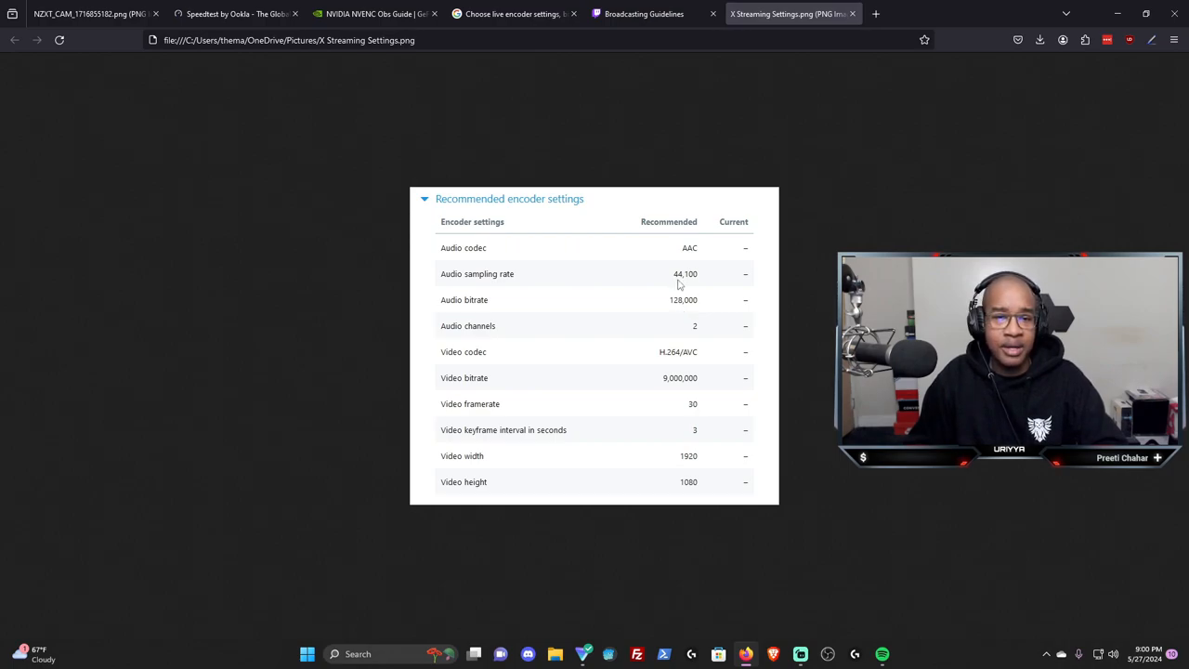
mouse_move(678, 361)
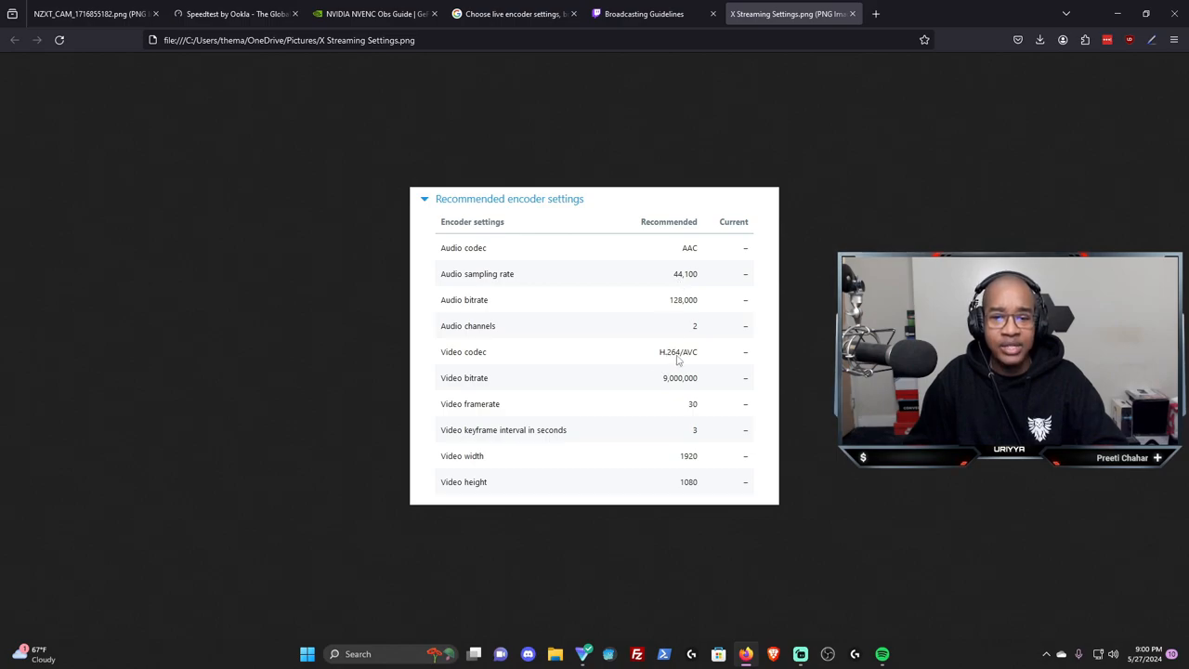
mouse_move(671, 385)
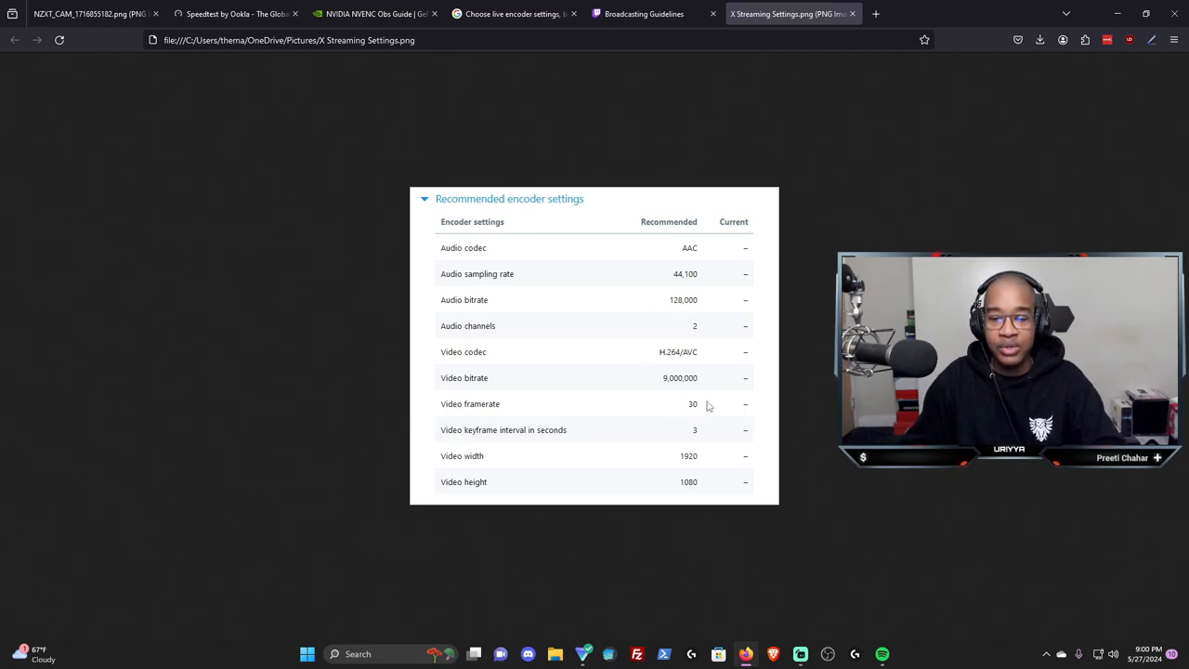
mouse_move(799, 651)
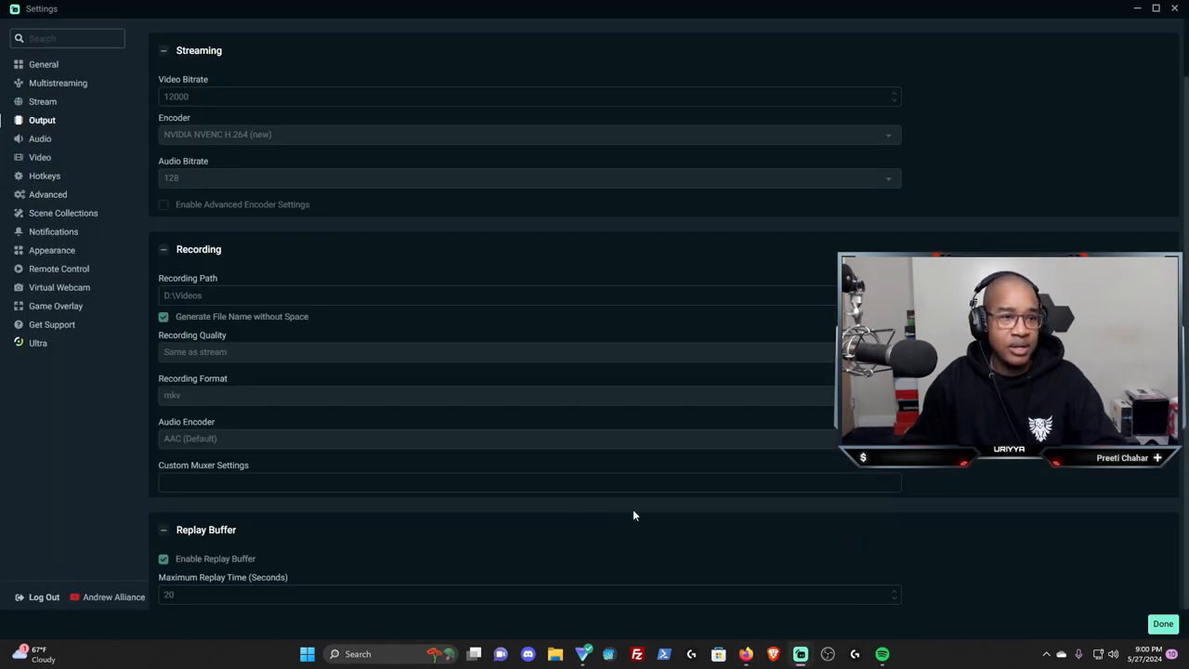
Show the Streamlabs Audio settings with 44.1 kHz sample rate and stereo channels
click(41, 137)
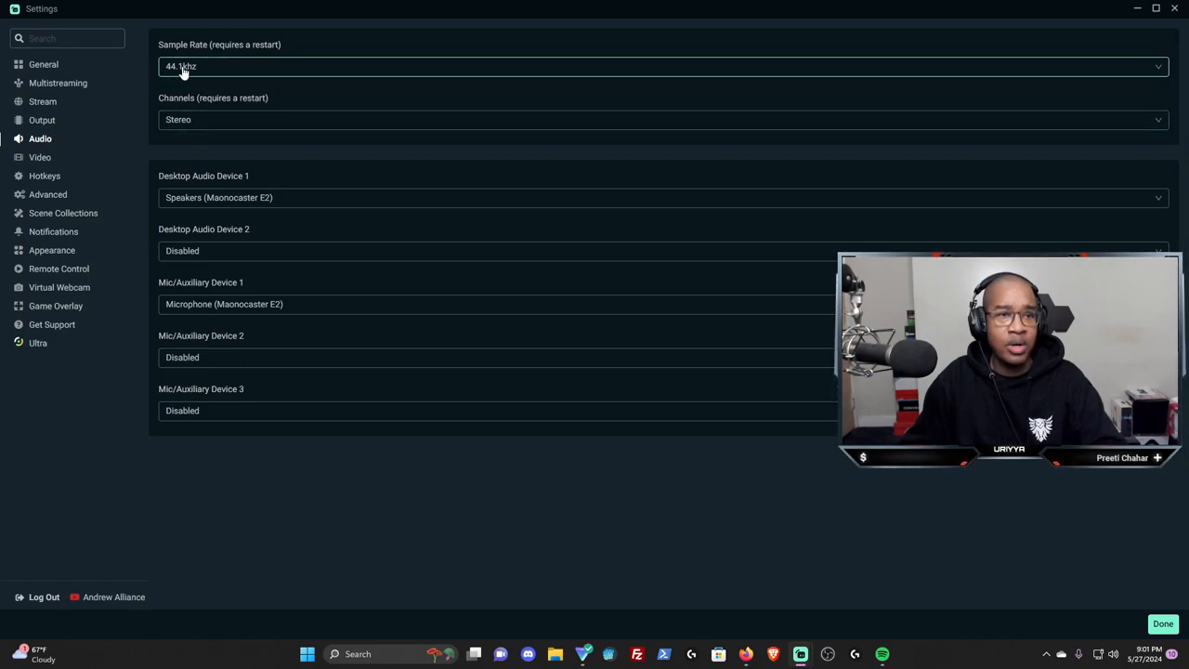
mouse_move(185, 67)
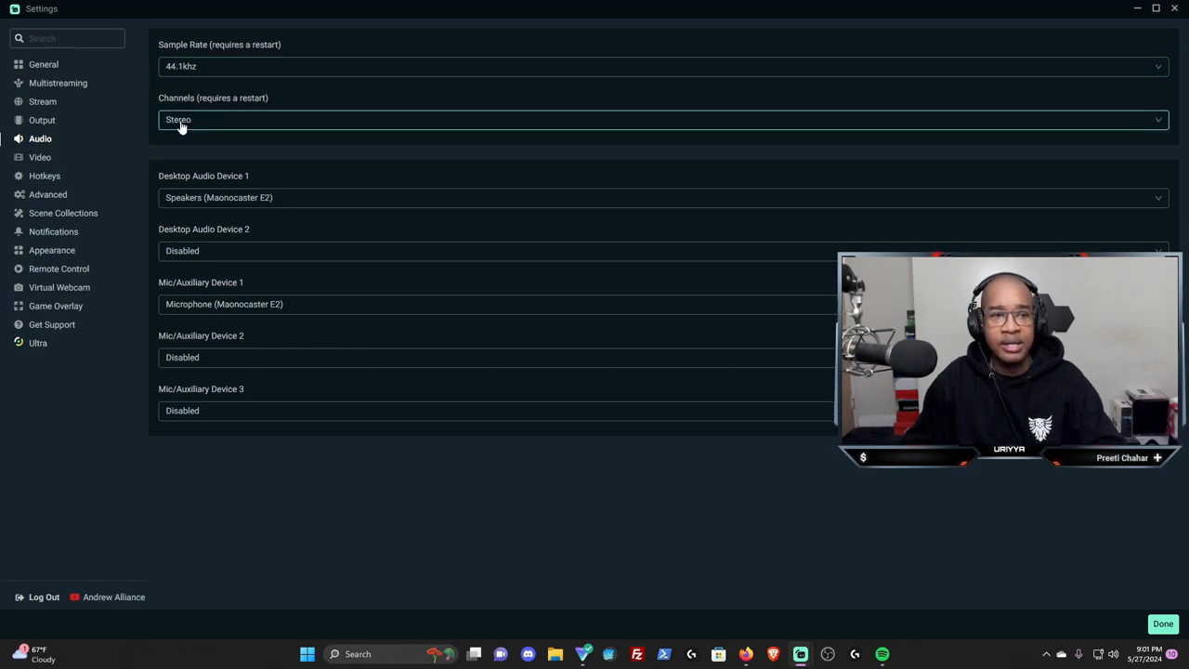
mouse_move(1104, 22)
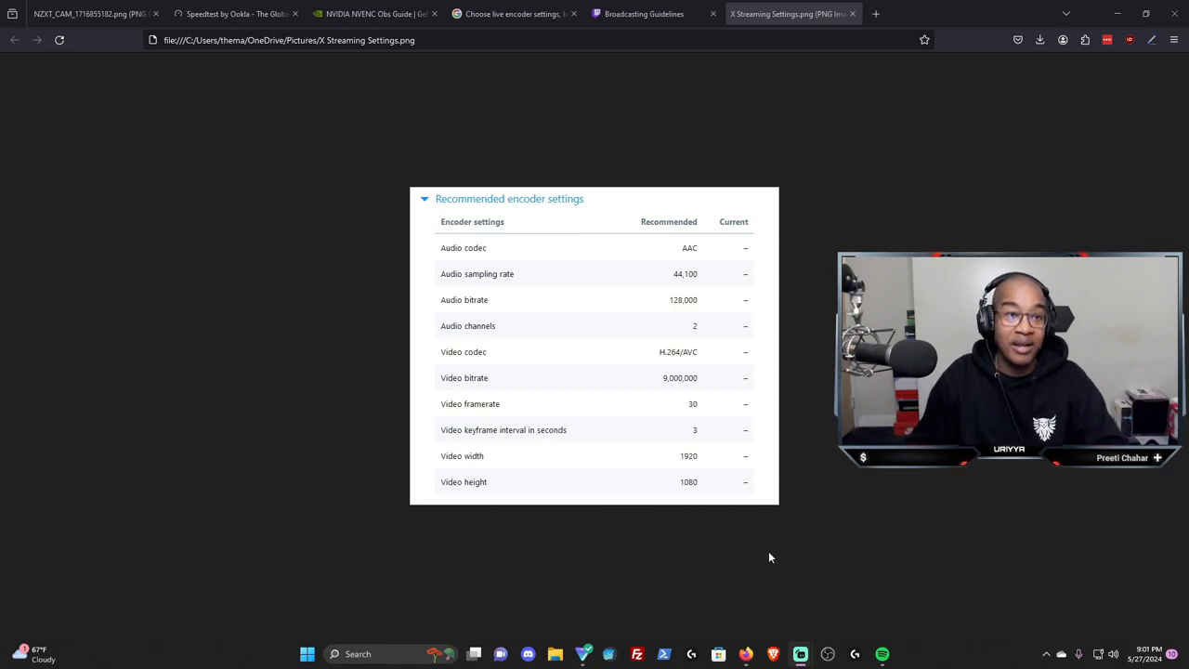
mouse_move(925, 572)
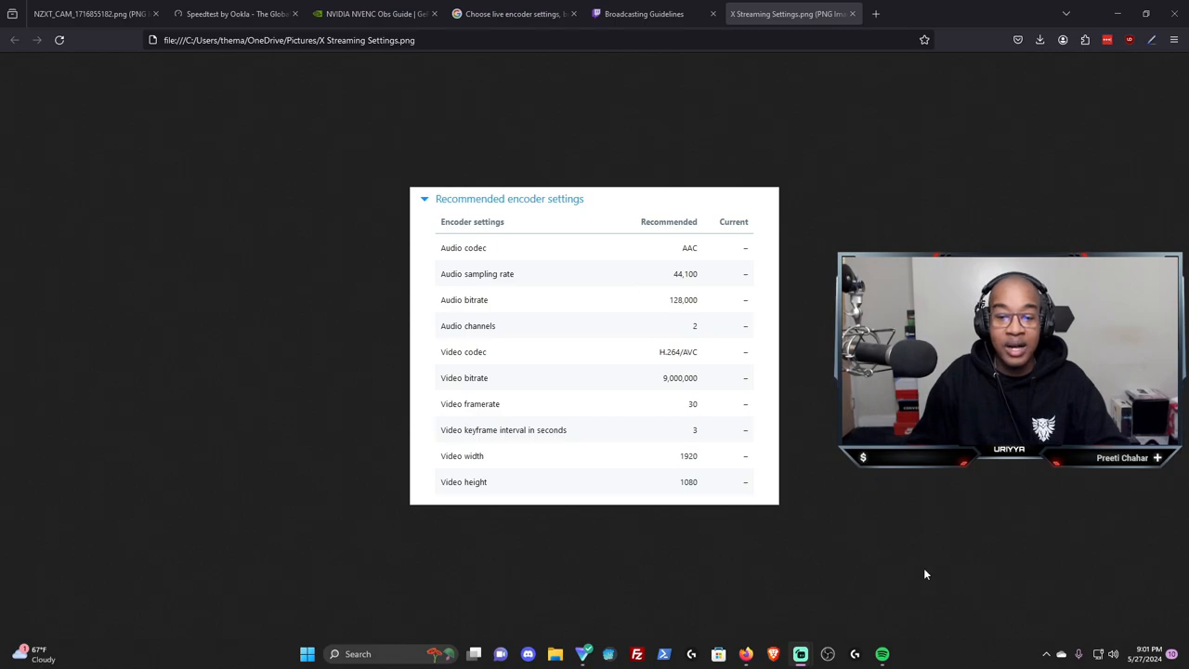
mouse_move(498, 177)
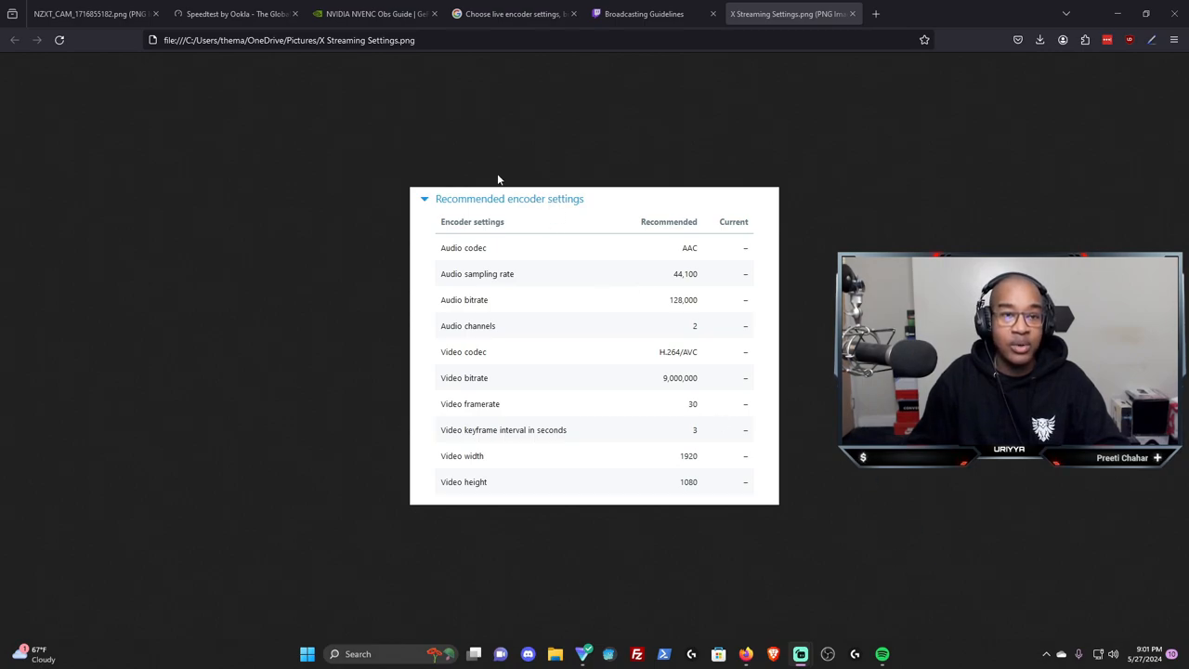
mouse_move(487, 180)
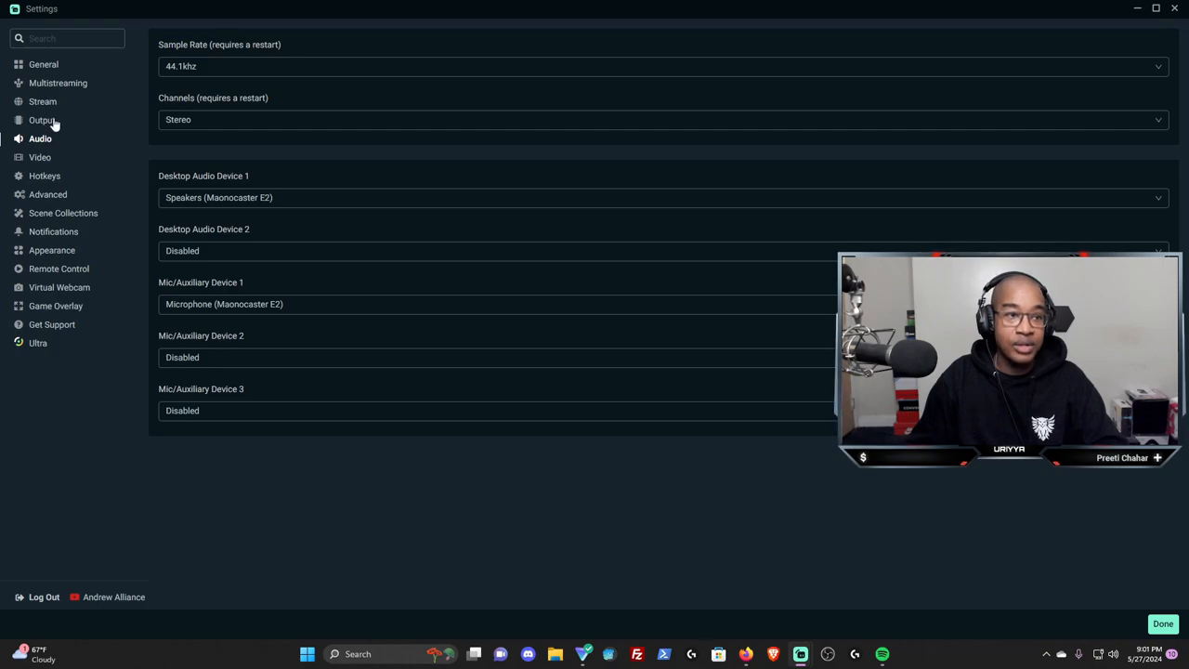
Return to Output settings showing 12000 video bitrate, NVENC H.264 and 128 audio bitrate
click(41, 119)
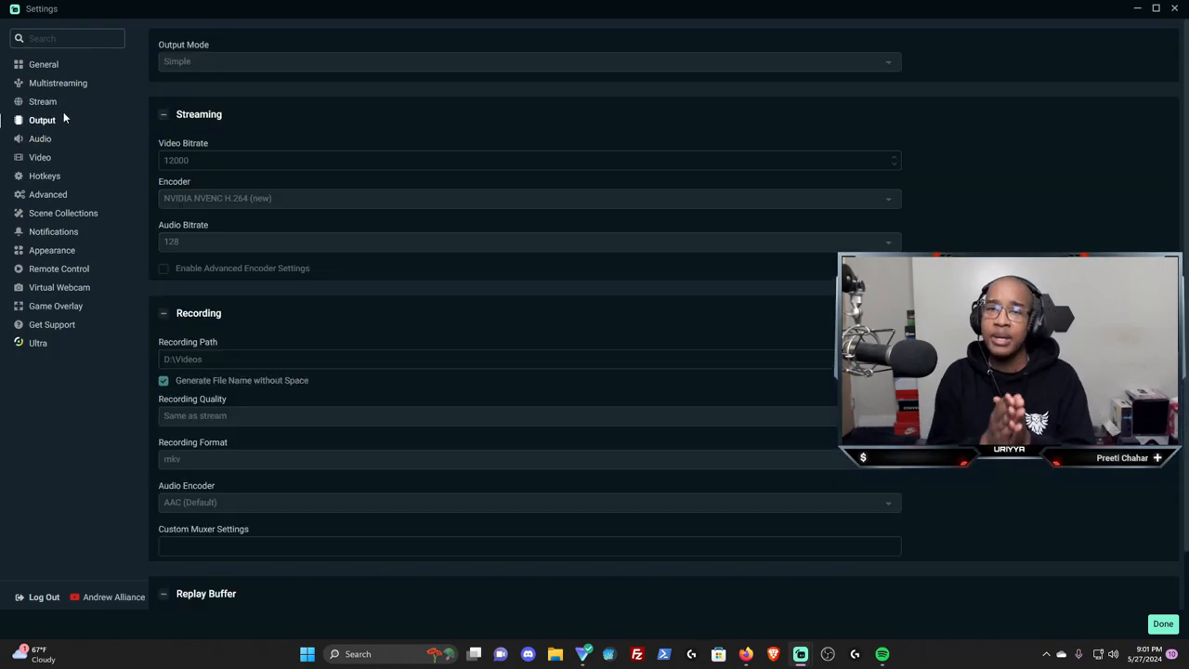